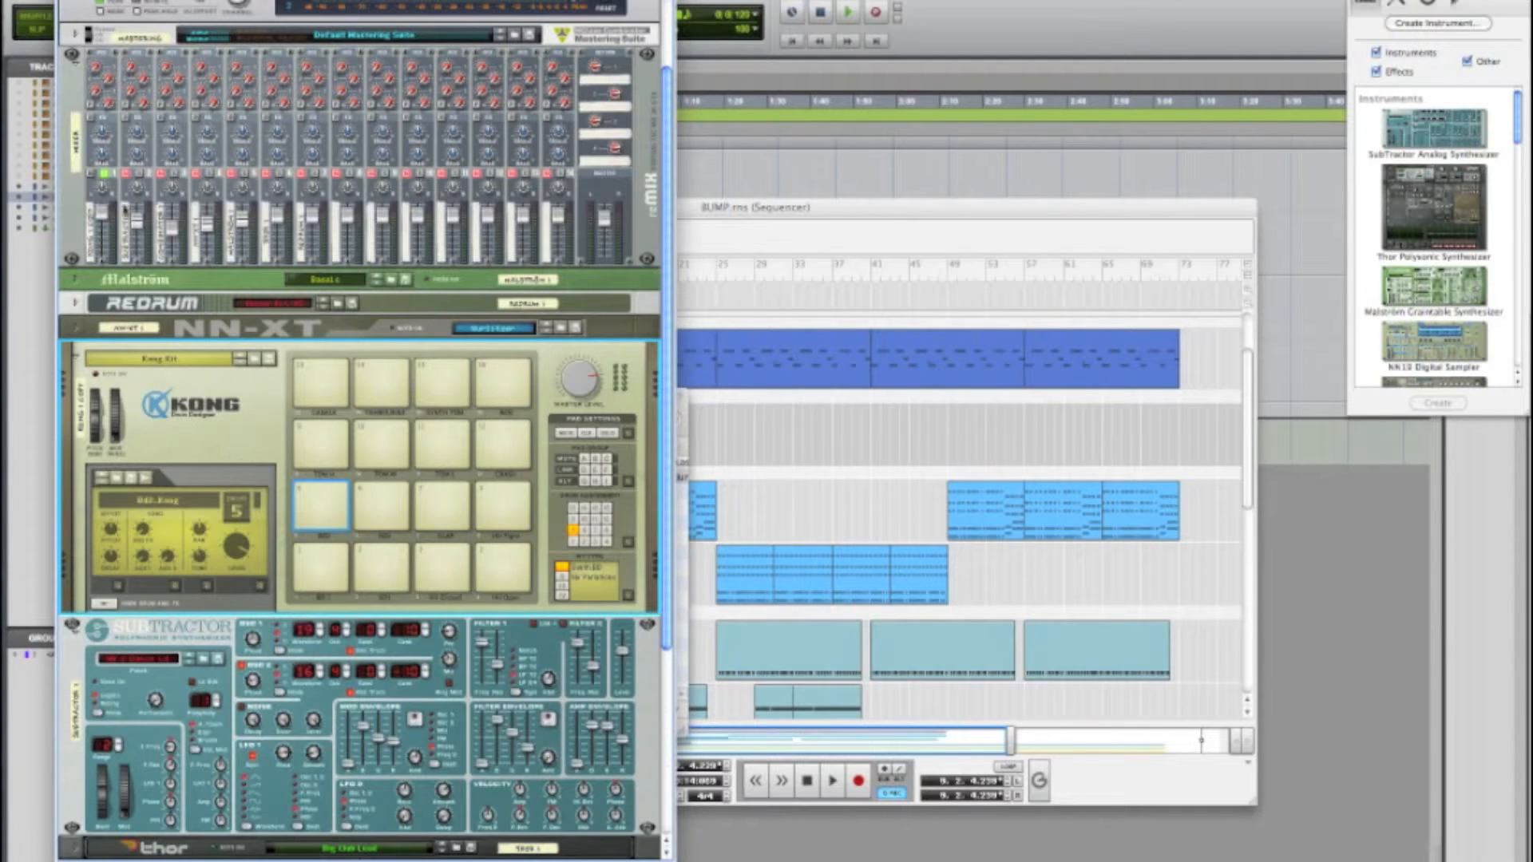
pyautogui.moveTo(318, 460)
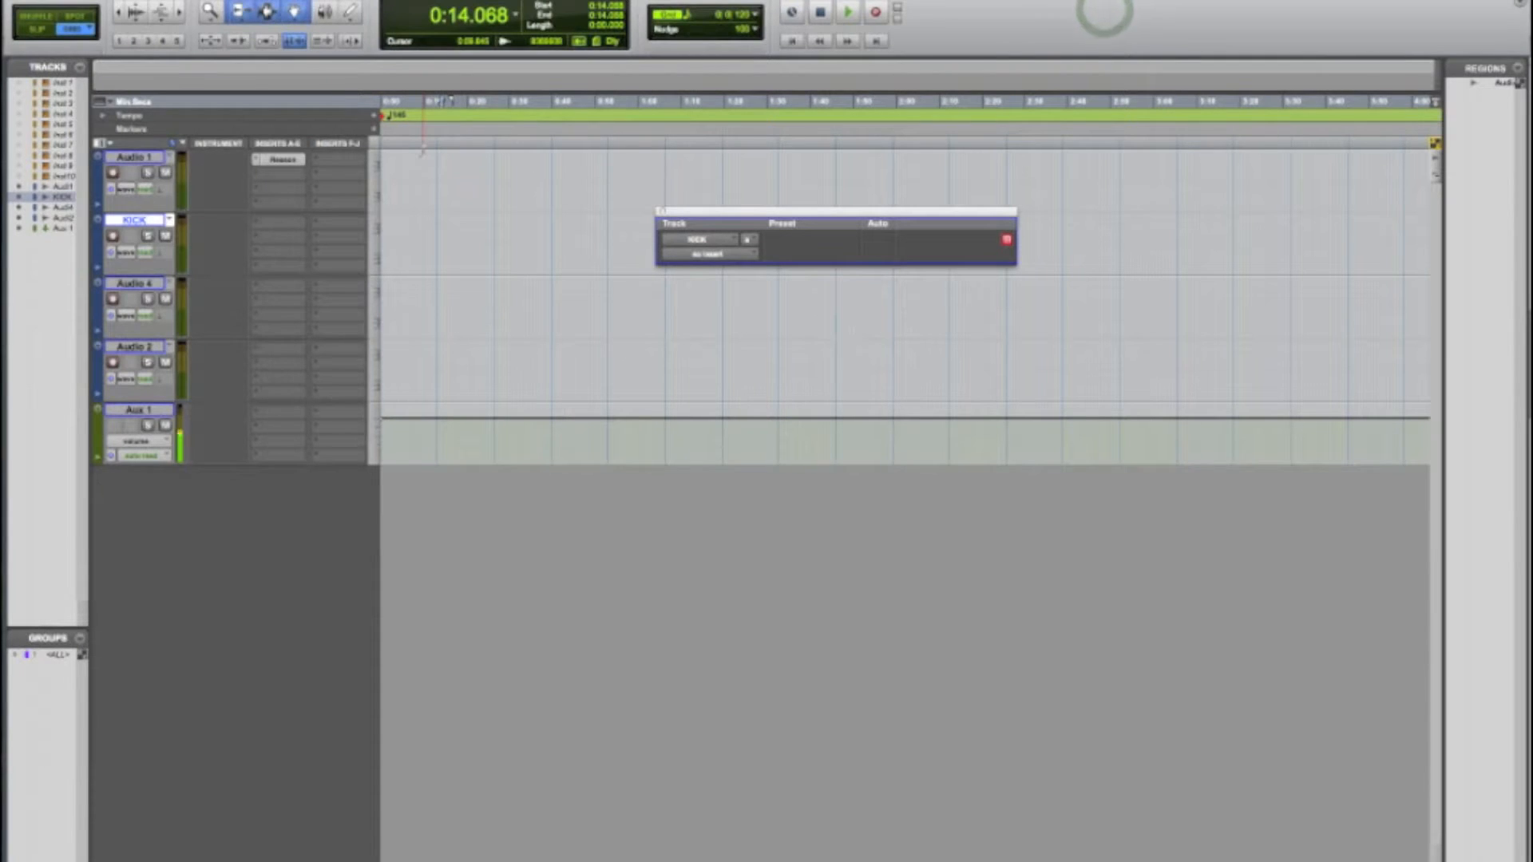
# - Bring the Reason rack forward and audition the Kong kick drum pad
pyautogui.click(849, 13)
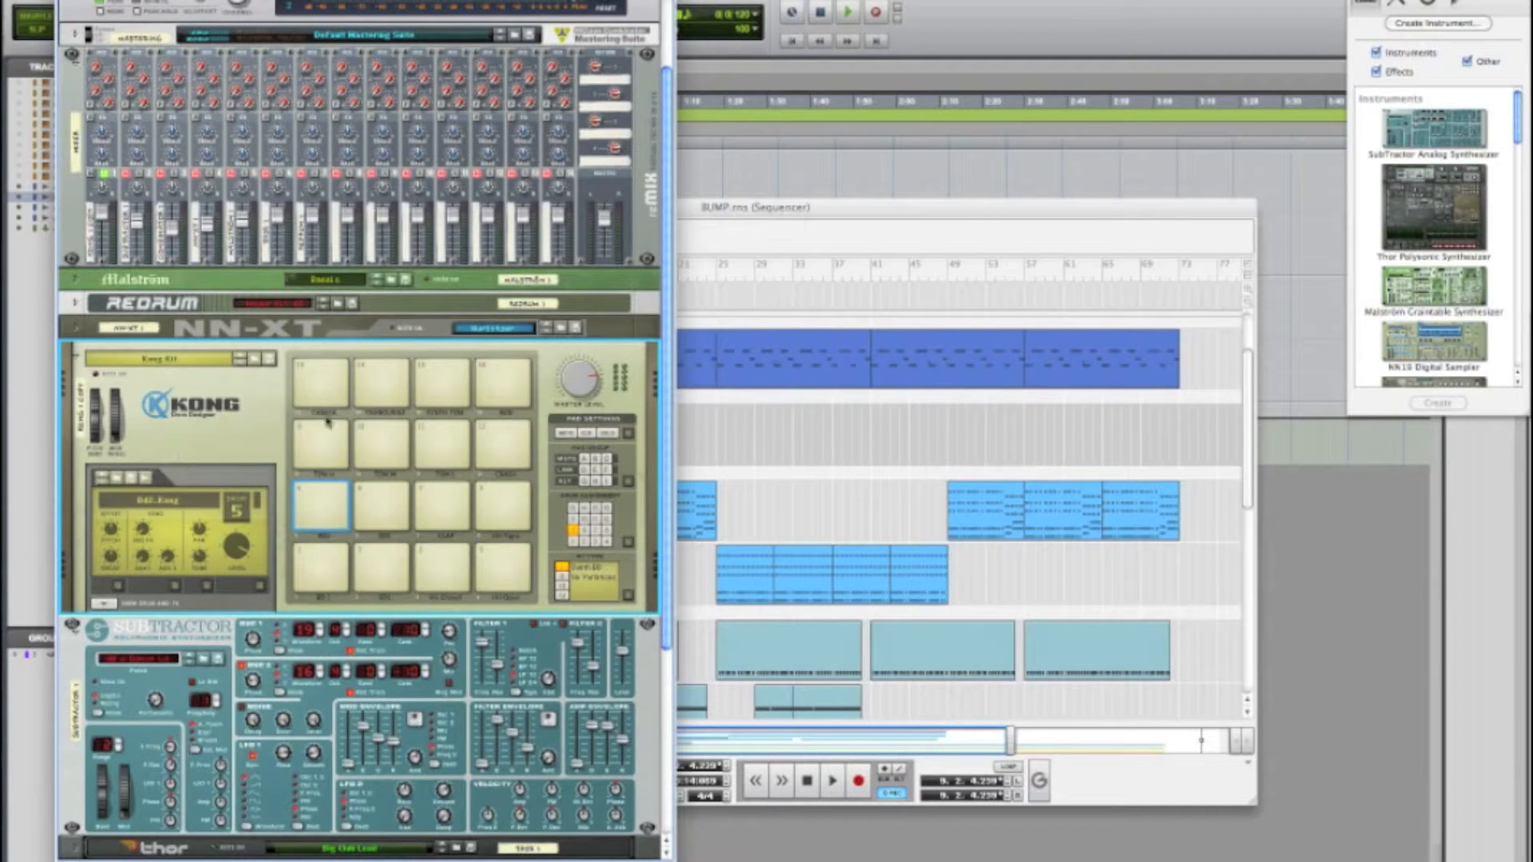
pyautogui.click(322, 501)
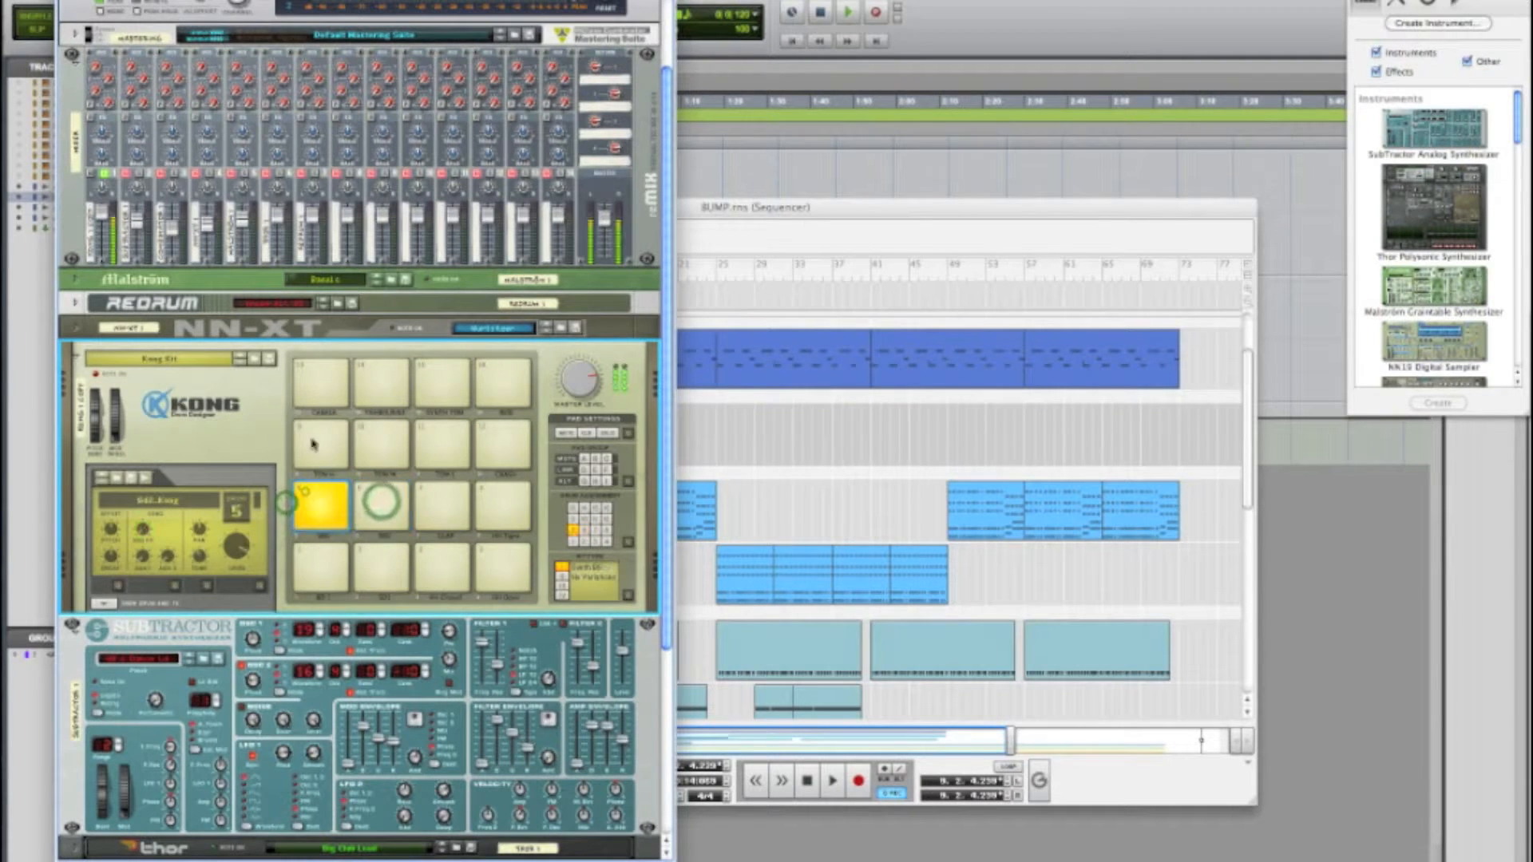
pyautogui.click(318, 379)
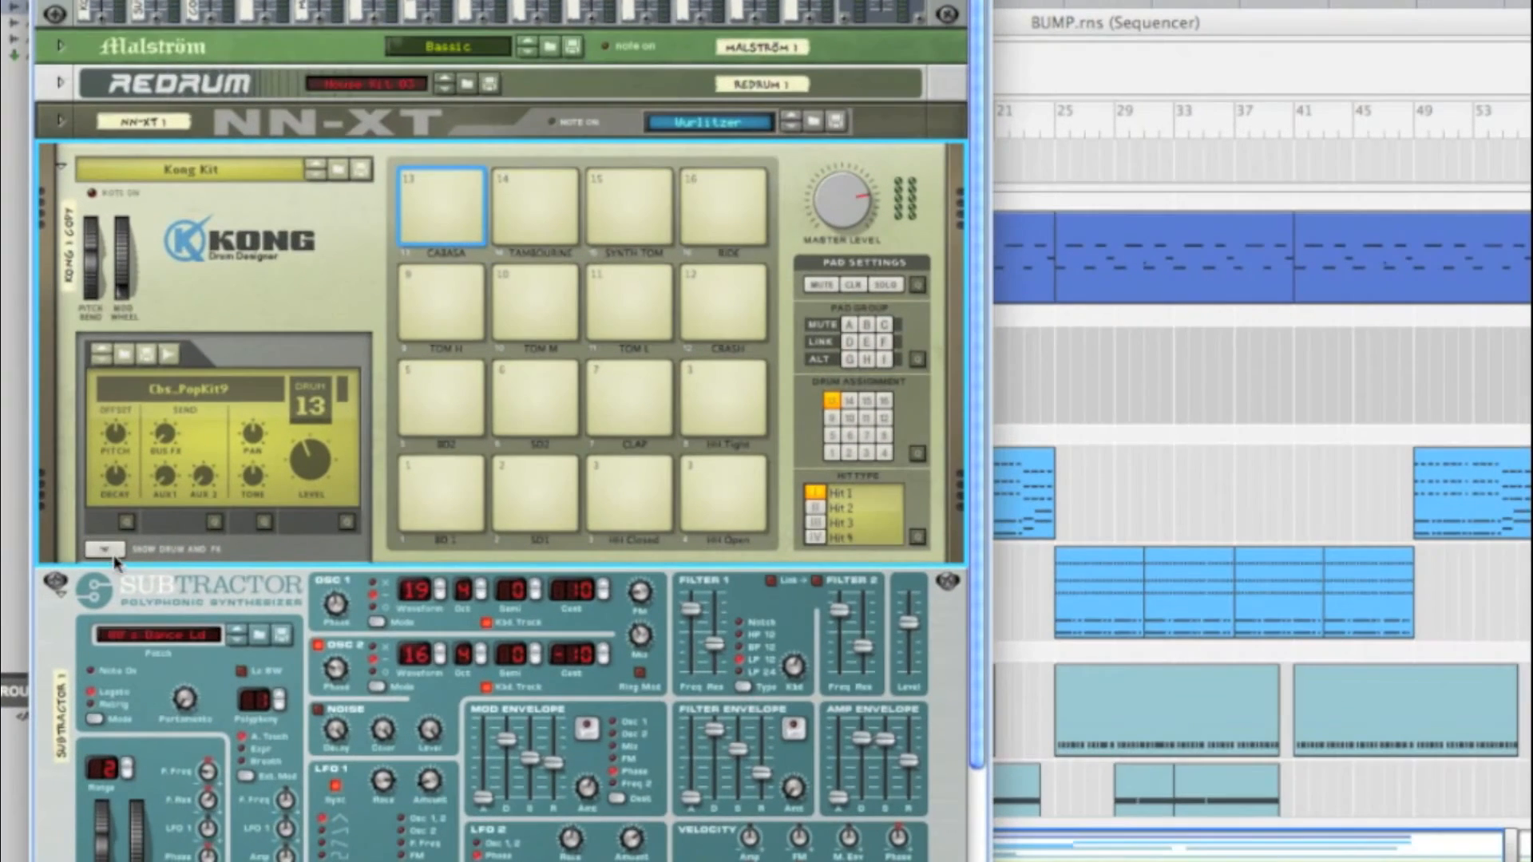
# - Show Drum and FX, audition the SYNTH TOM and TOM H pads, then select pad BD2
pyautogui.click(103, 548)
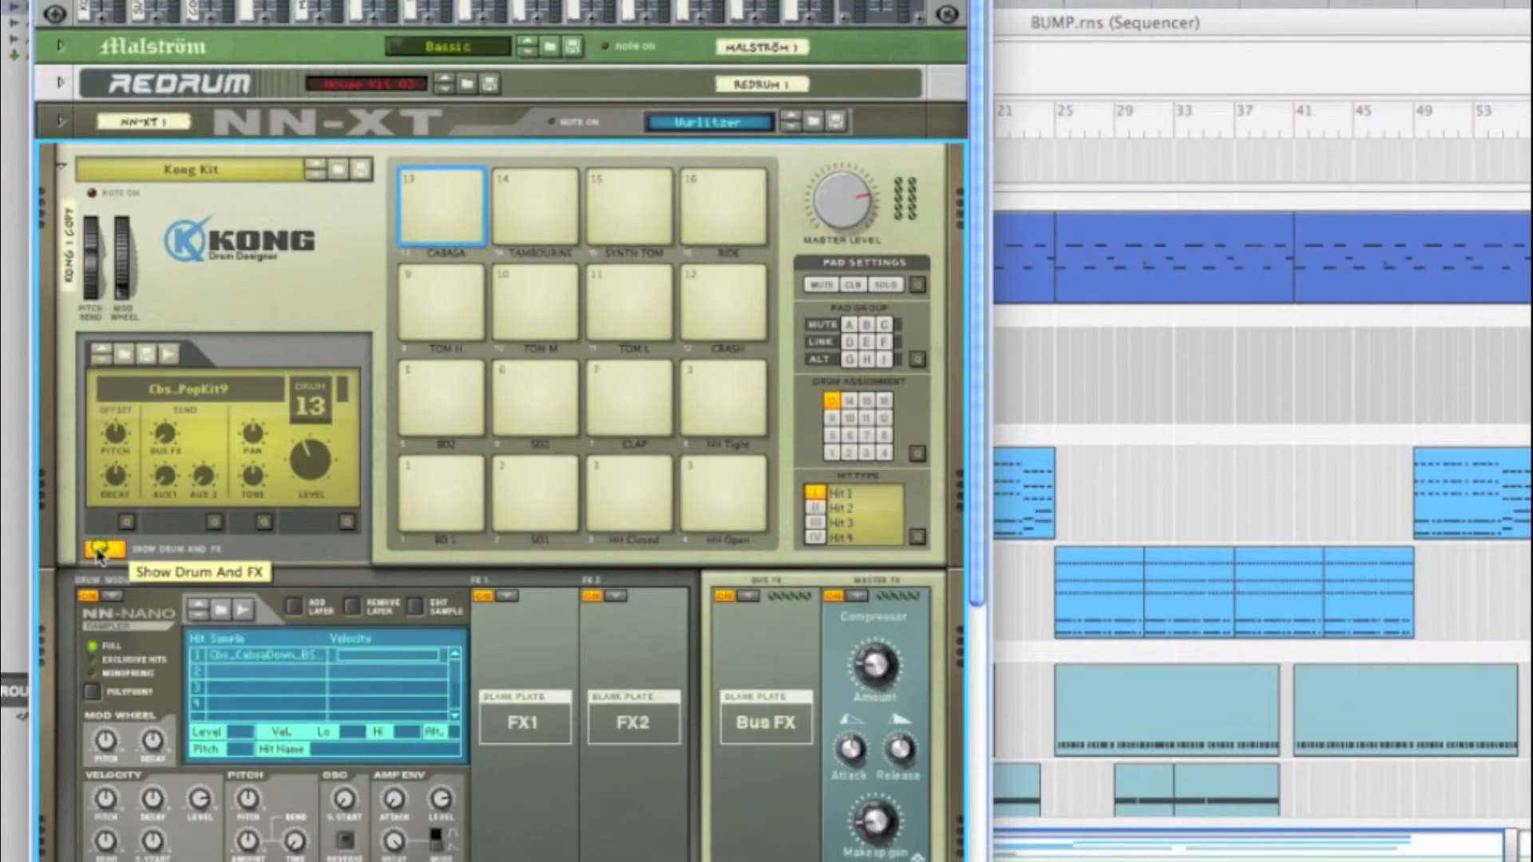
pyautogui.moveTo(426, 133)
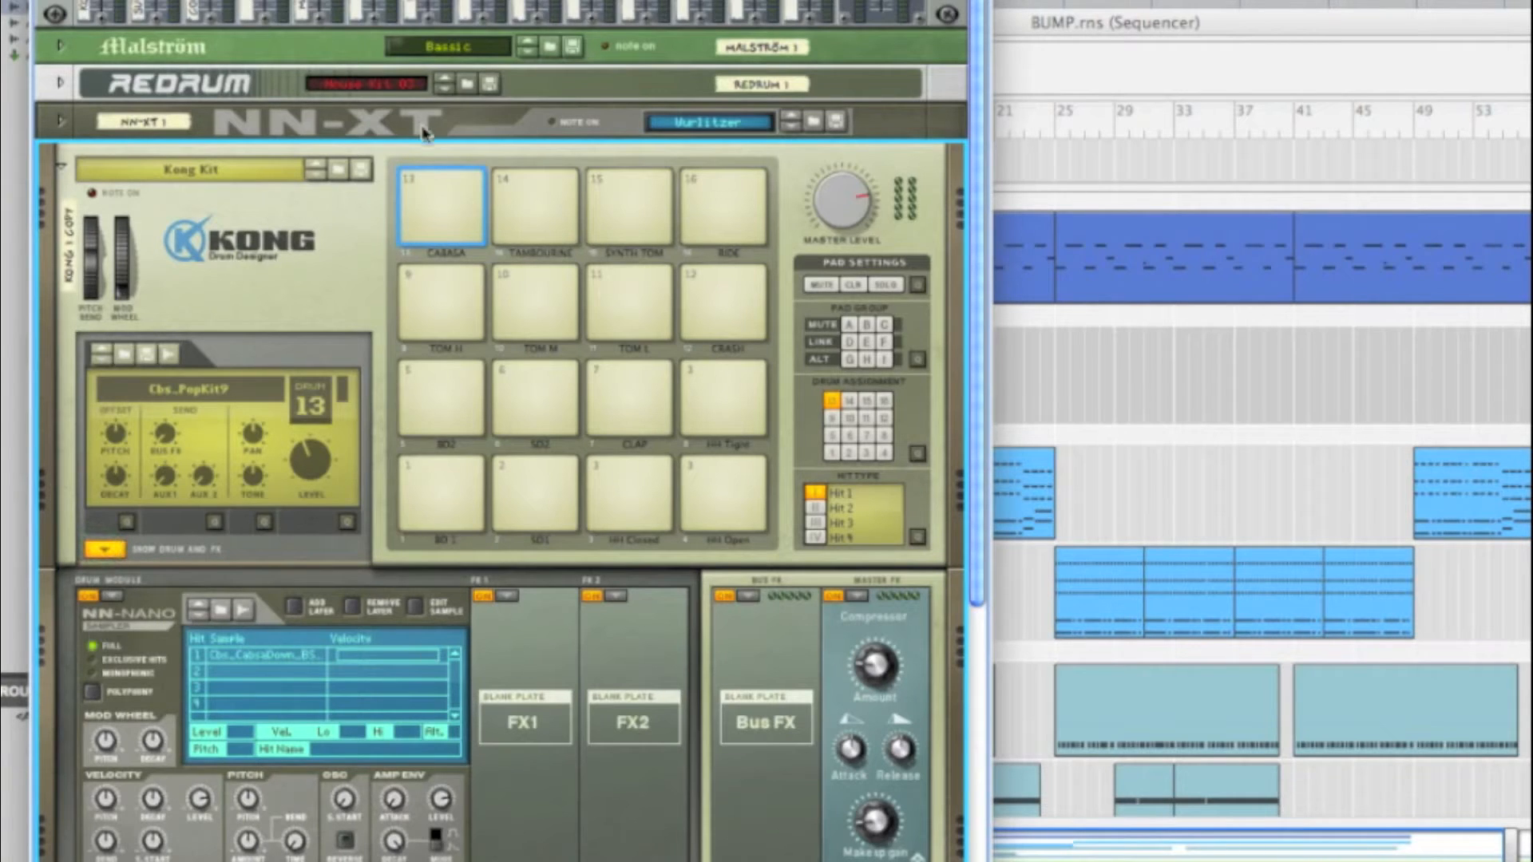
pyautogui.click(626, 206)
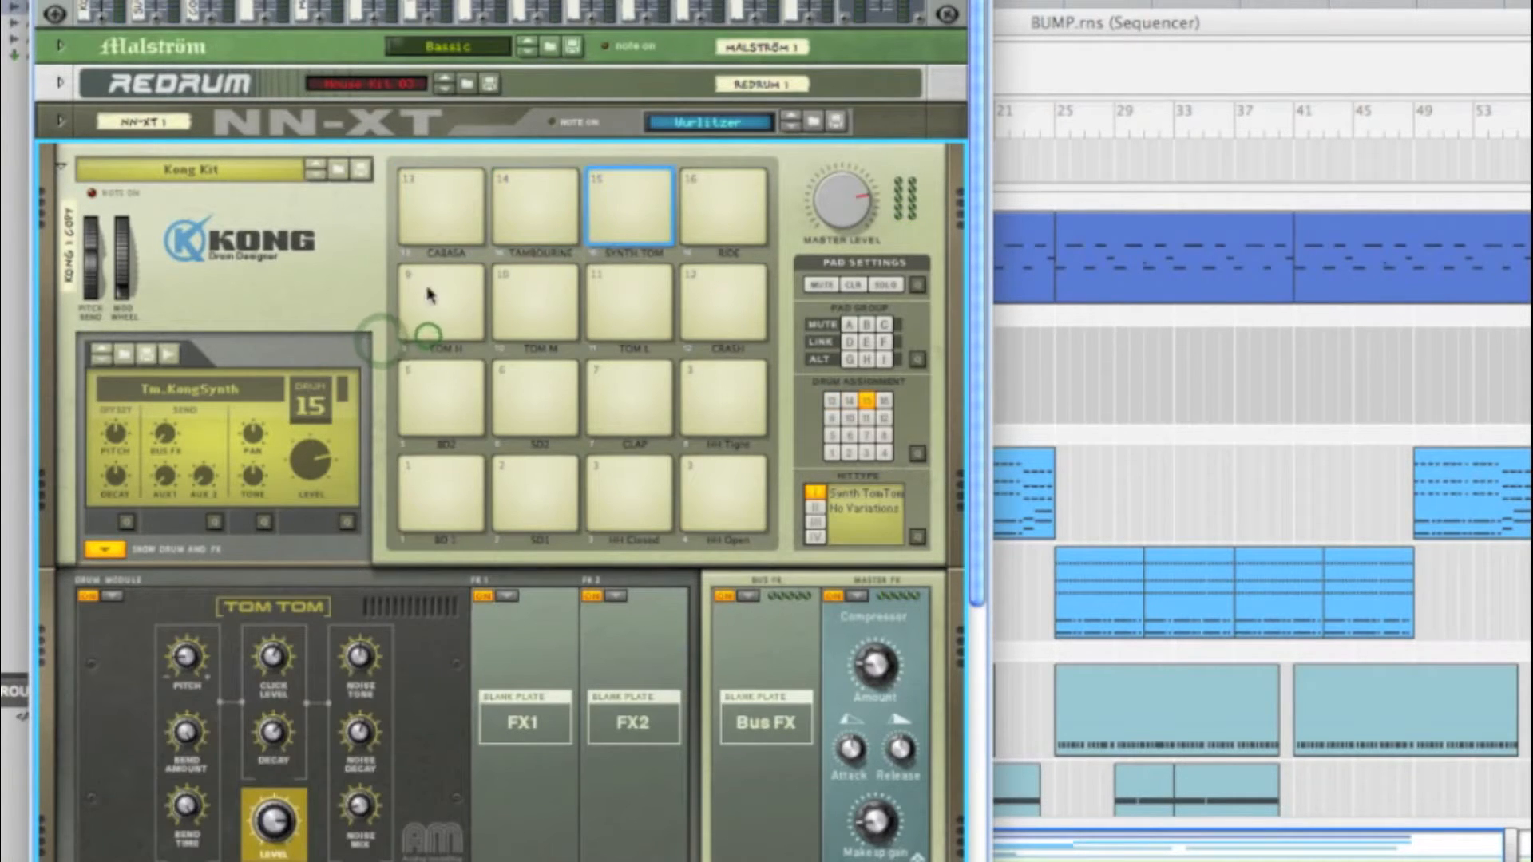
pyautogui.click(440, 304)
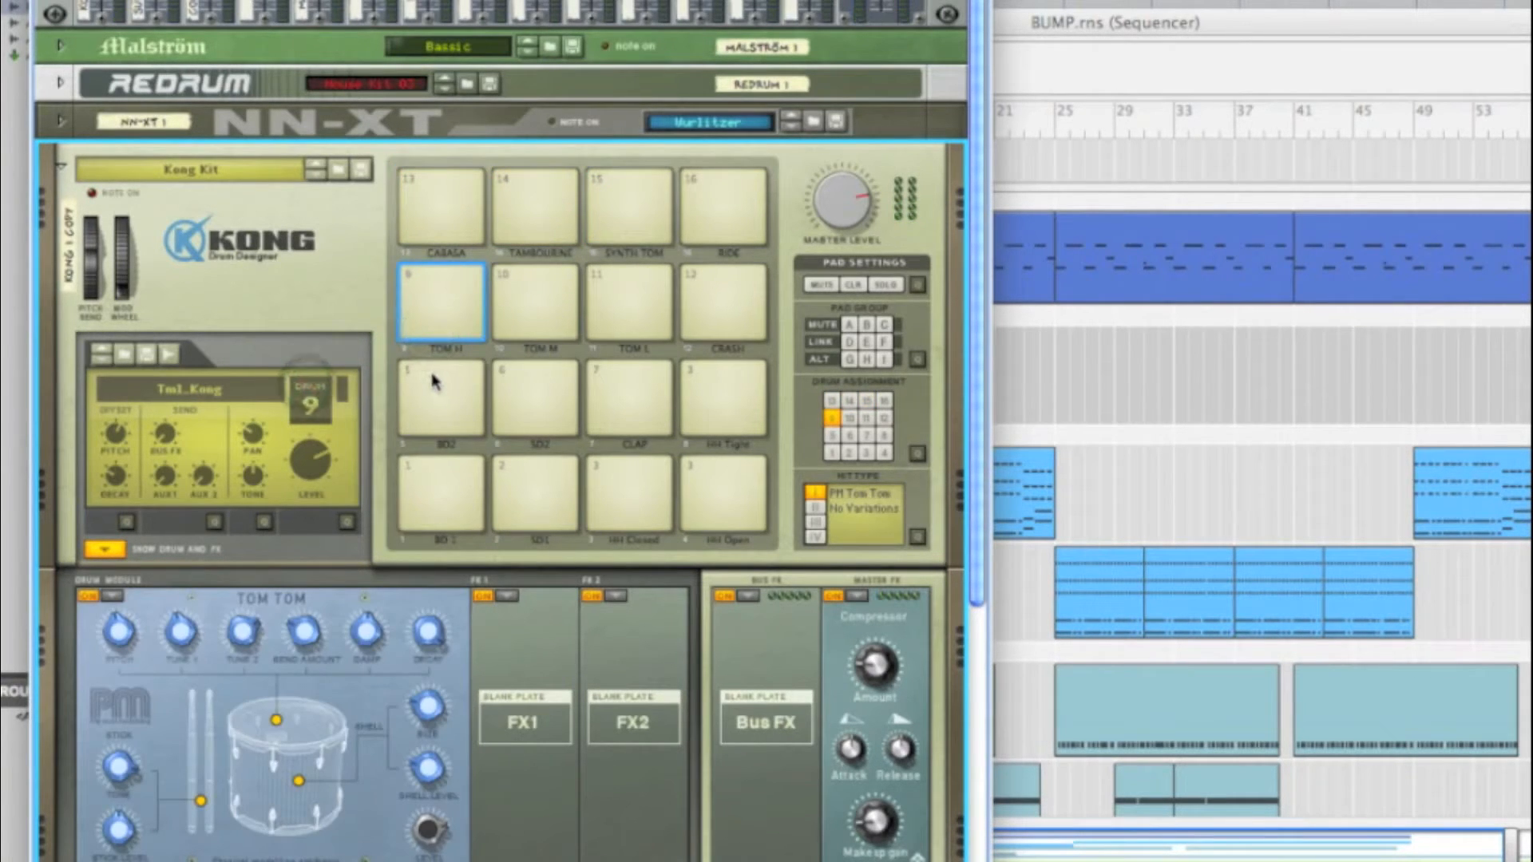
pyautogui.click(440, 396)
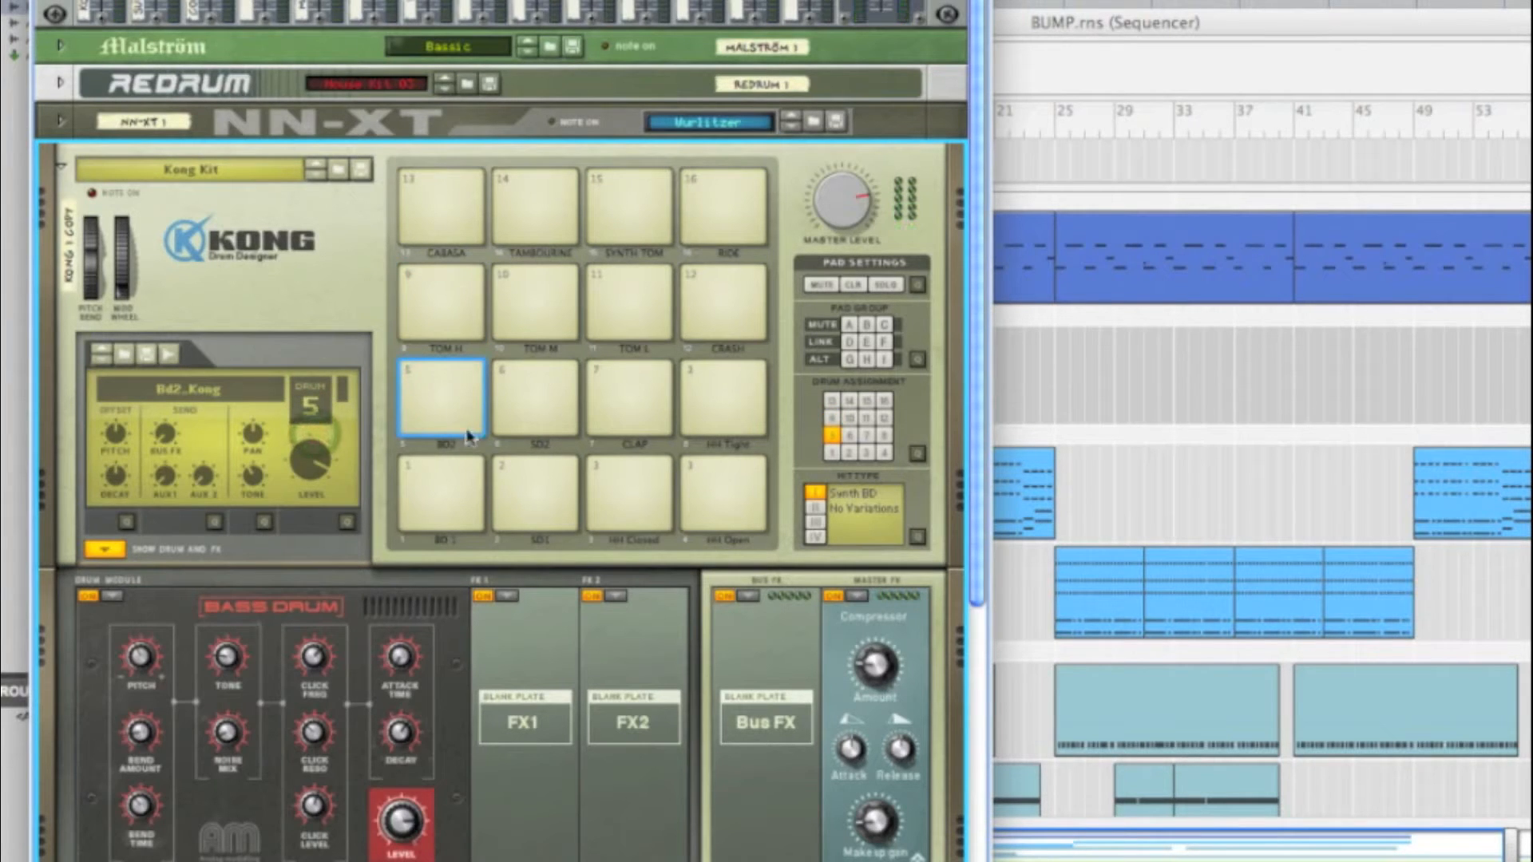
pyautogui.moveTo(582, 723)
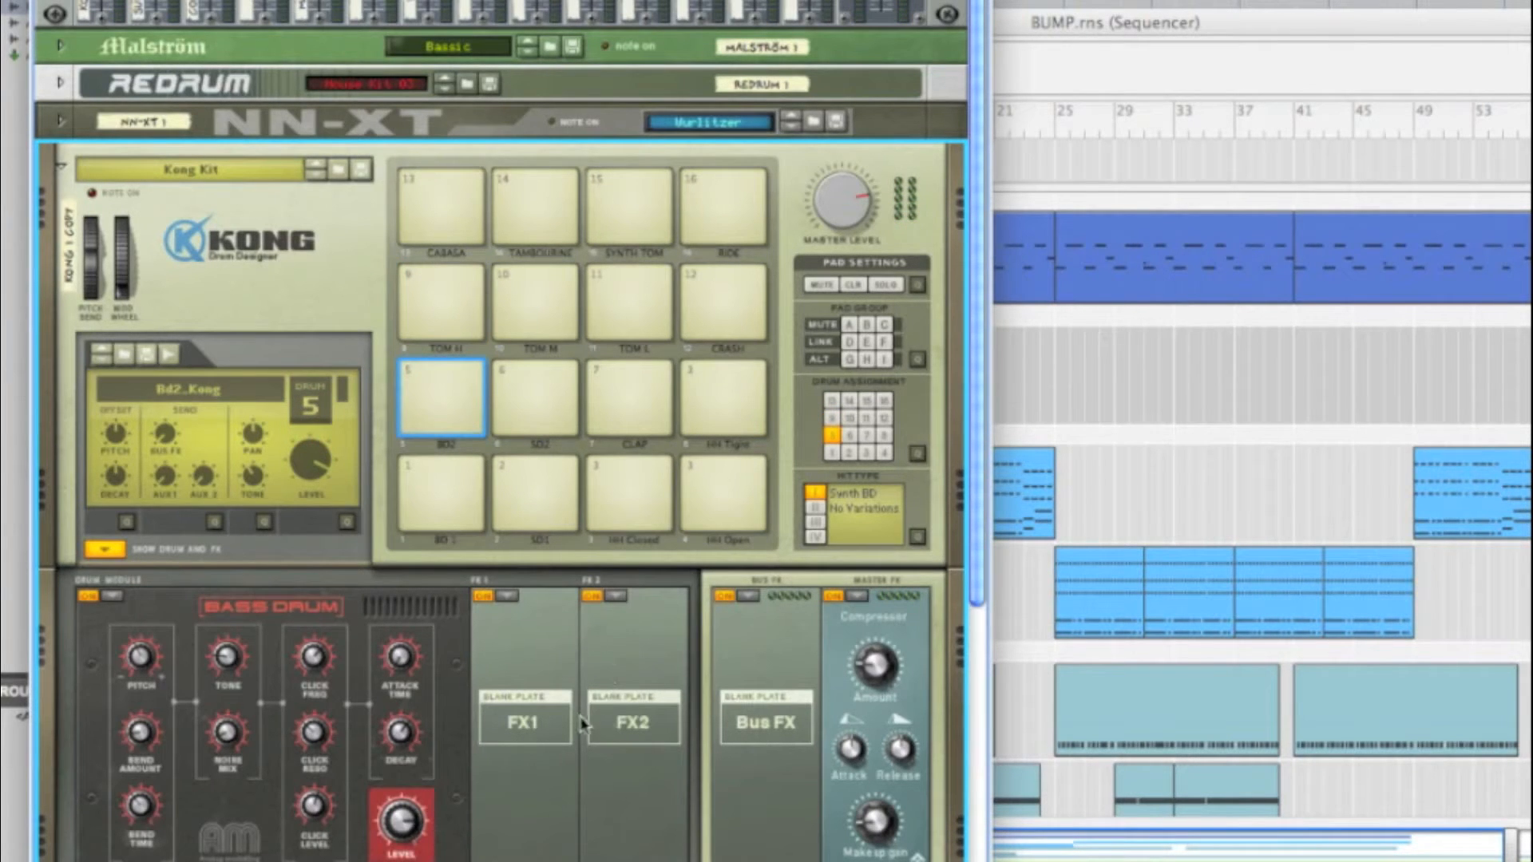
pyautogui.scroll(-3)
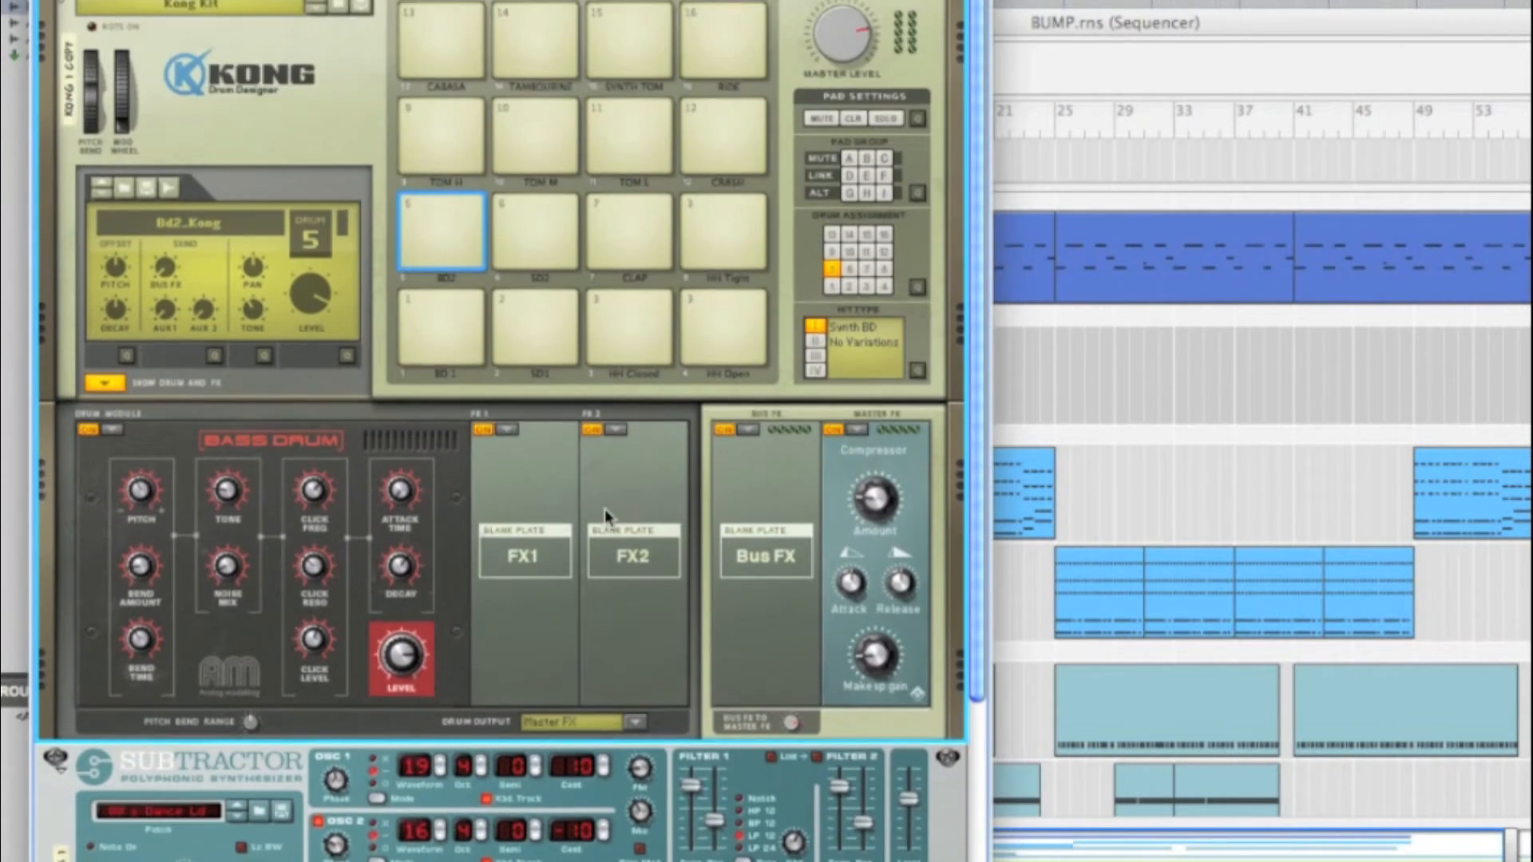
pyautogui.scroll(-3)
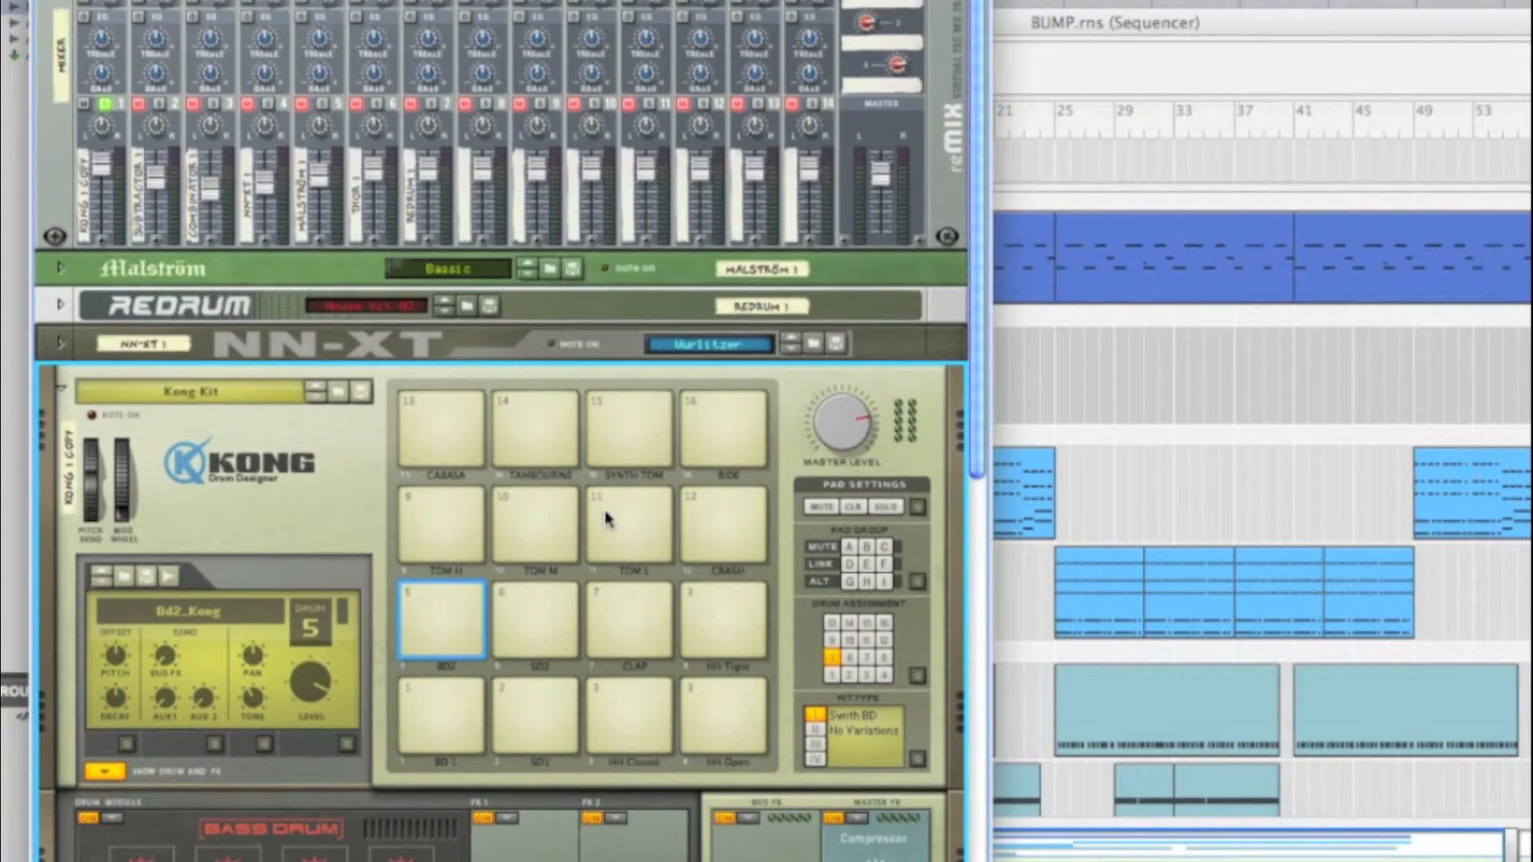
pyautogui.scroll(-3)
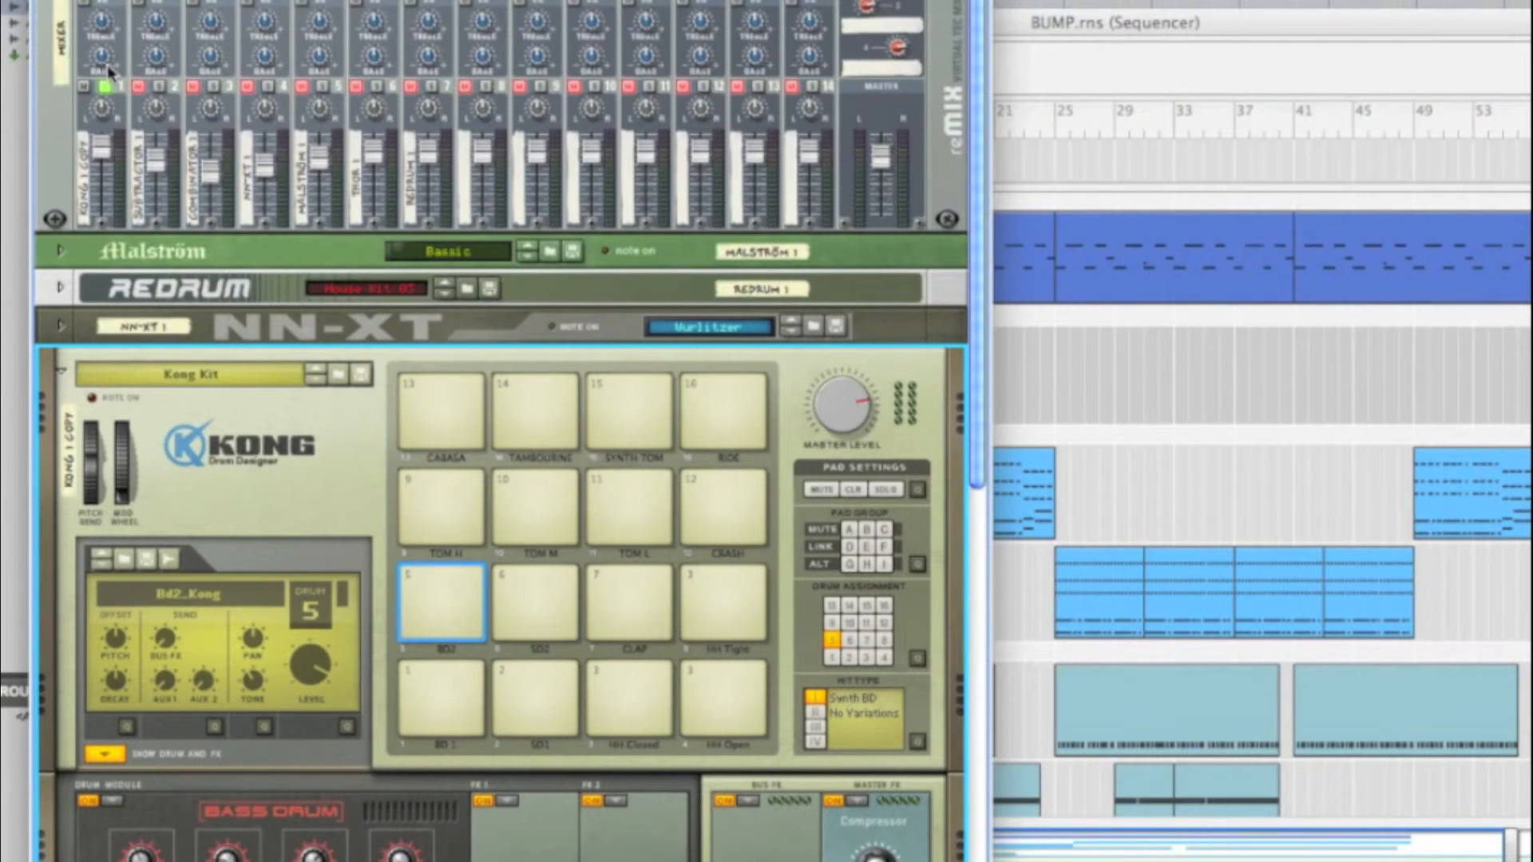
pyautogui.moveTo(540, 354)
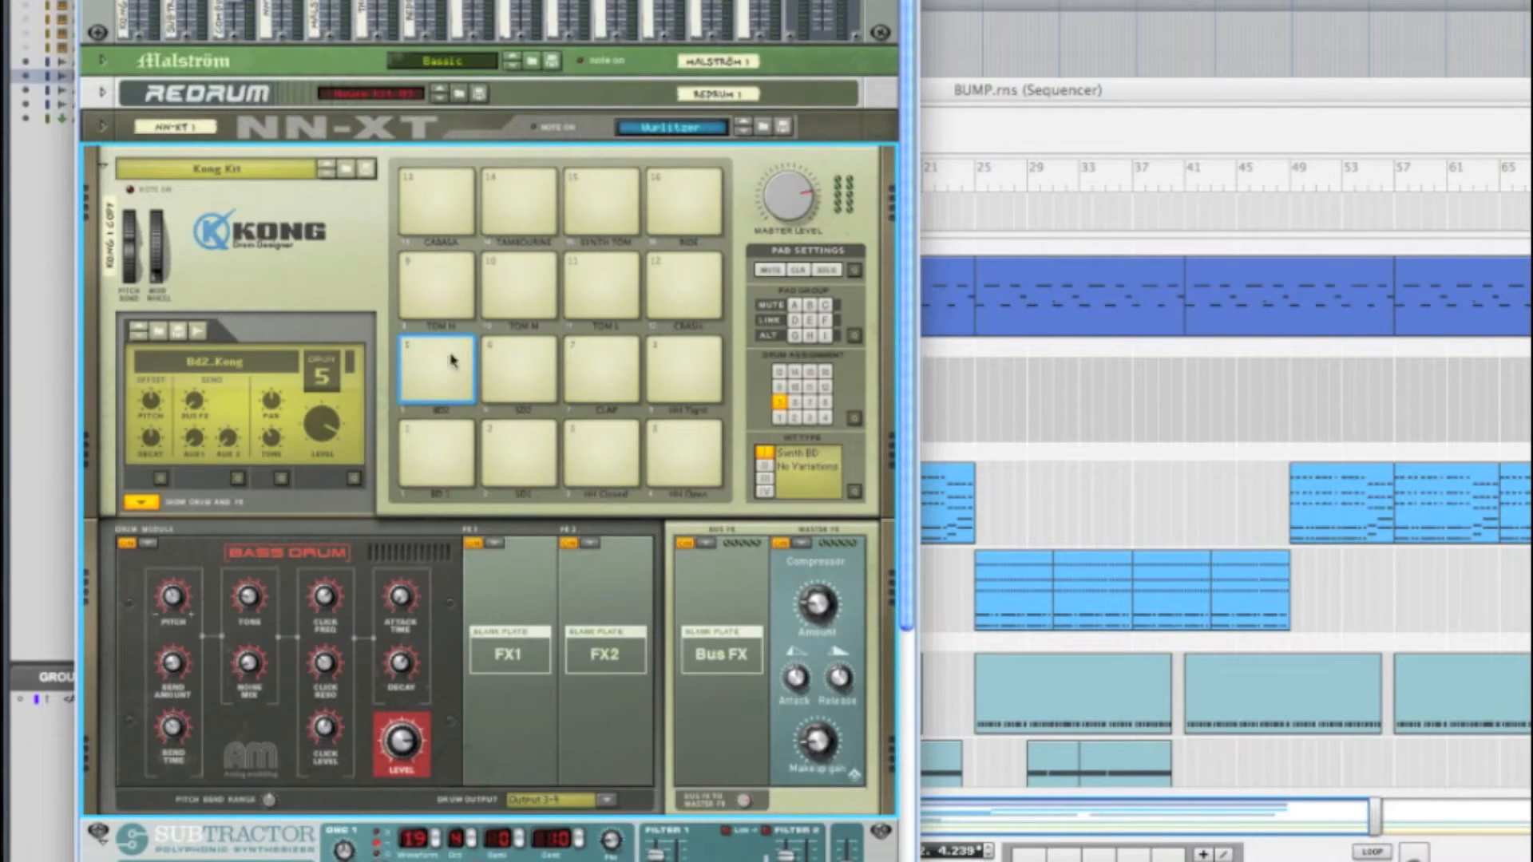
pyautogui.moveTo(758, 347)
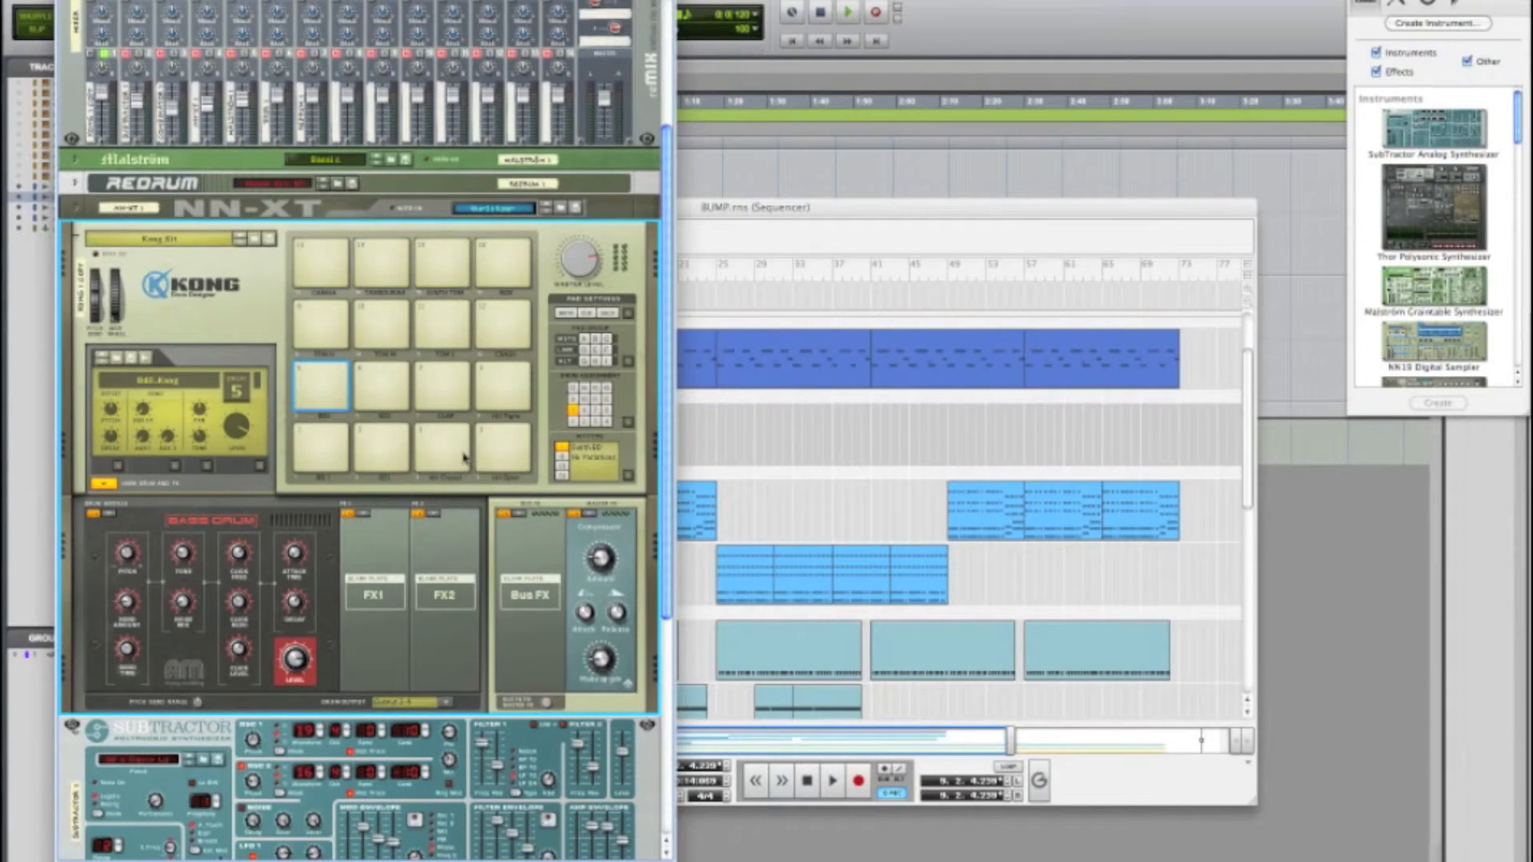
pyautogui.moveTo(498, 425)
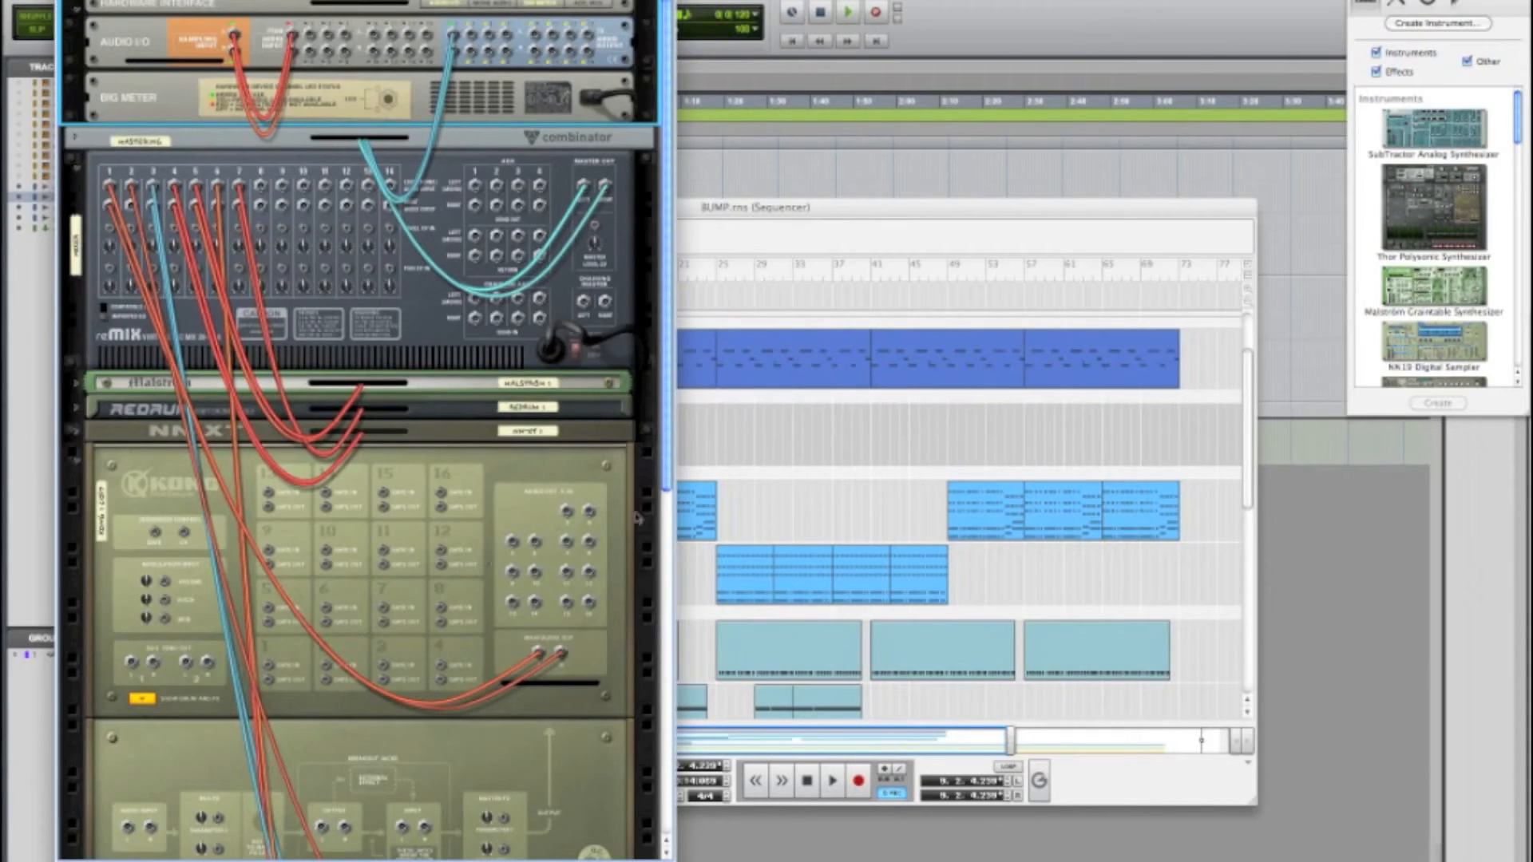
pyautogui.moveTo(565, 513)
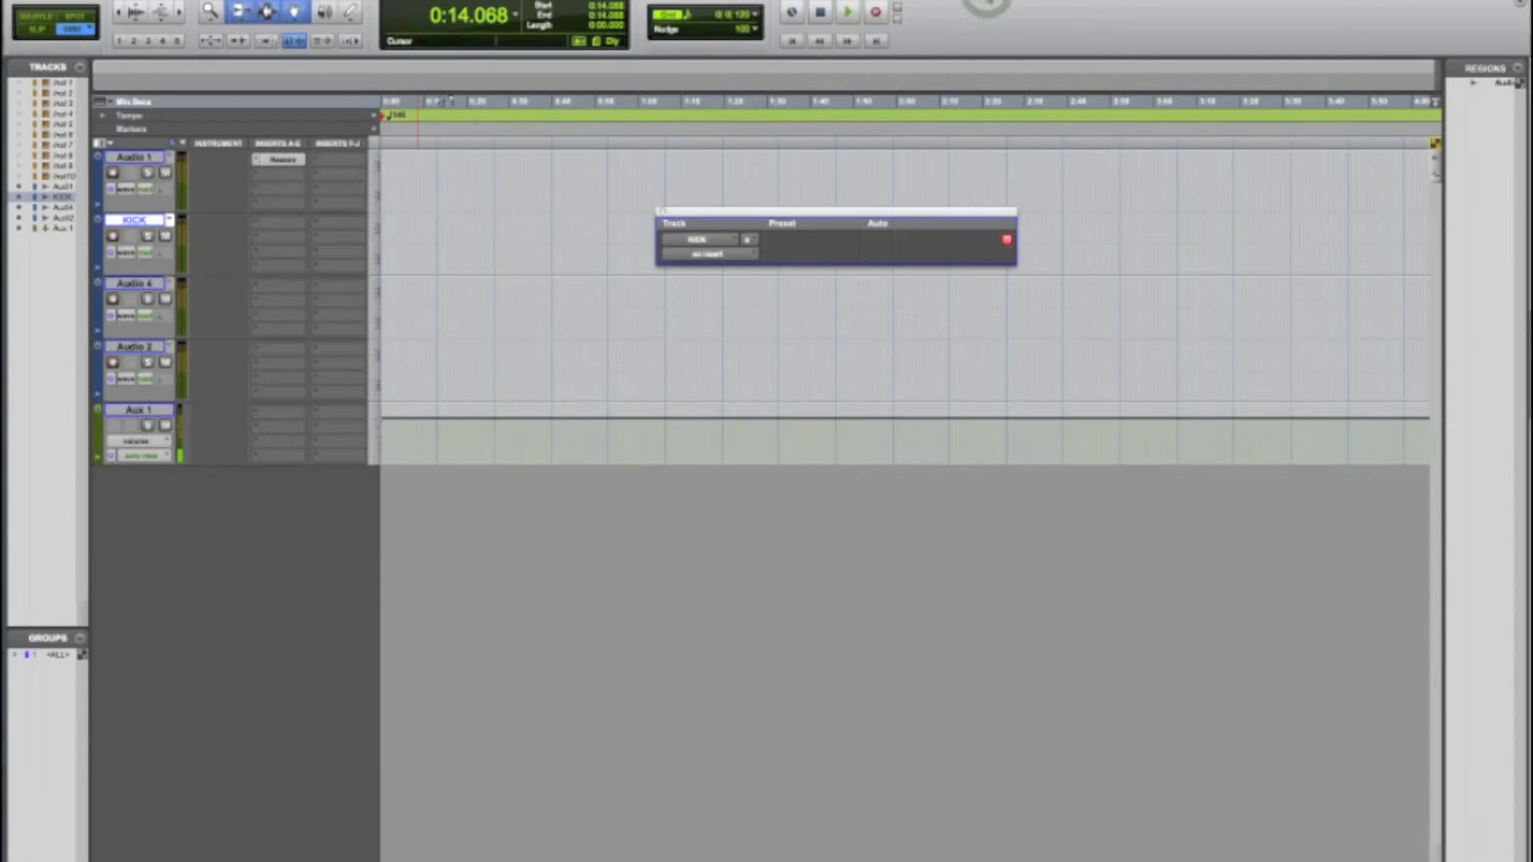
pyautogui.moveTo(279, 272)
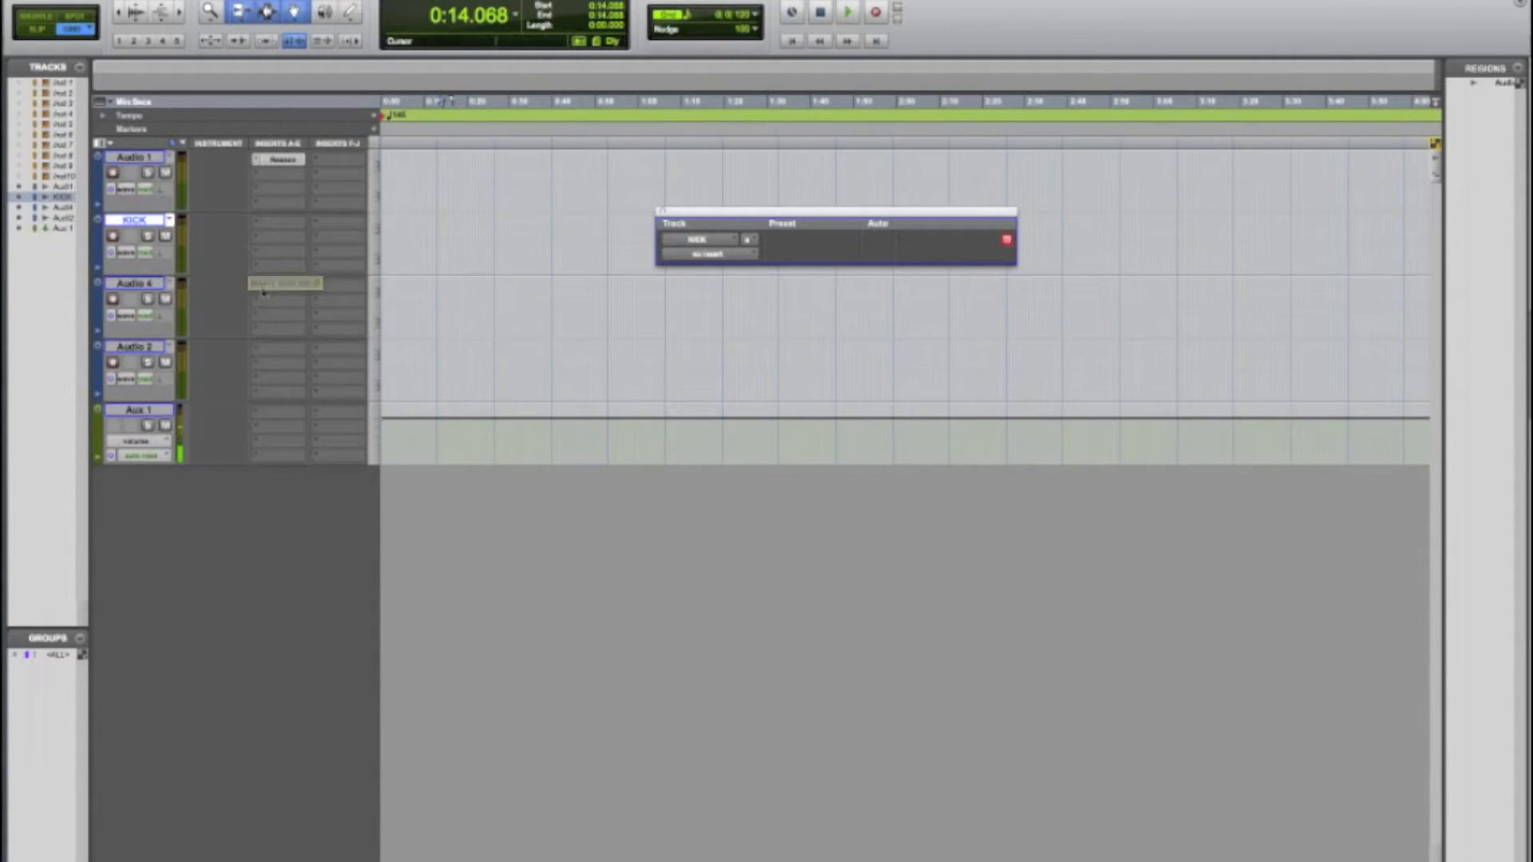
pyautogui.moveTo(138, 219)
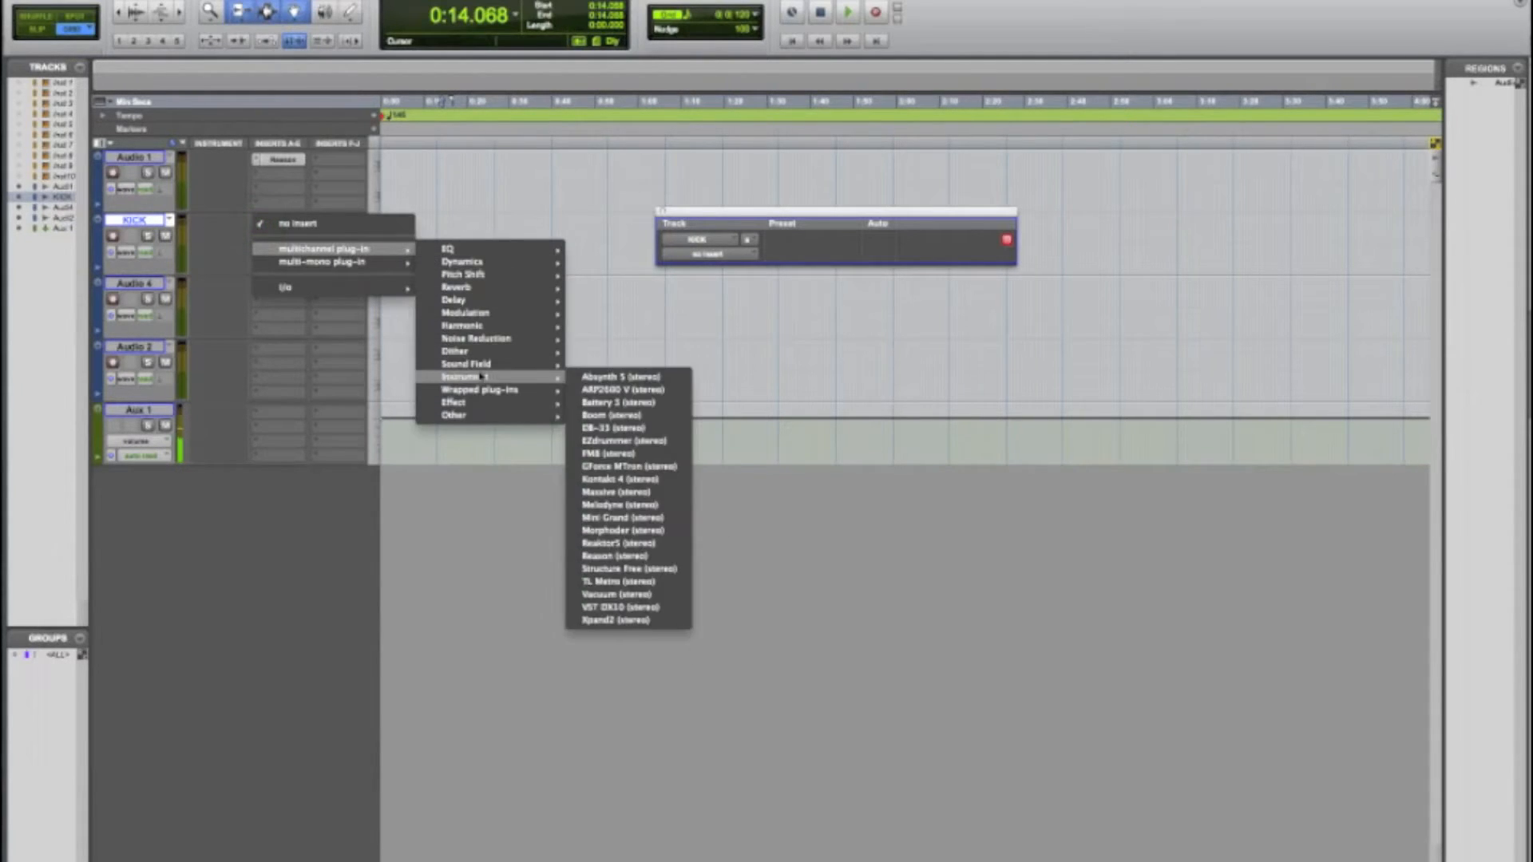
pyautogui.moveTo(627, 556)
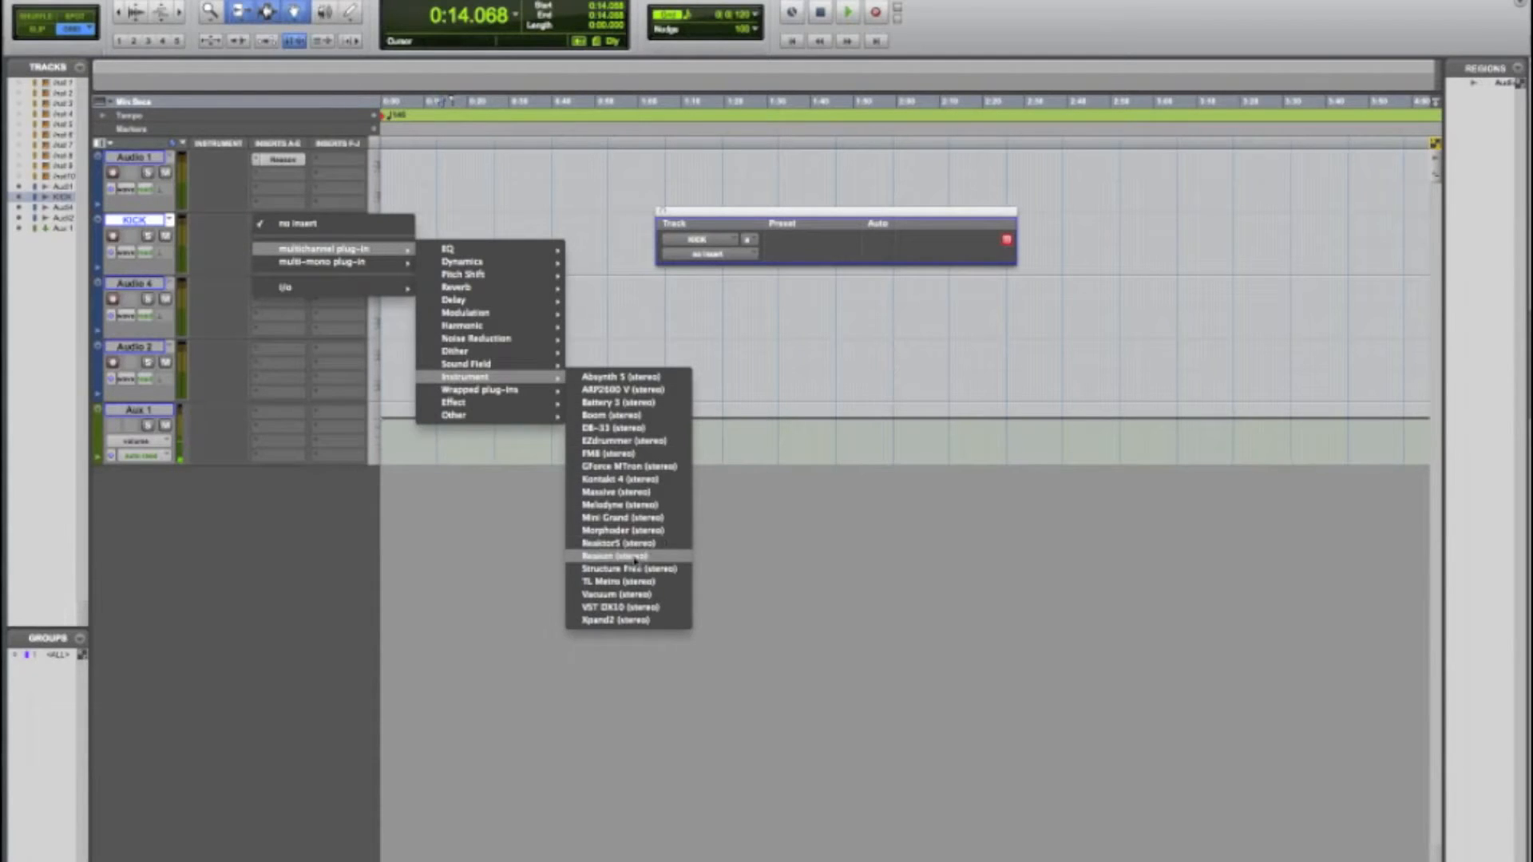
# - Insert the Reason (stereo) ReWire instrument on the KICK track's first insert
pyautogui.click(610, 556)
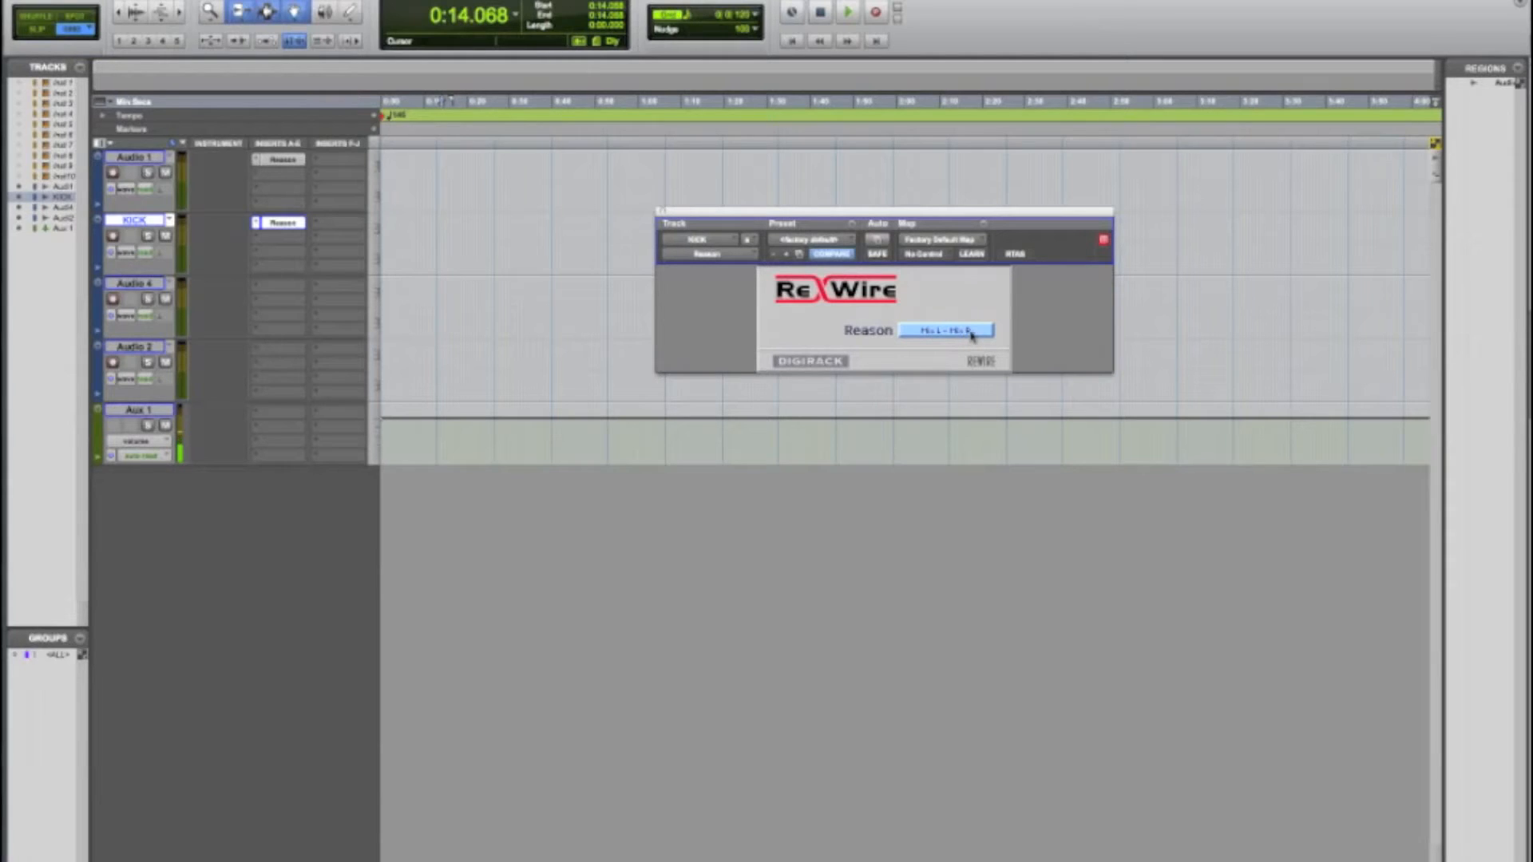
# - Receive Reason Channel 3–4 on KICK, mute Audio 1, and play then stop the session
pyautogui.click(944, 331)
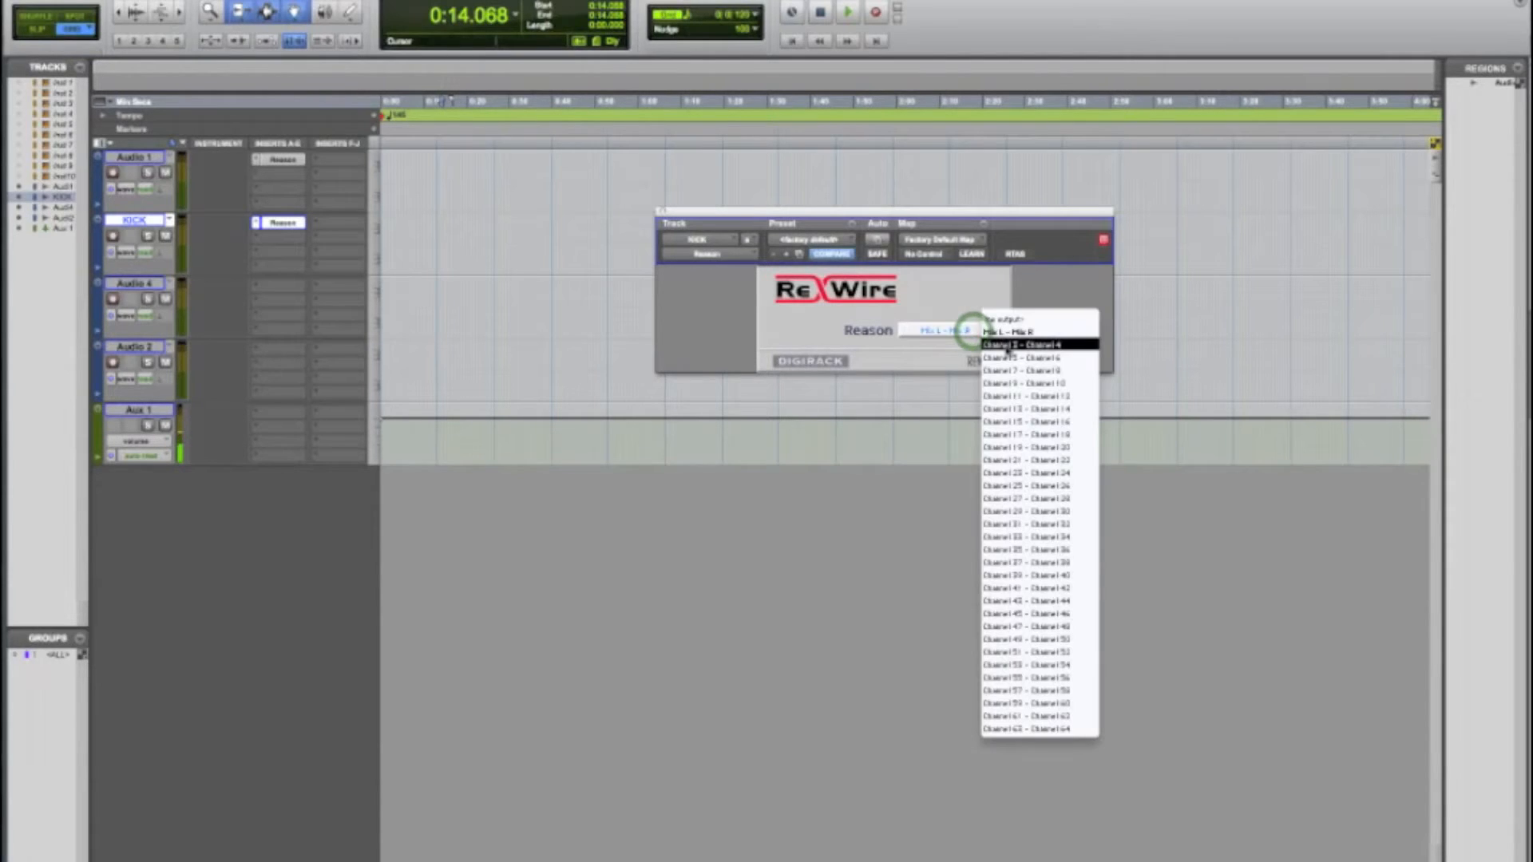
pyautogui.click(1021, 345)
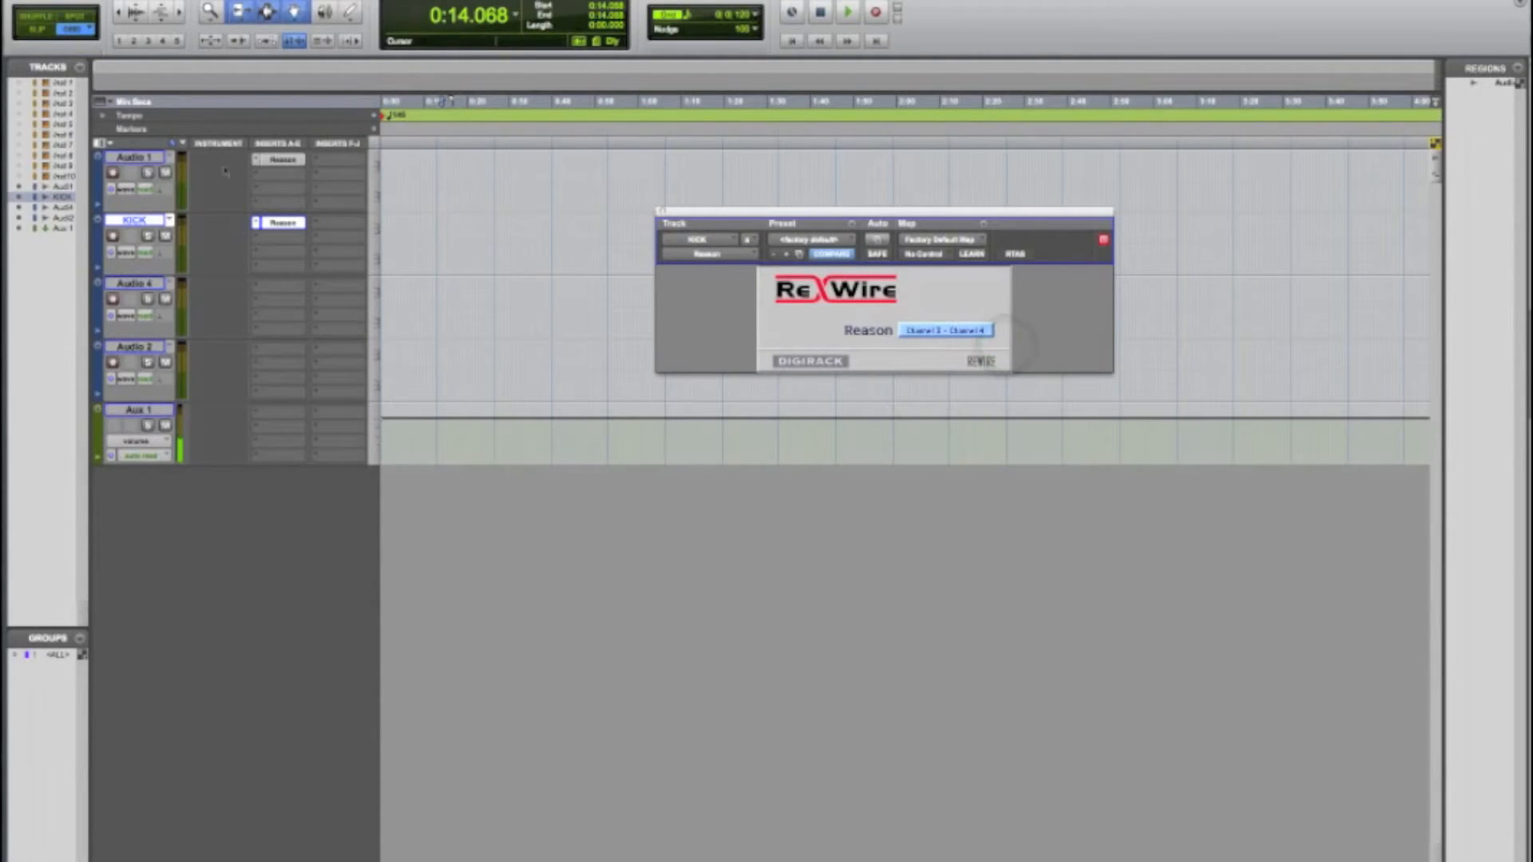
pyautogui.click(166, 174)
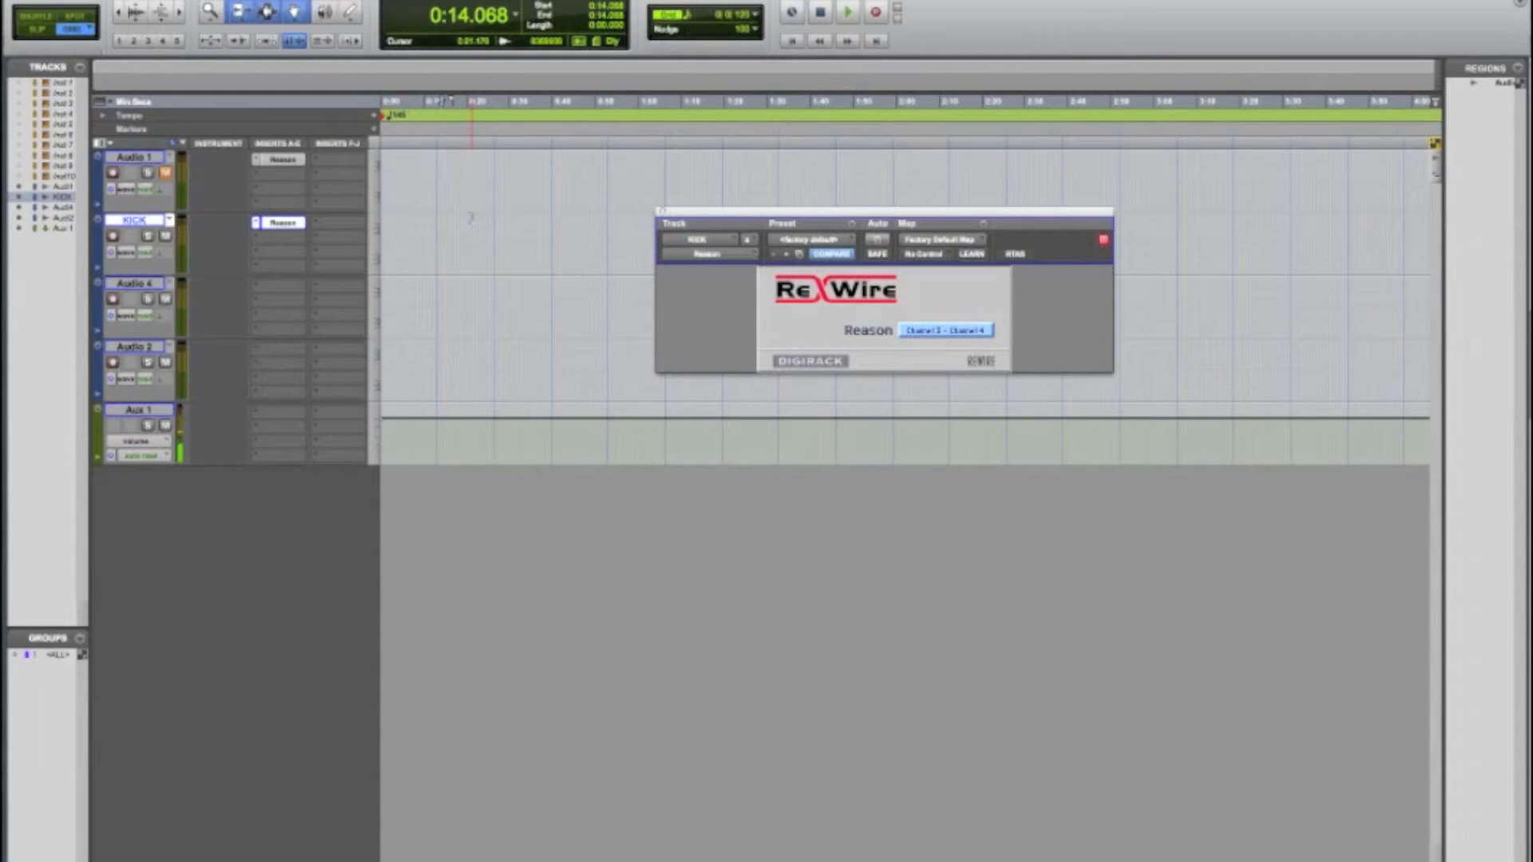
pyautogui.click(846, 13)
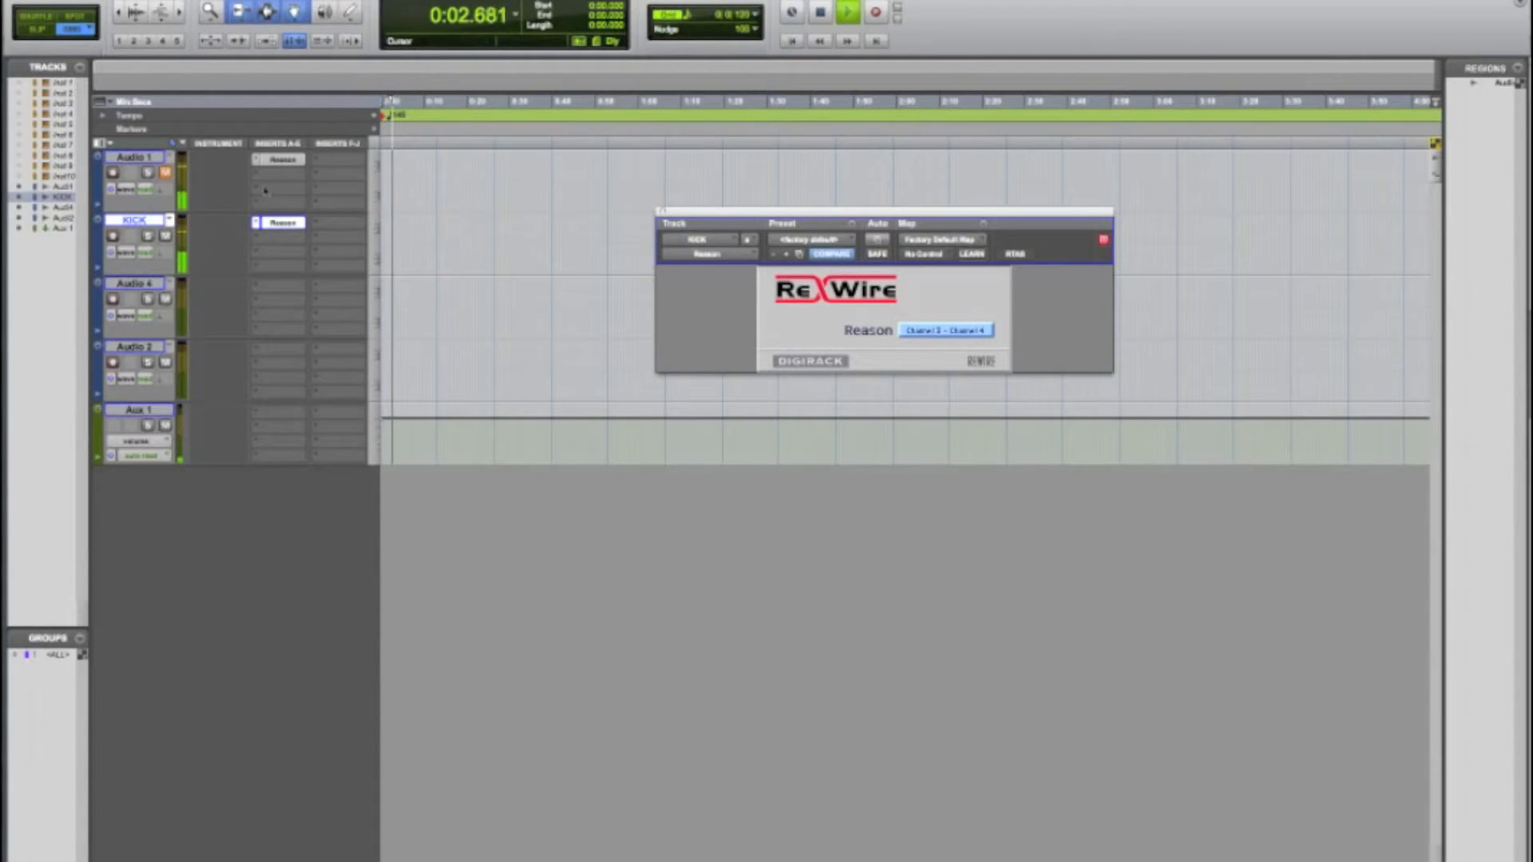
pyautogui.moveTo(278, 160)
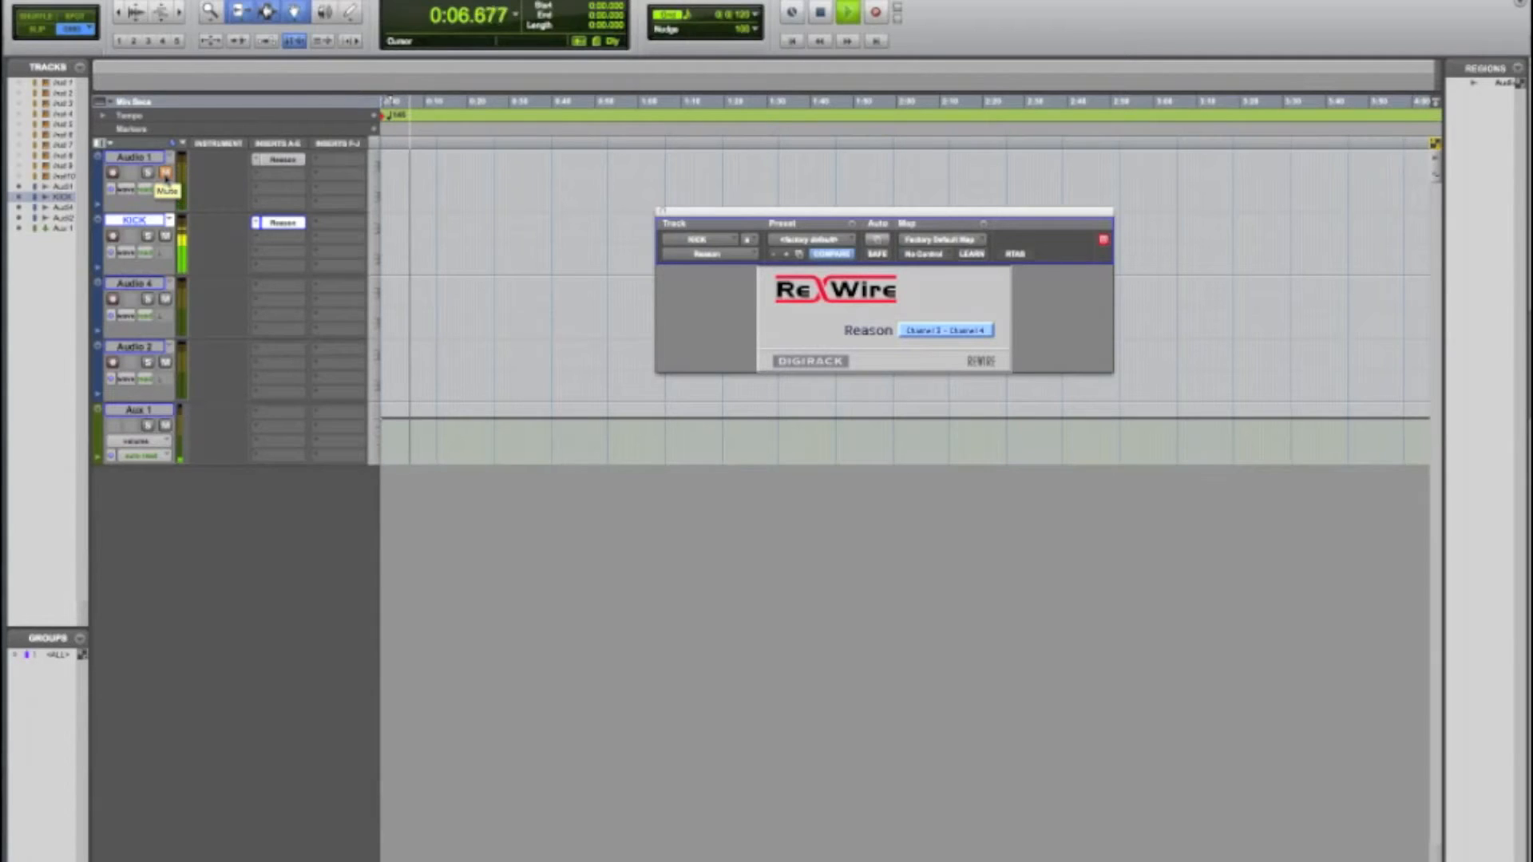
pyautogui.click(844, 13)
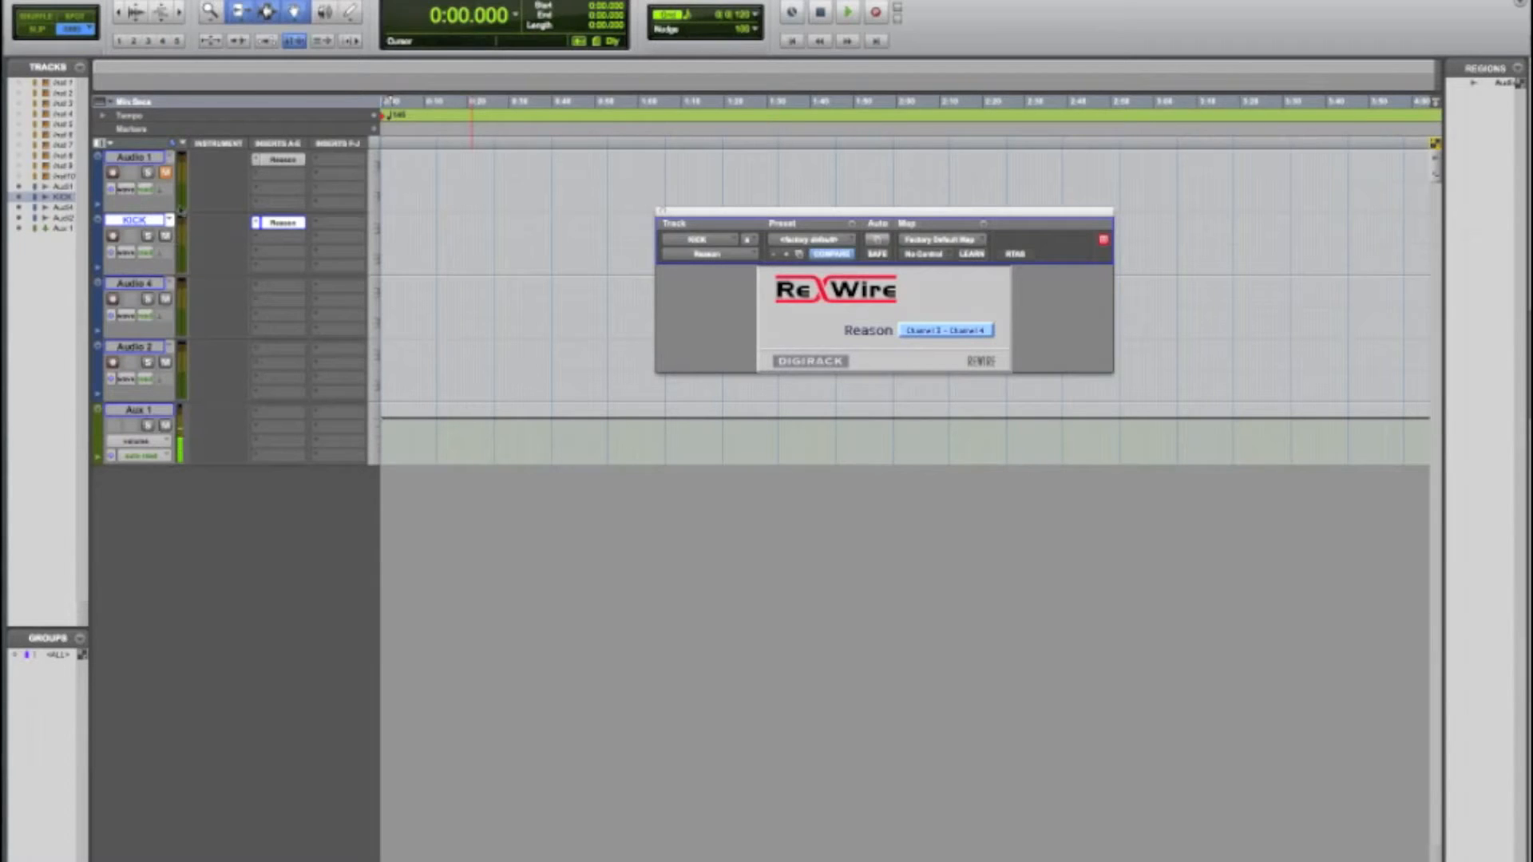
pyautogui.click(944, 329)
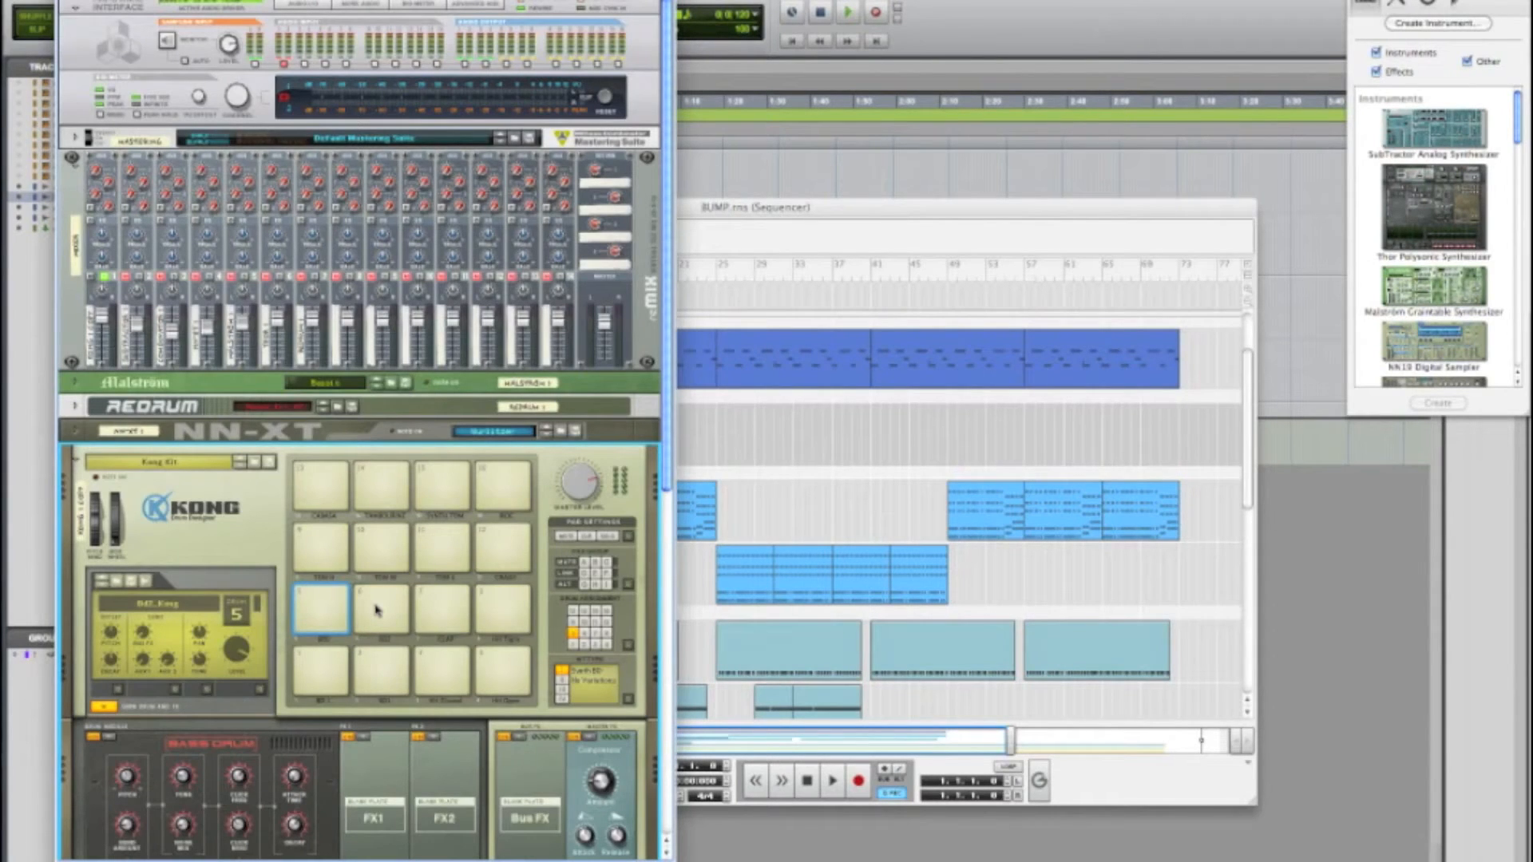
pyautogui.click(379, 609)
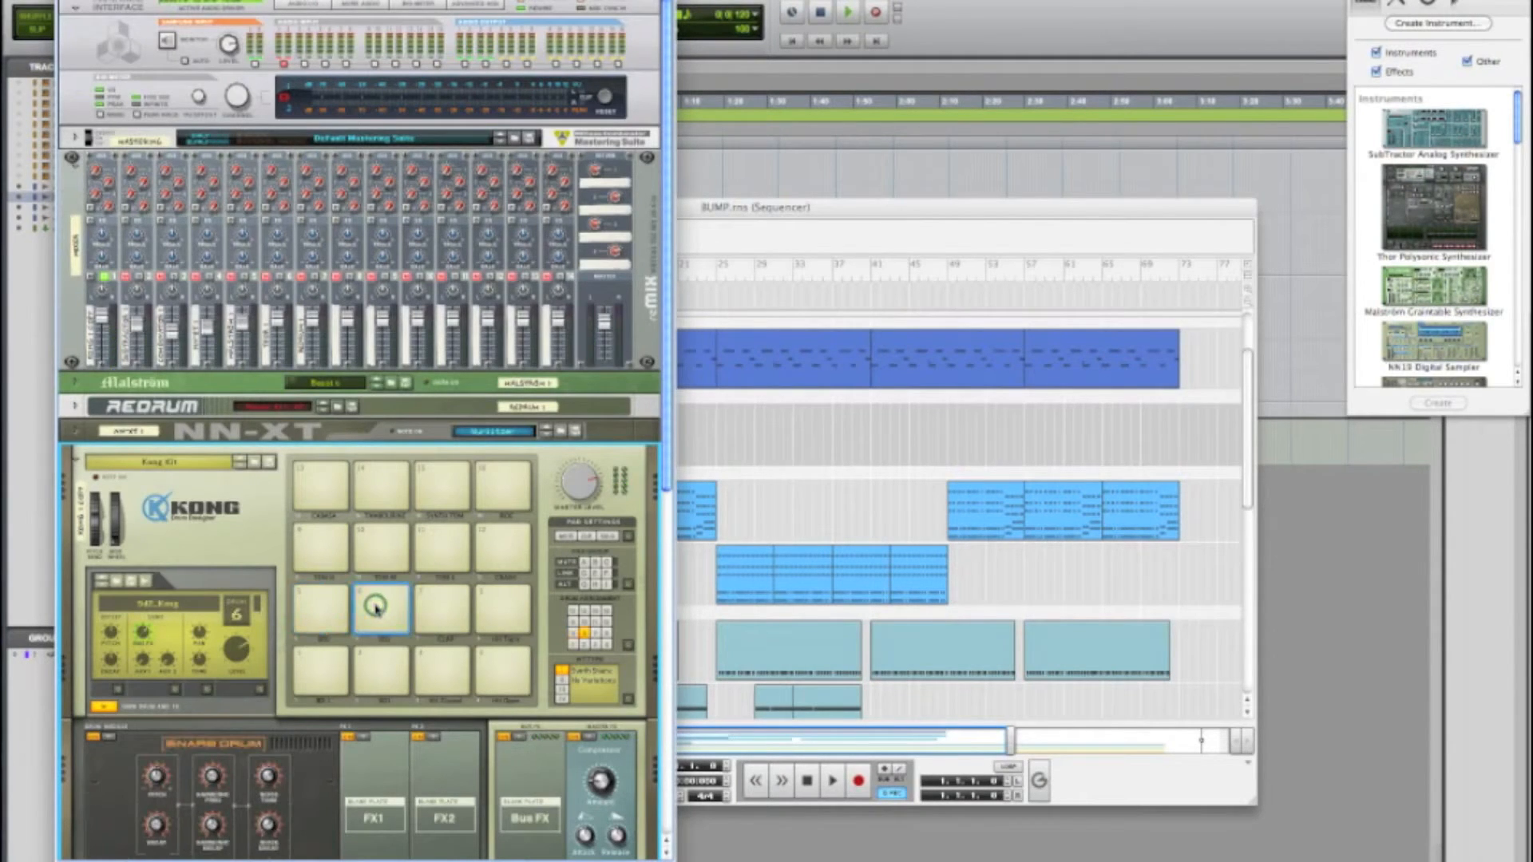
pyautogui.scroll(-3)
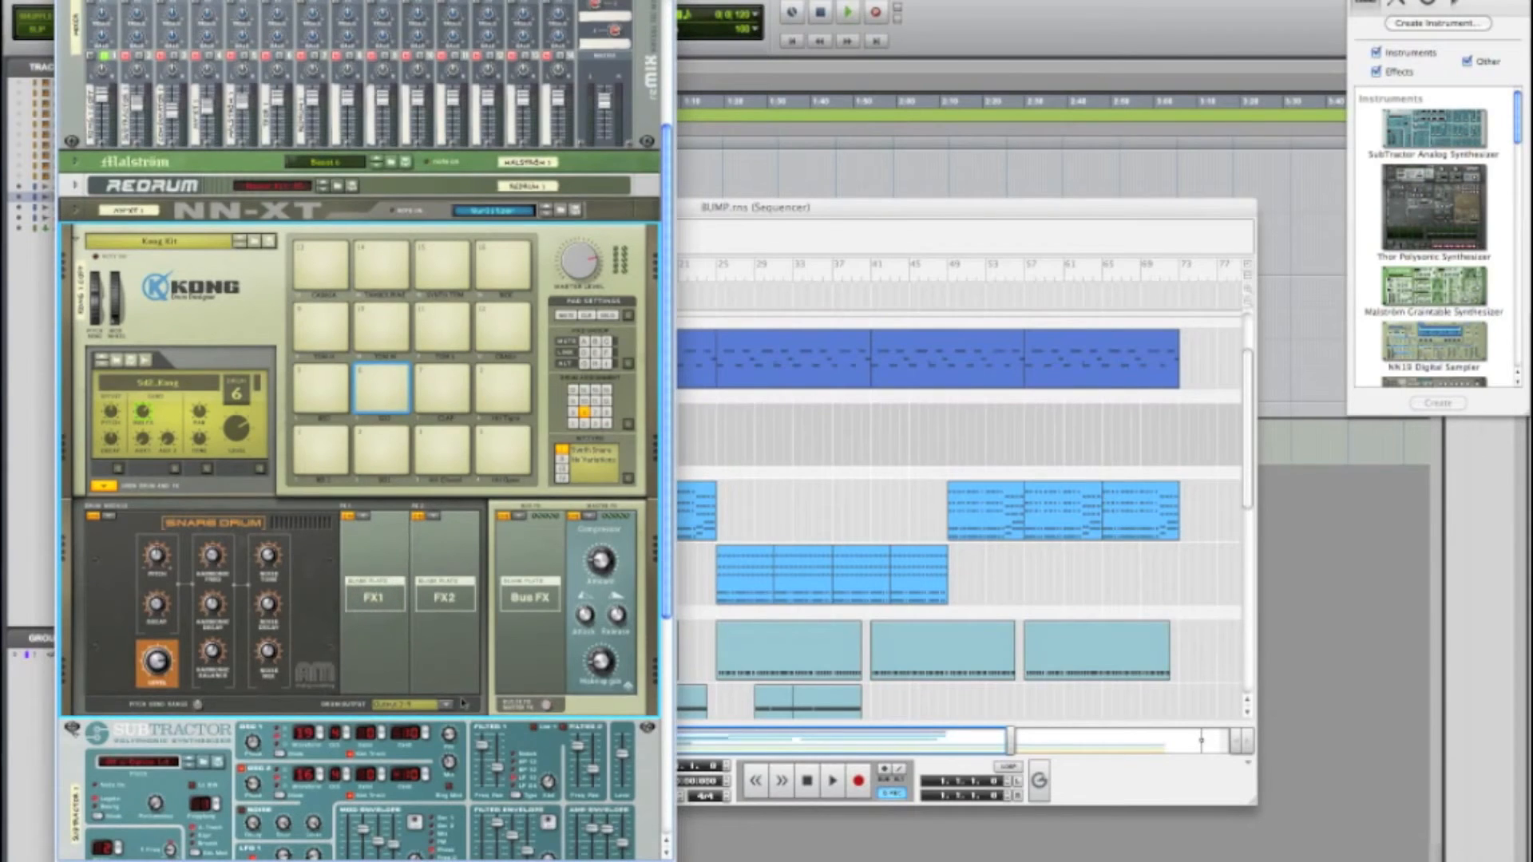
pyautogui.click(460, 702)
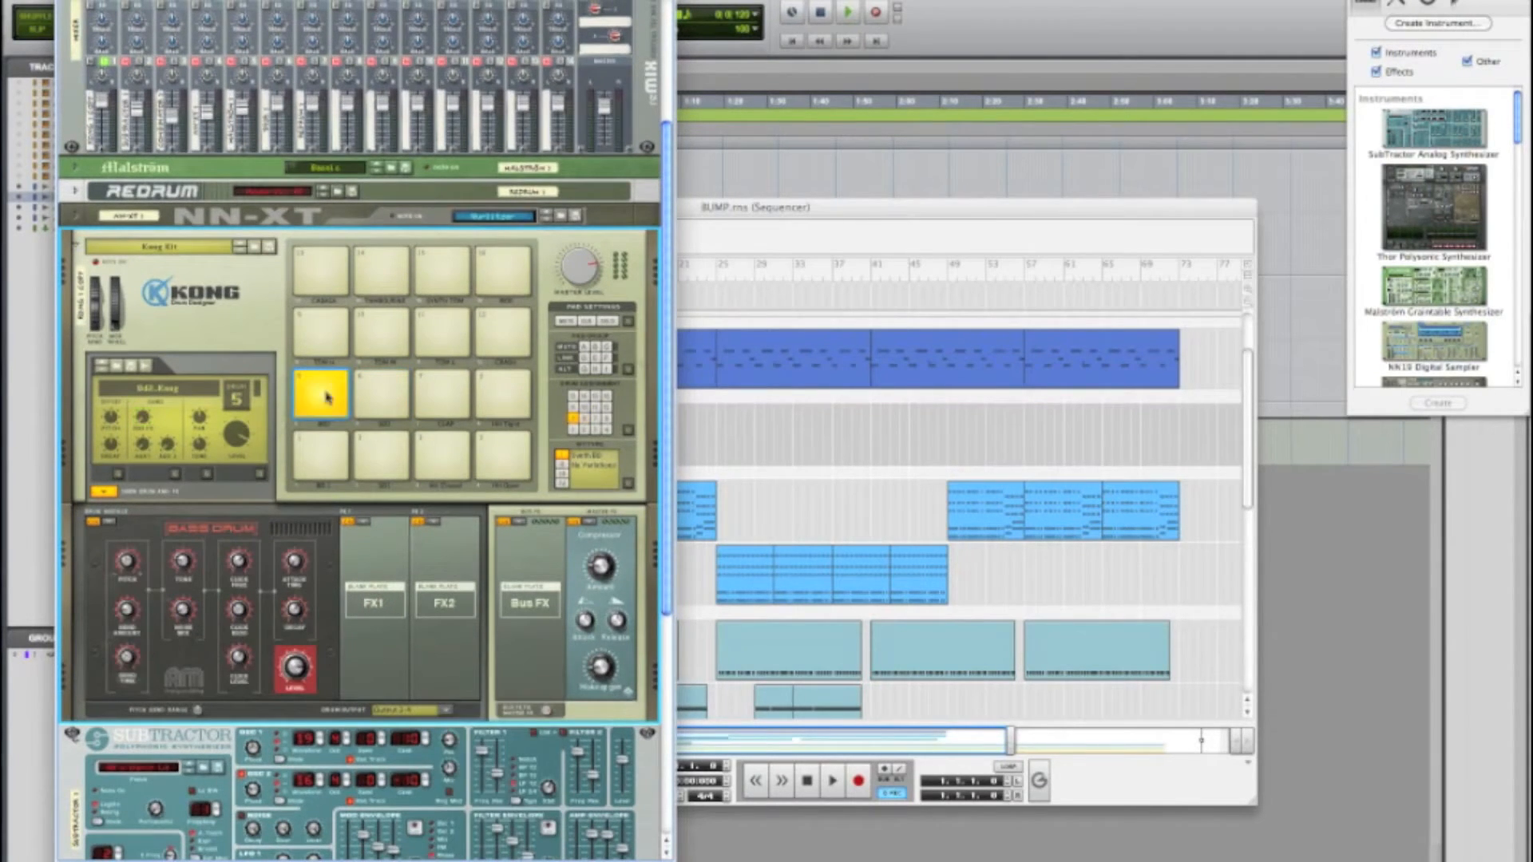
pyautogui.click(384, 392)
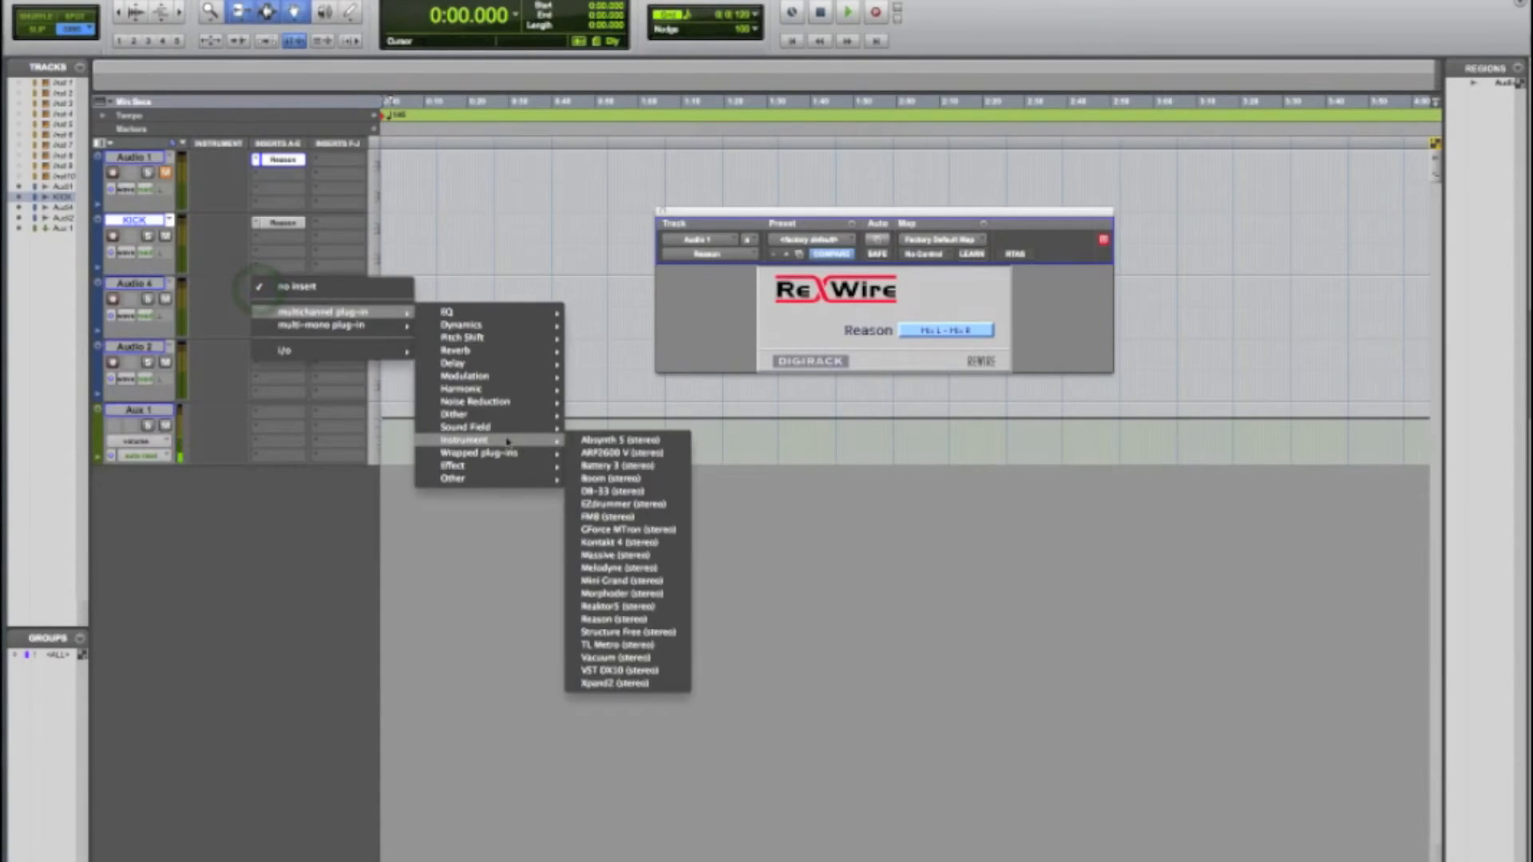
pyautogui.moveTo(613, 619)
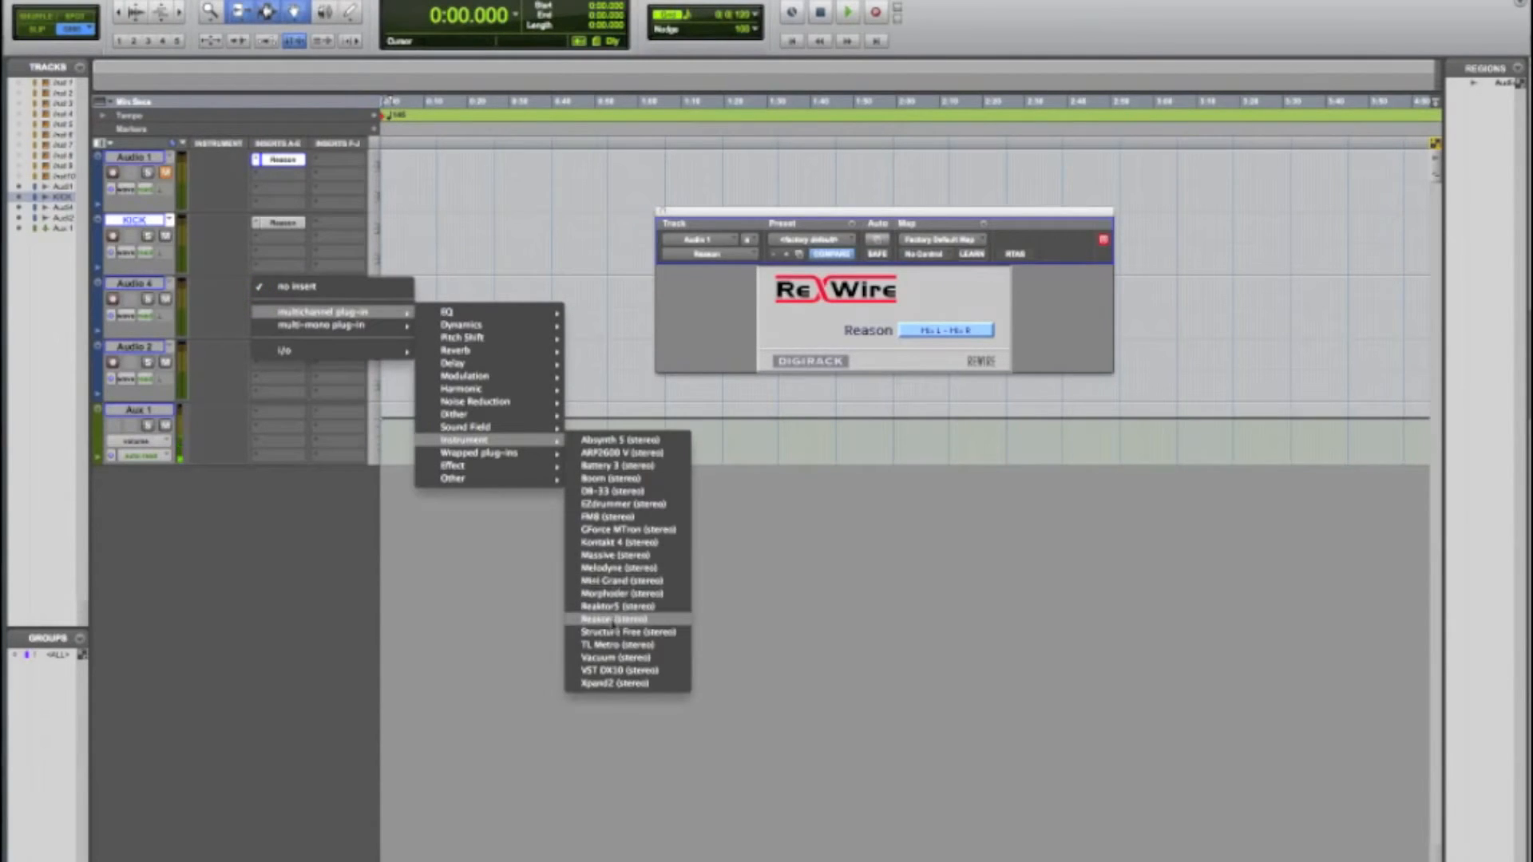
# - Insert Reason (stereo) on Audio 4, receiving Channel 5–6, and start playback
pyautogui.click(598, 618)
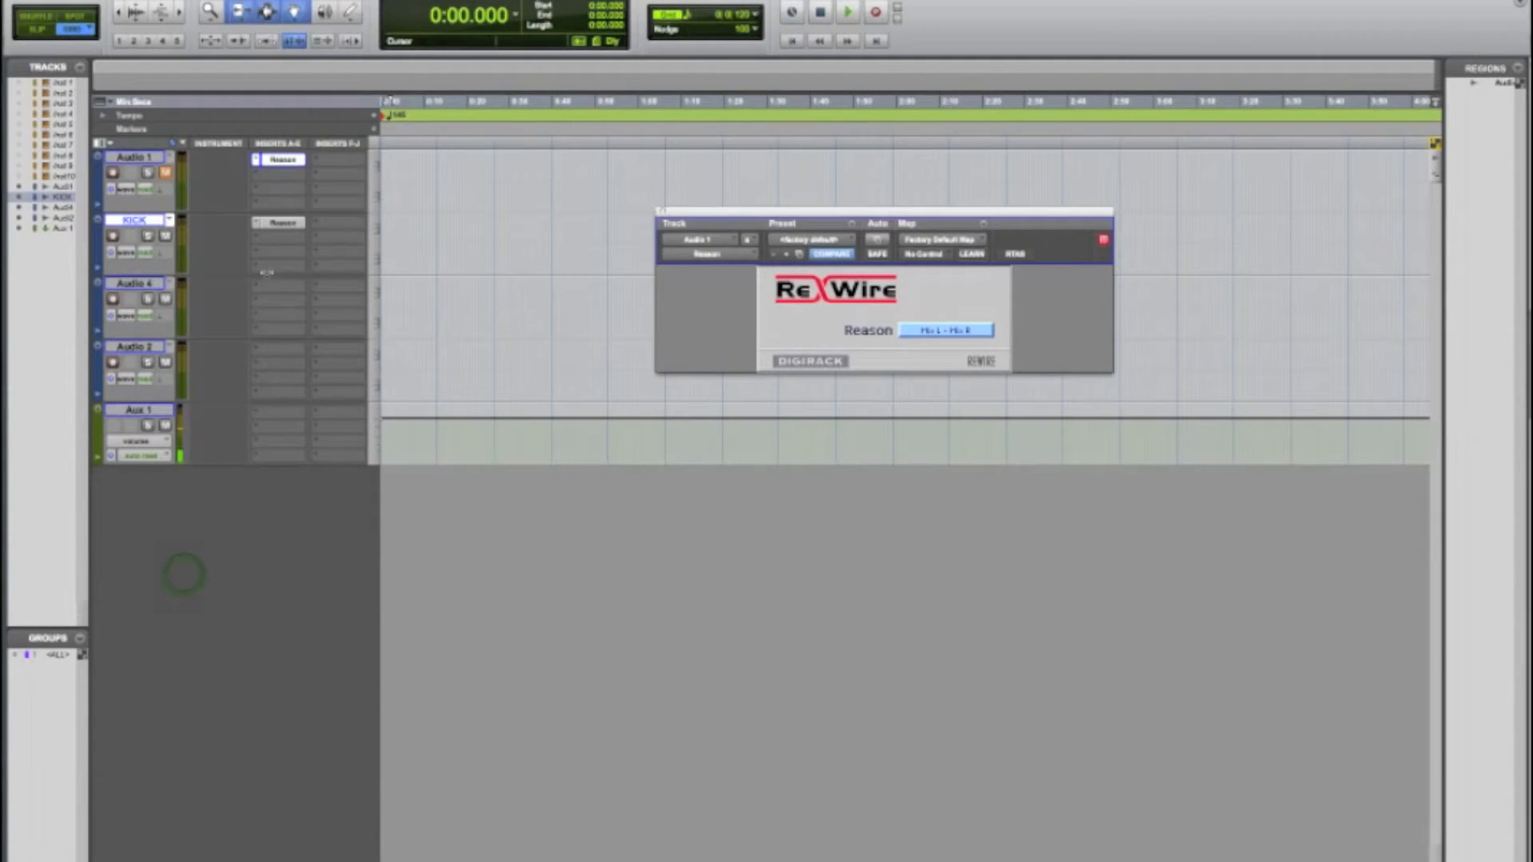
pyautogui.moveTo(275, 223)
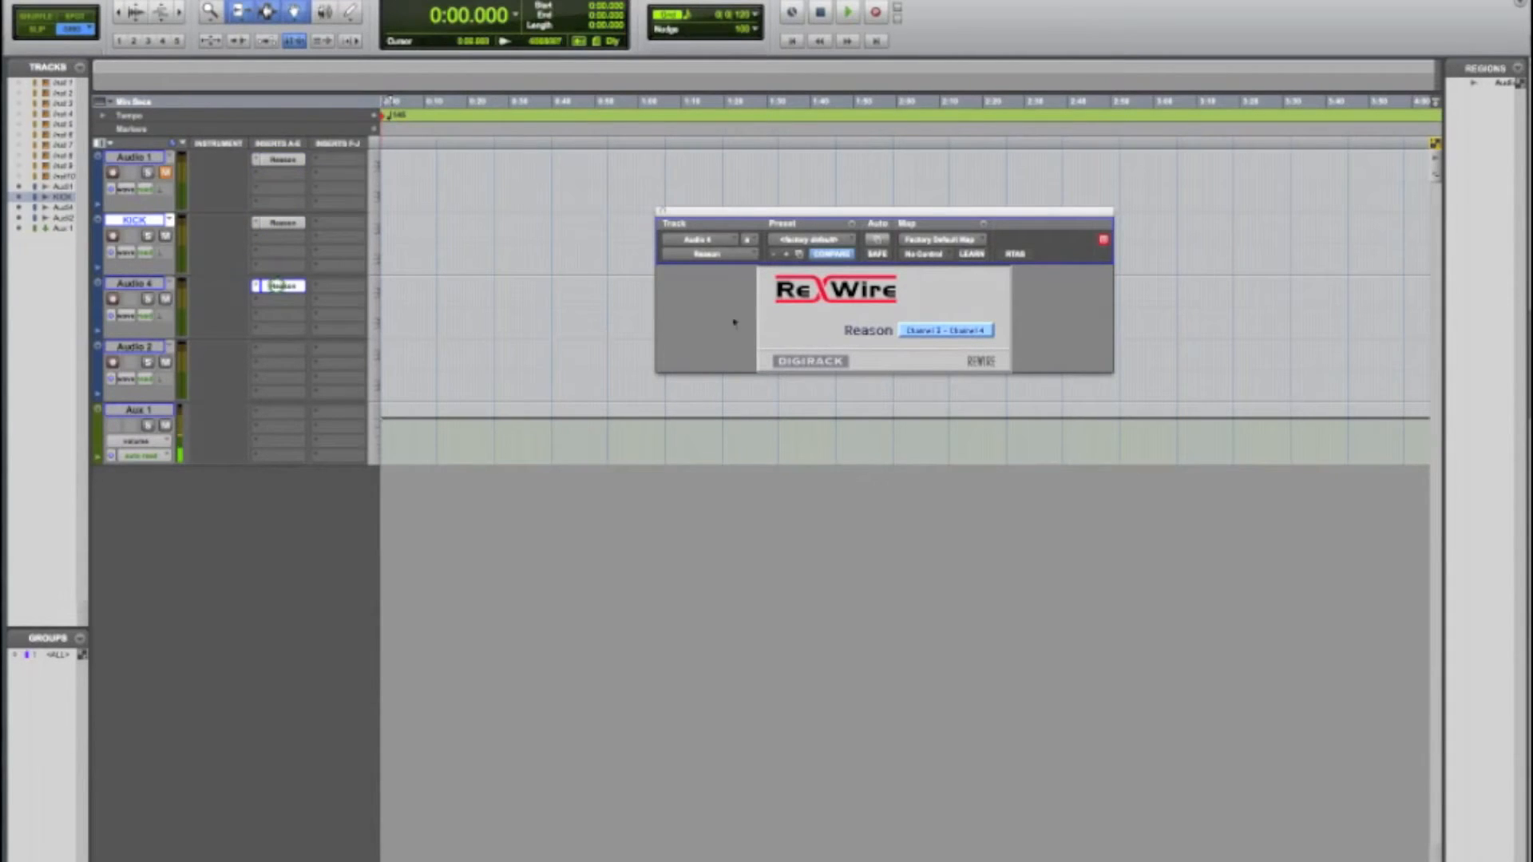
pyautogui.click(945, 330)
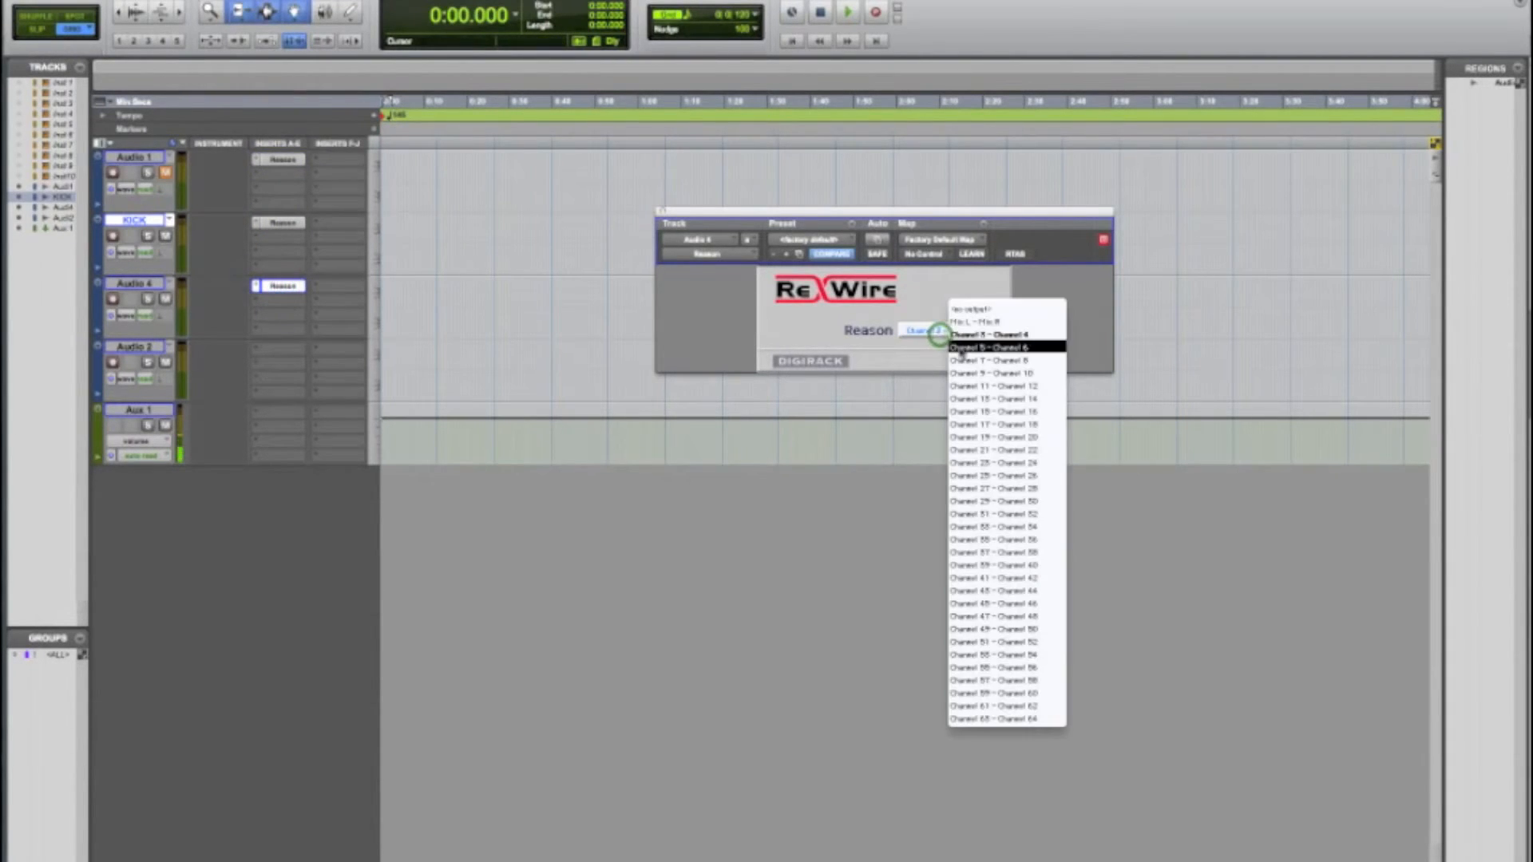
pyautogui.click(990, 347)
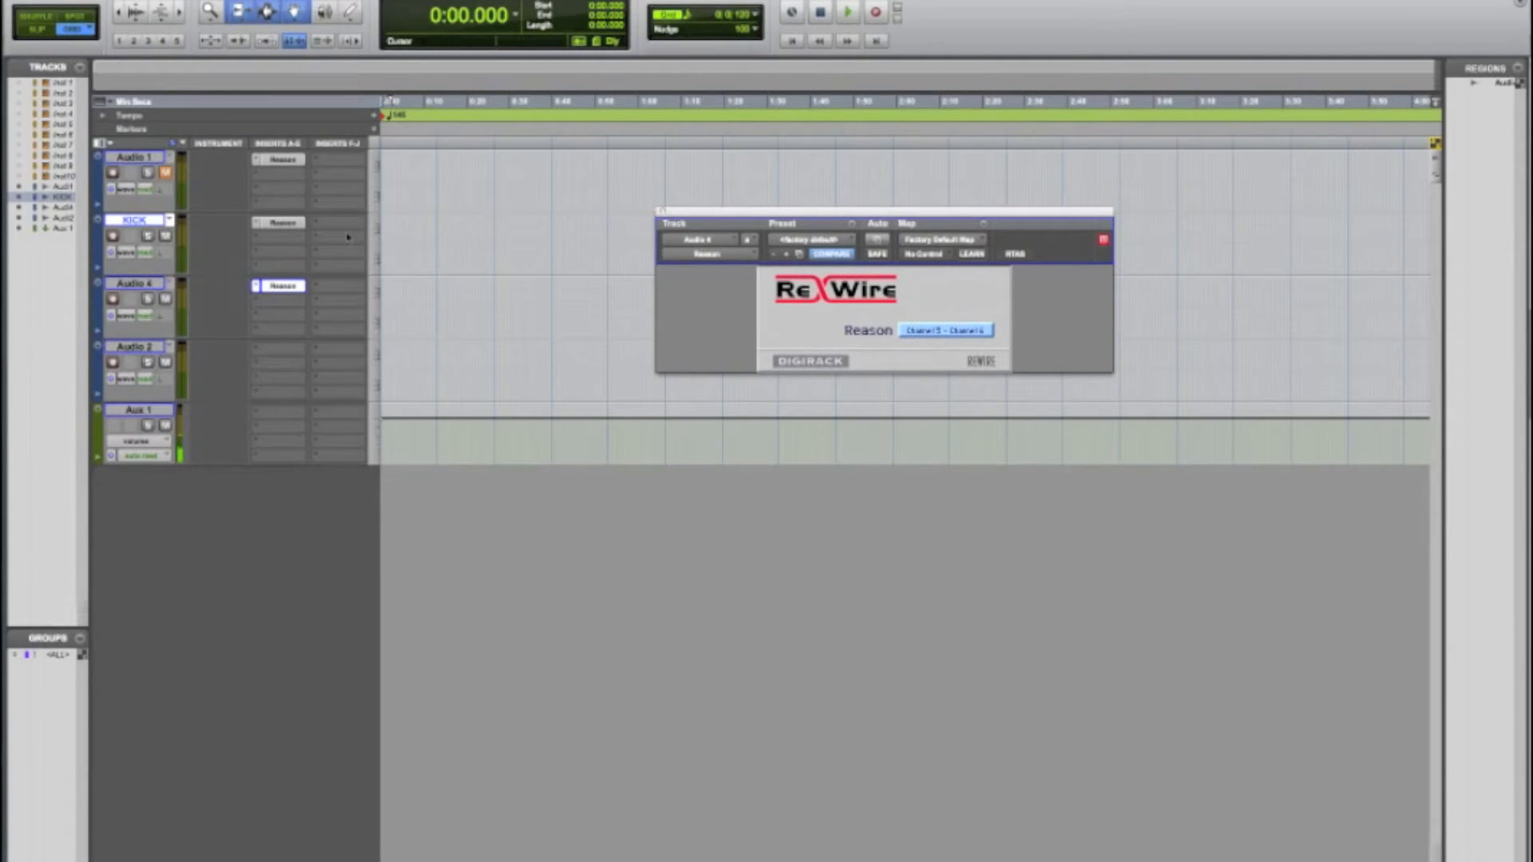
pyautogui.click(845, 13)
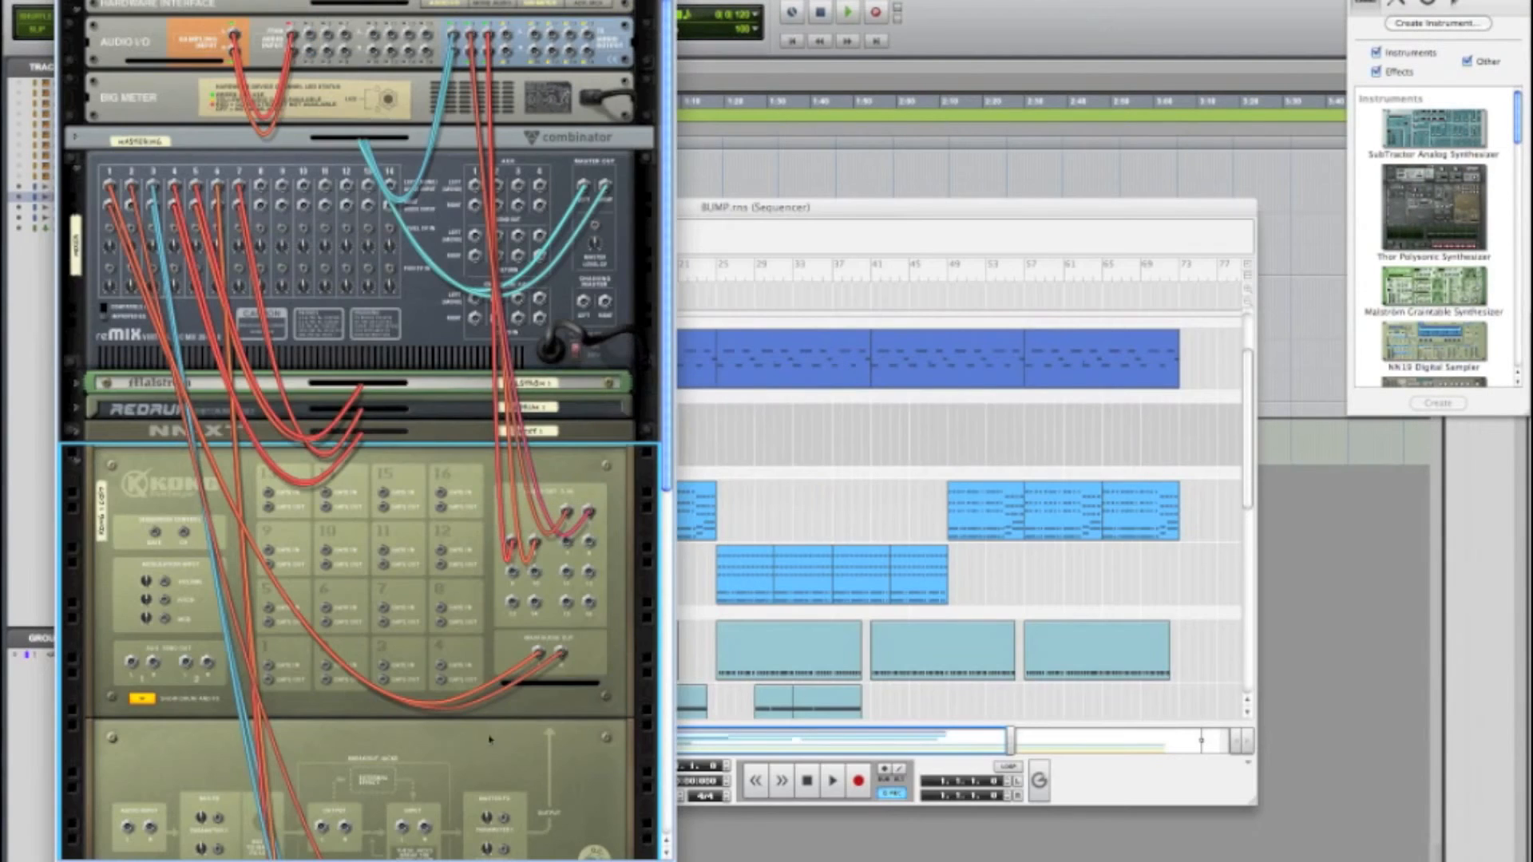
pyautogui.click(293, 254)
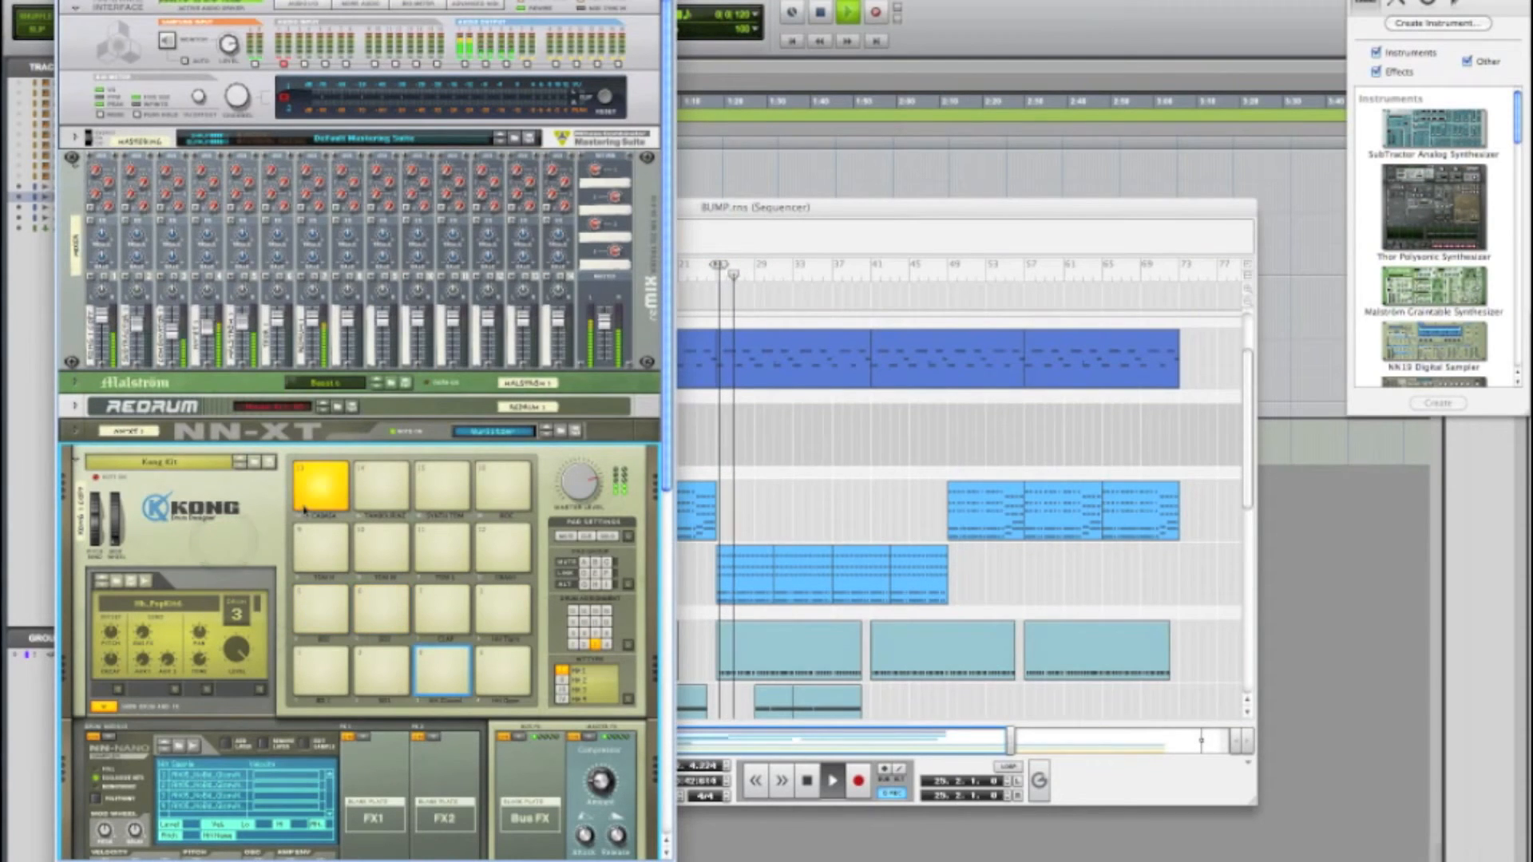
pyautogui.click(382, 606)
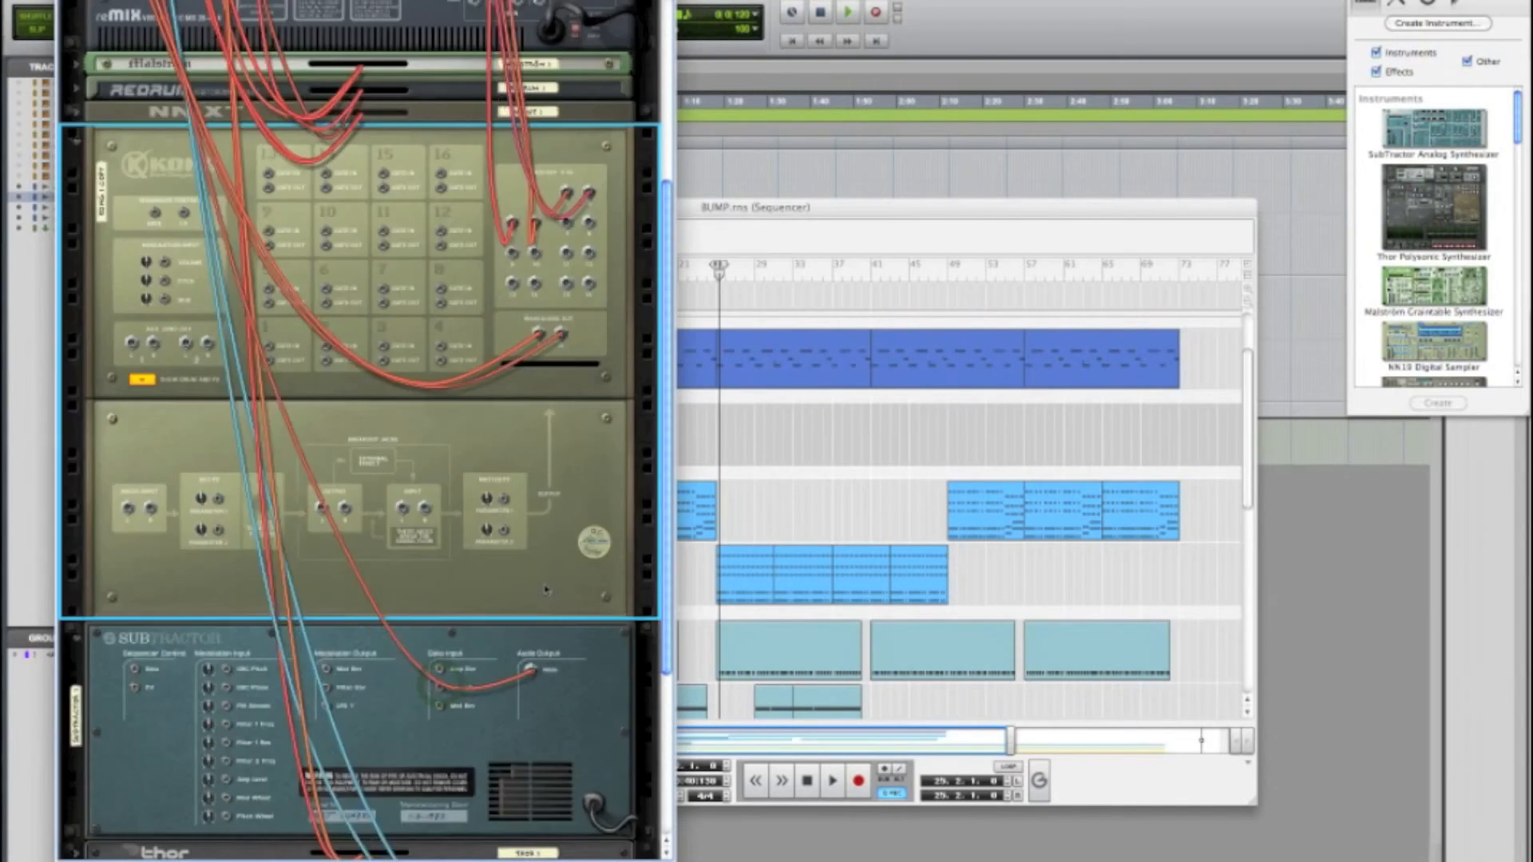
pyautogui.scroll(3)
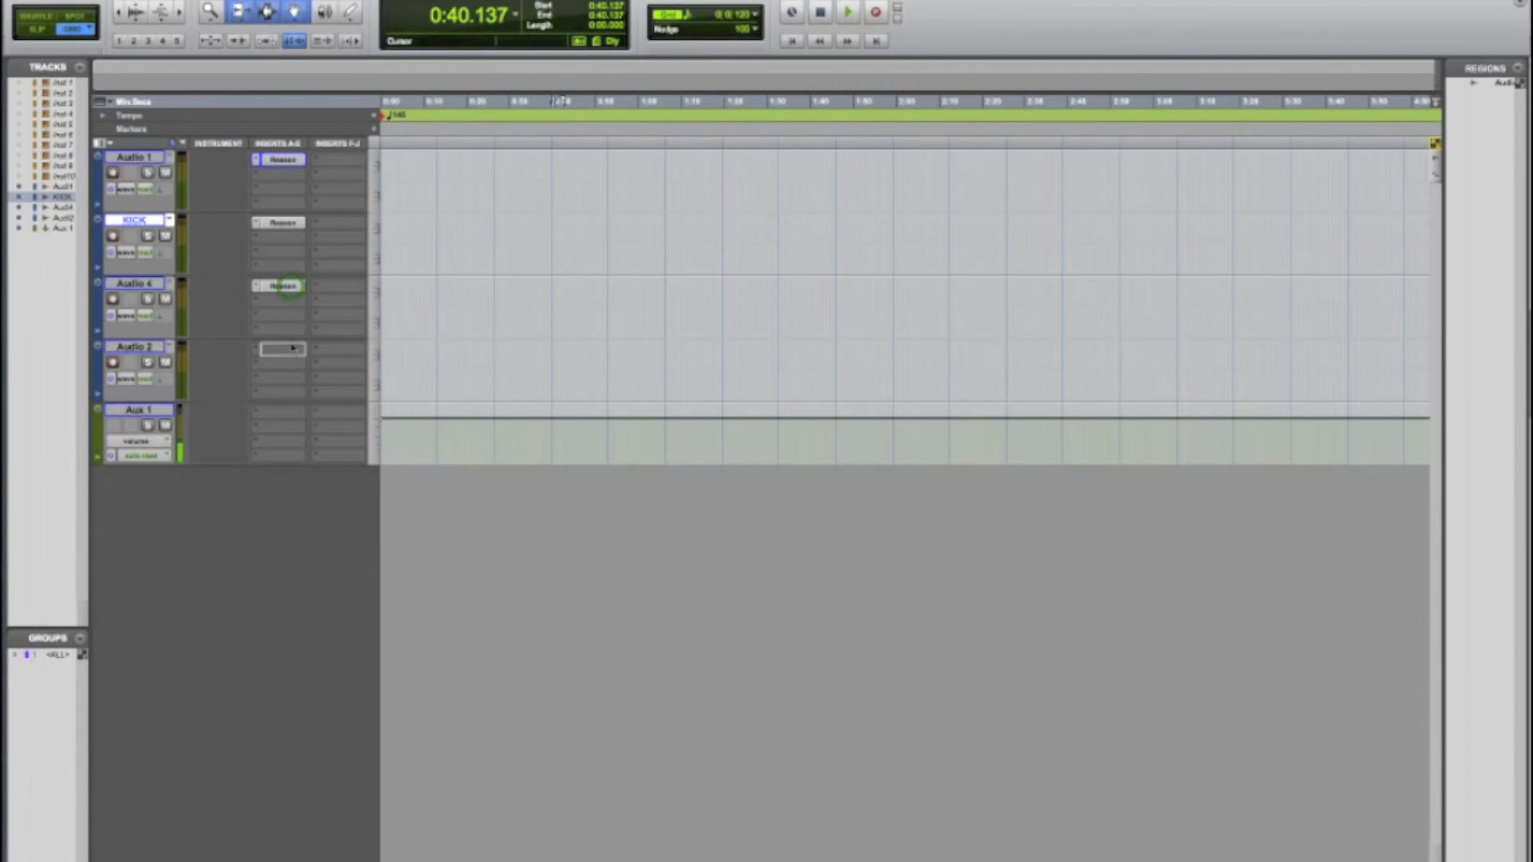
# - Insert Reason on Audio 2 receiving Channel 7–8; rename Audio 4 'Snare' and Audio 2 'Cabasa'
pyautogui.click(281, 348)
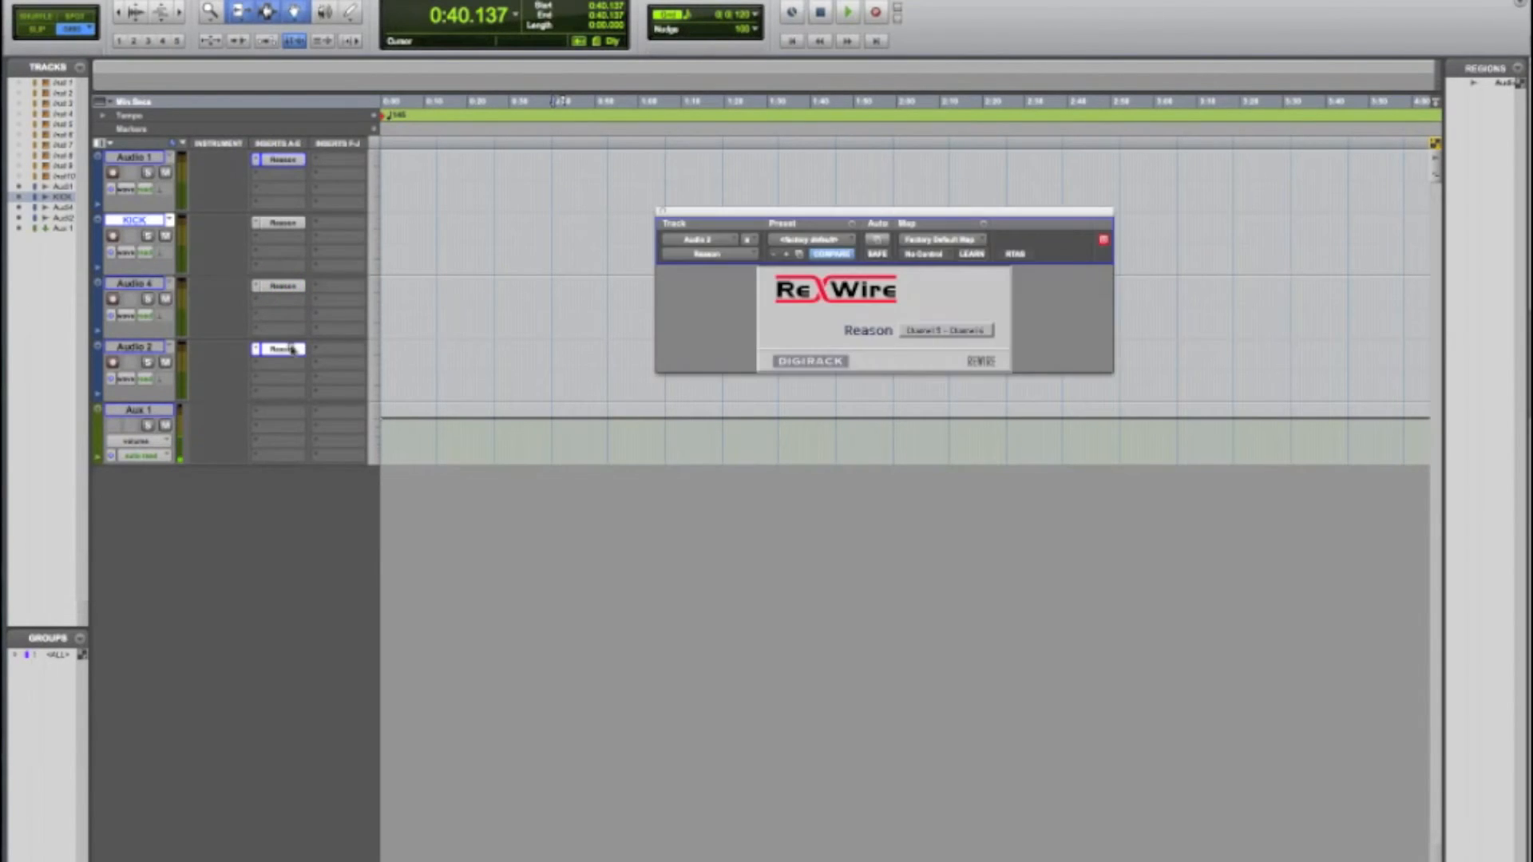
pyautogui.click(944, 330)
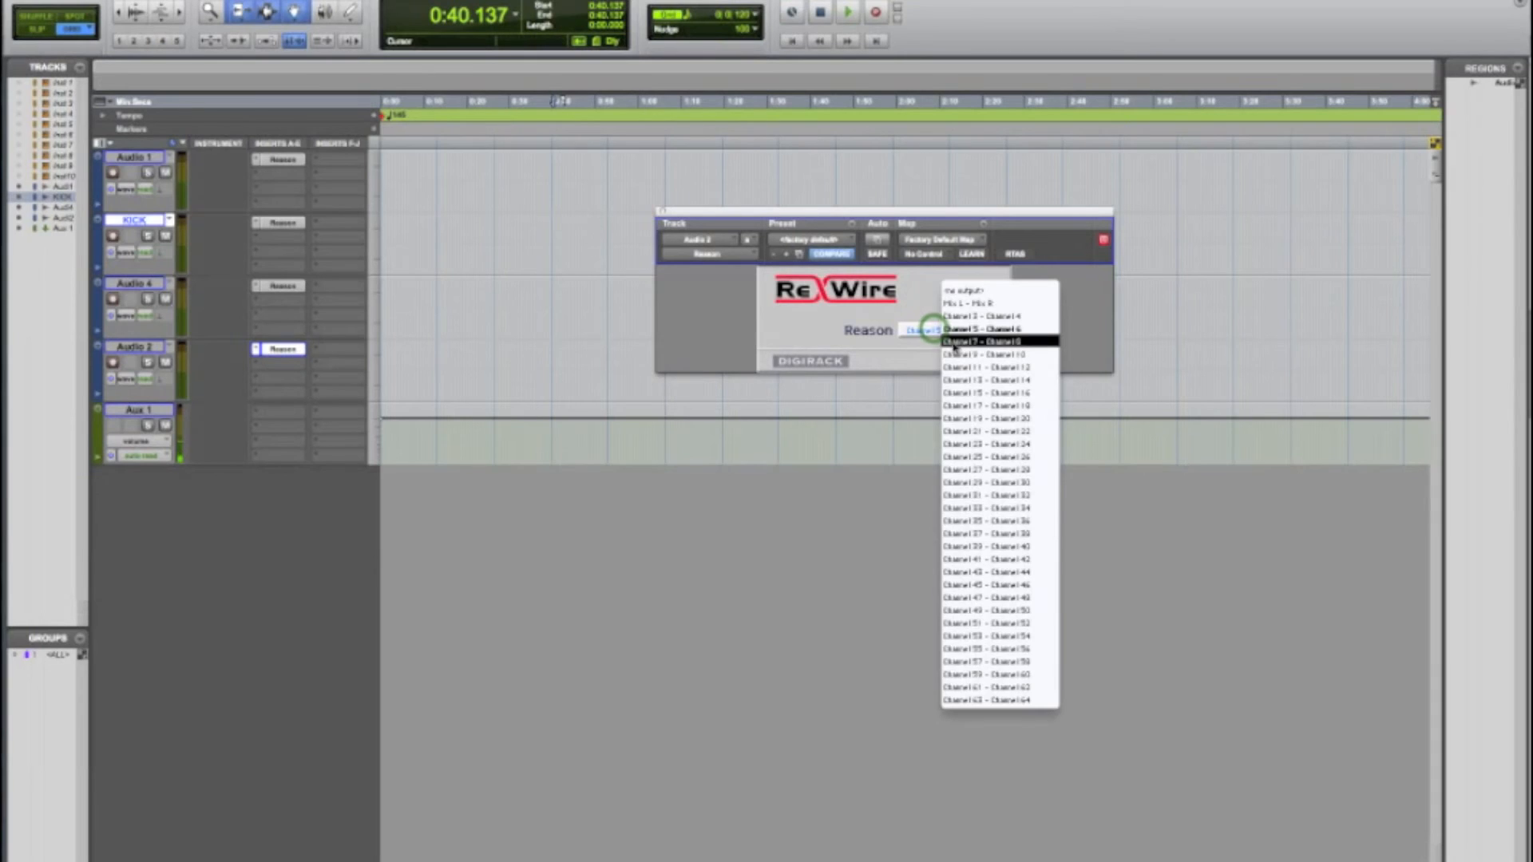
pyautogui.doubleClick(131, 284)
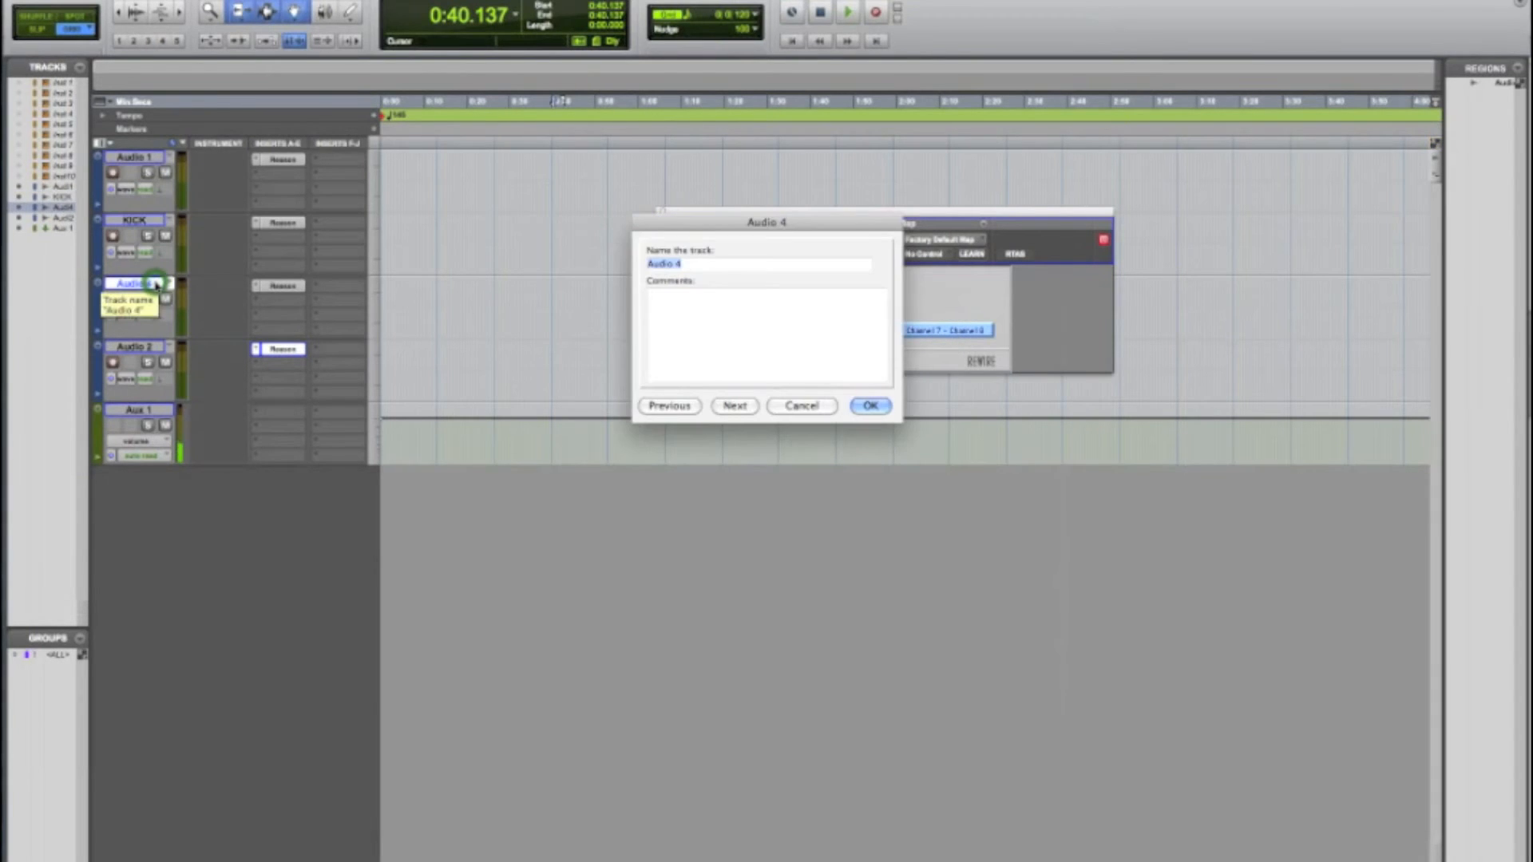
pyautogui.write('Snd')
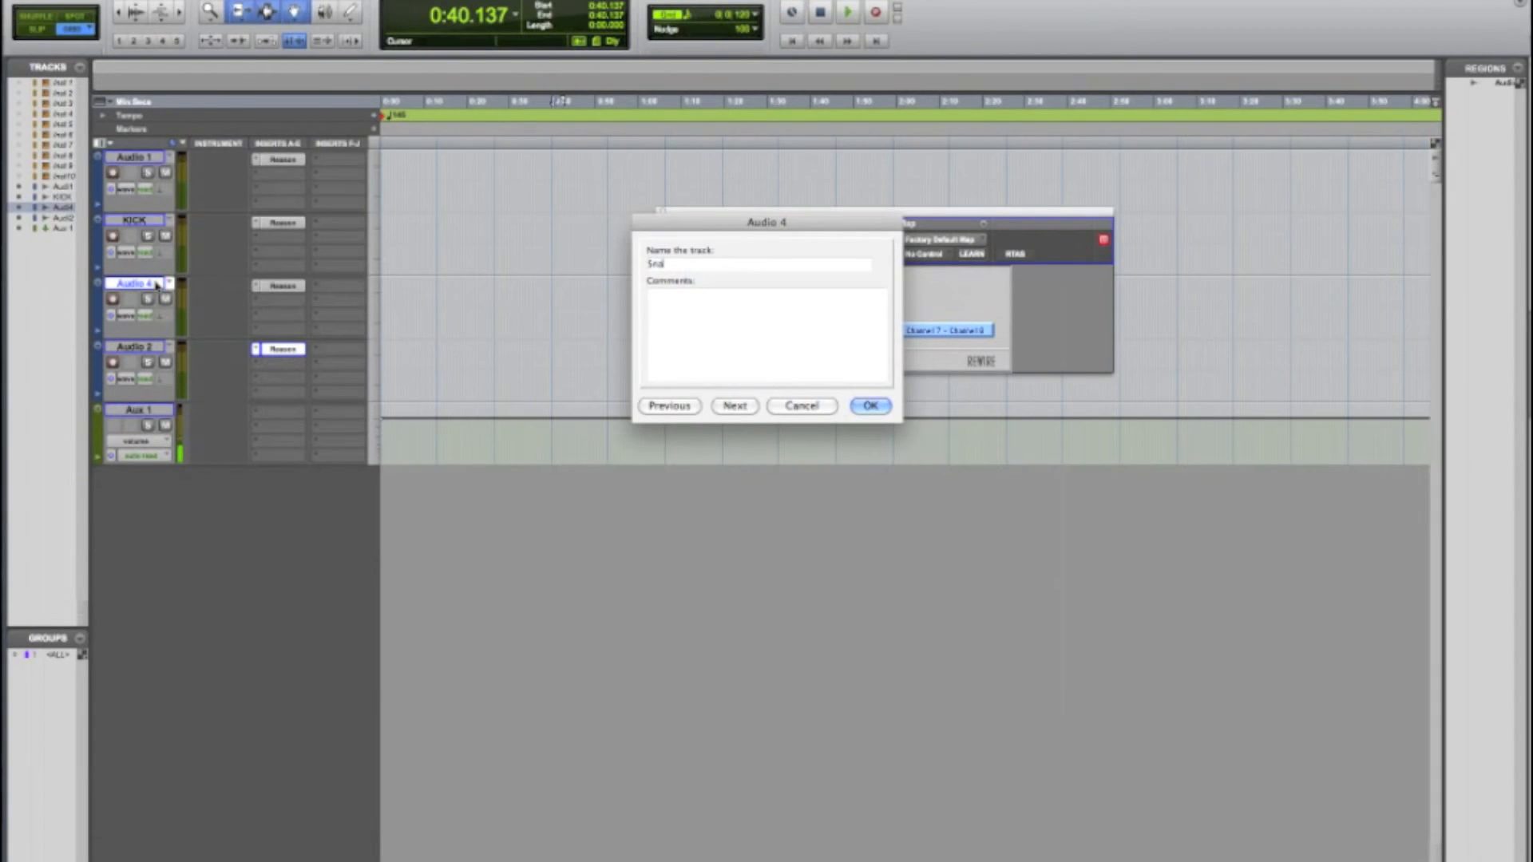
pyautogui.click(868, 406)
pyautogui.write('Cdbl')
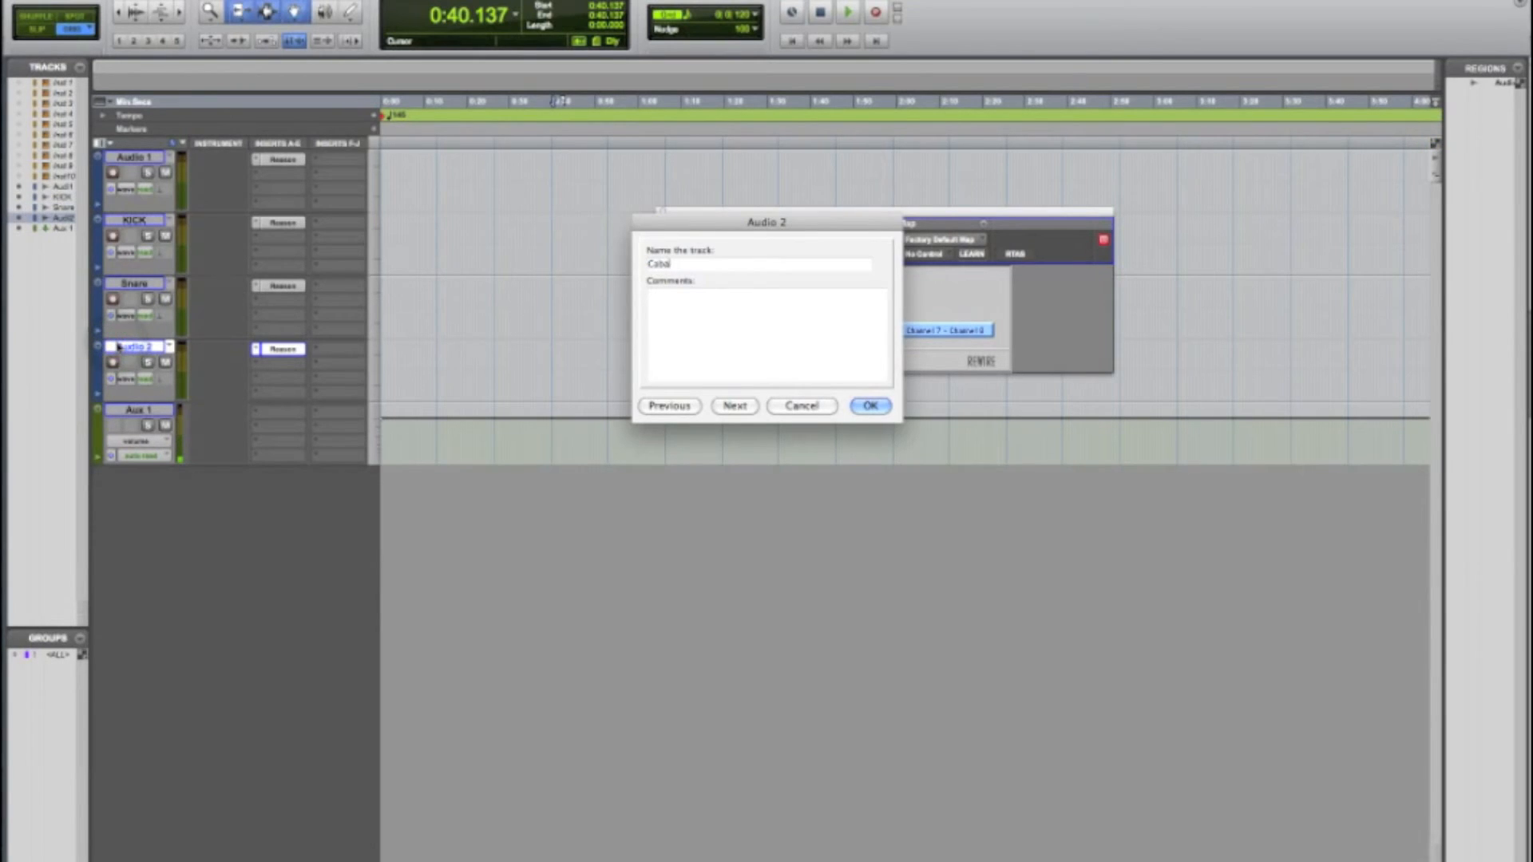
pyautogui.click(868, 405)
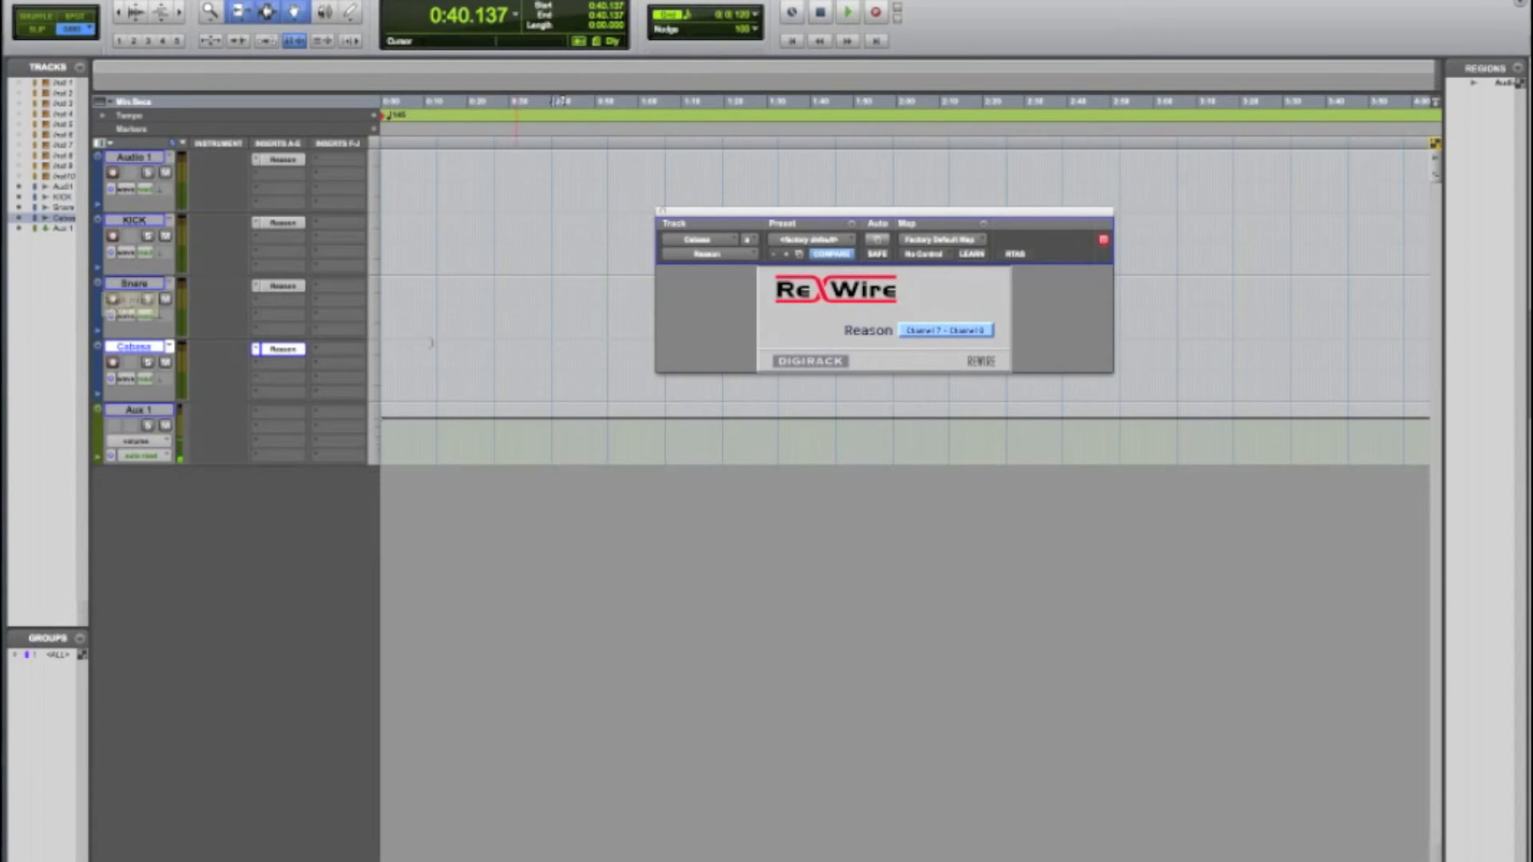
pyautogui.click(845, 14)
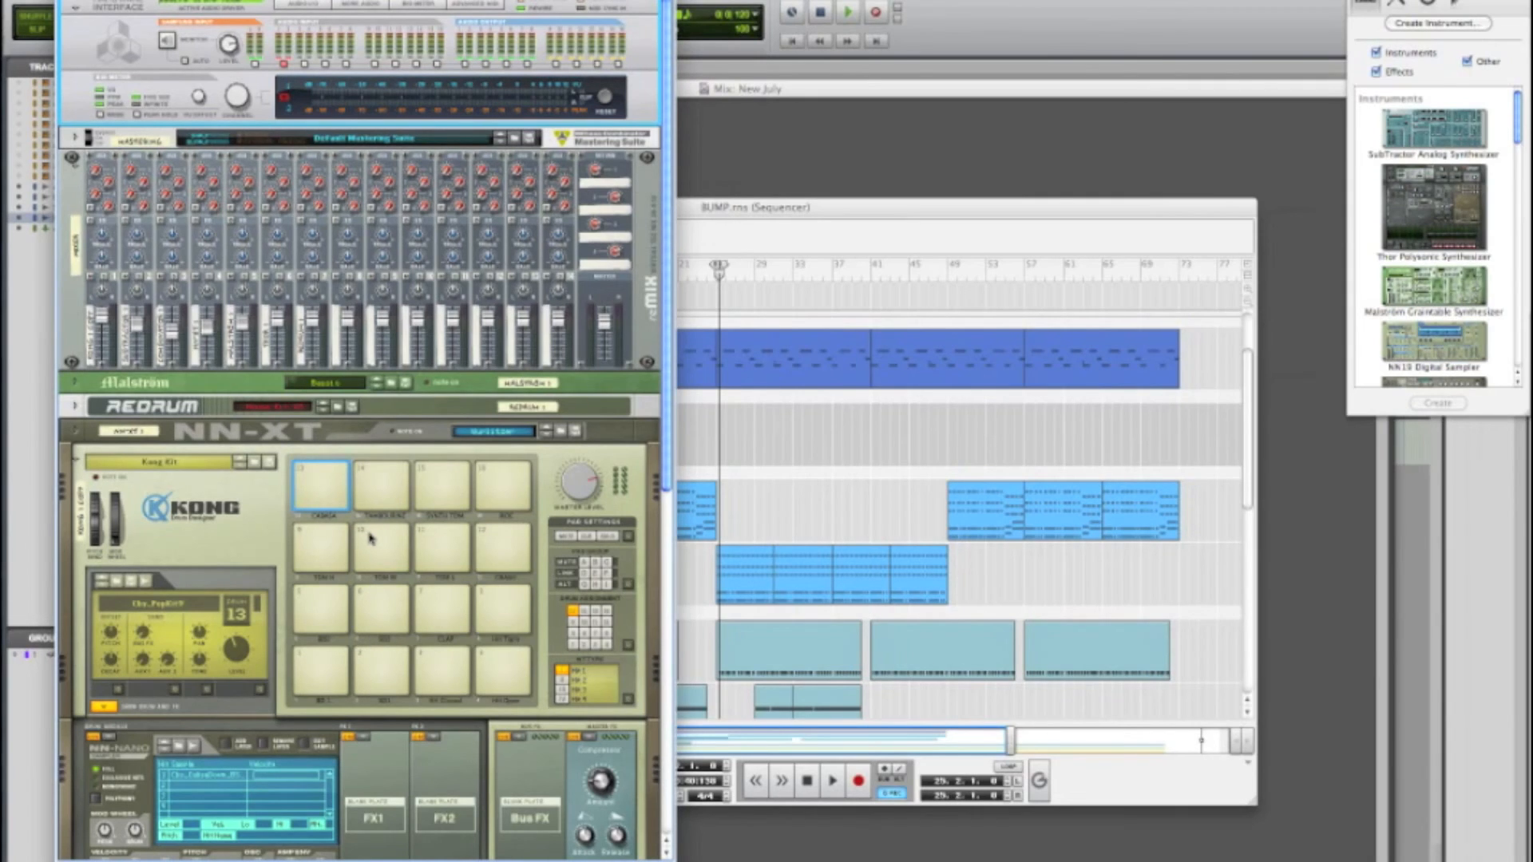
pyautogui.moveTo(352, 592)
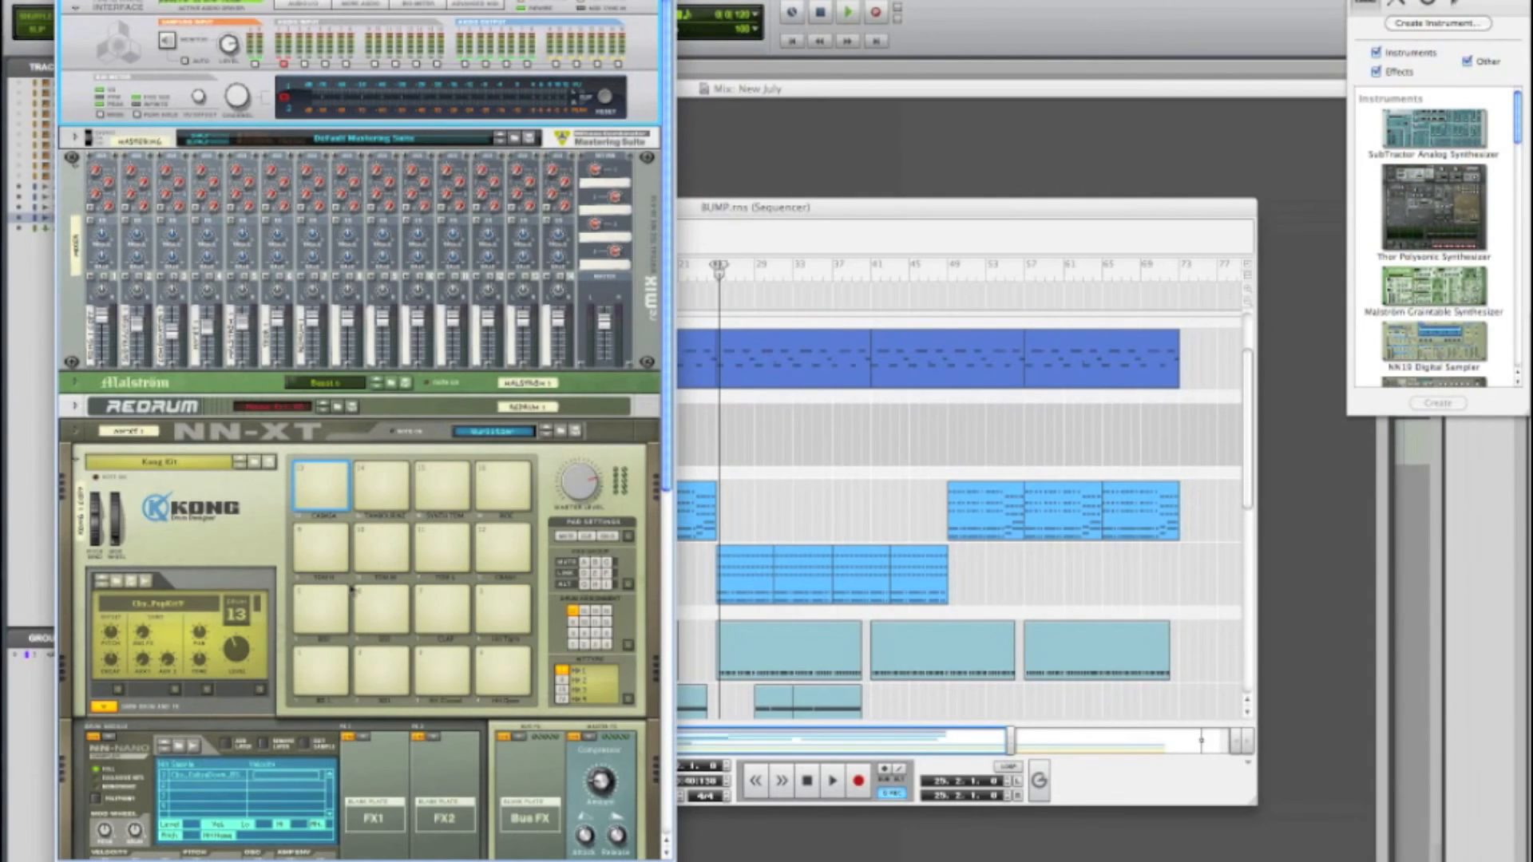
pyautogui.moveTo(381, 582)
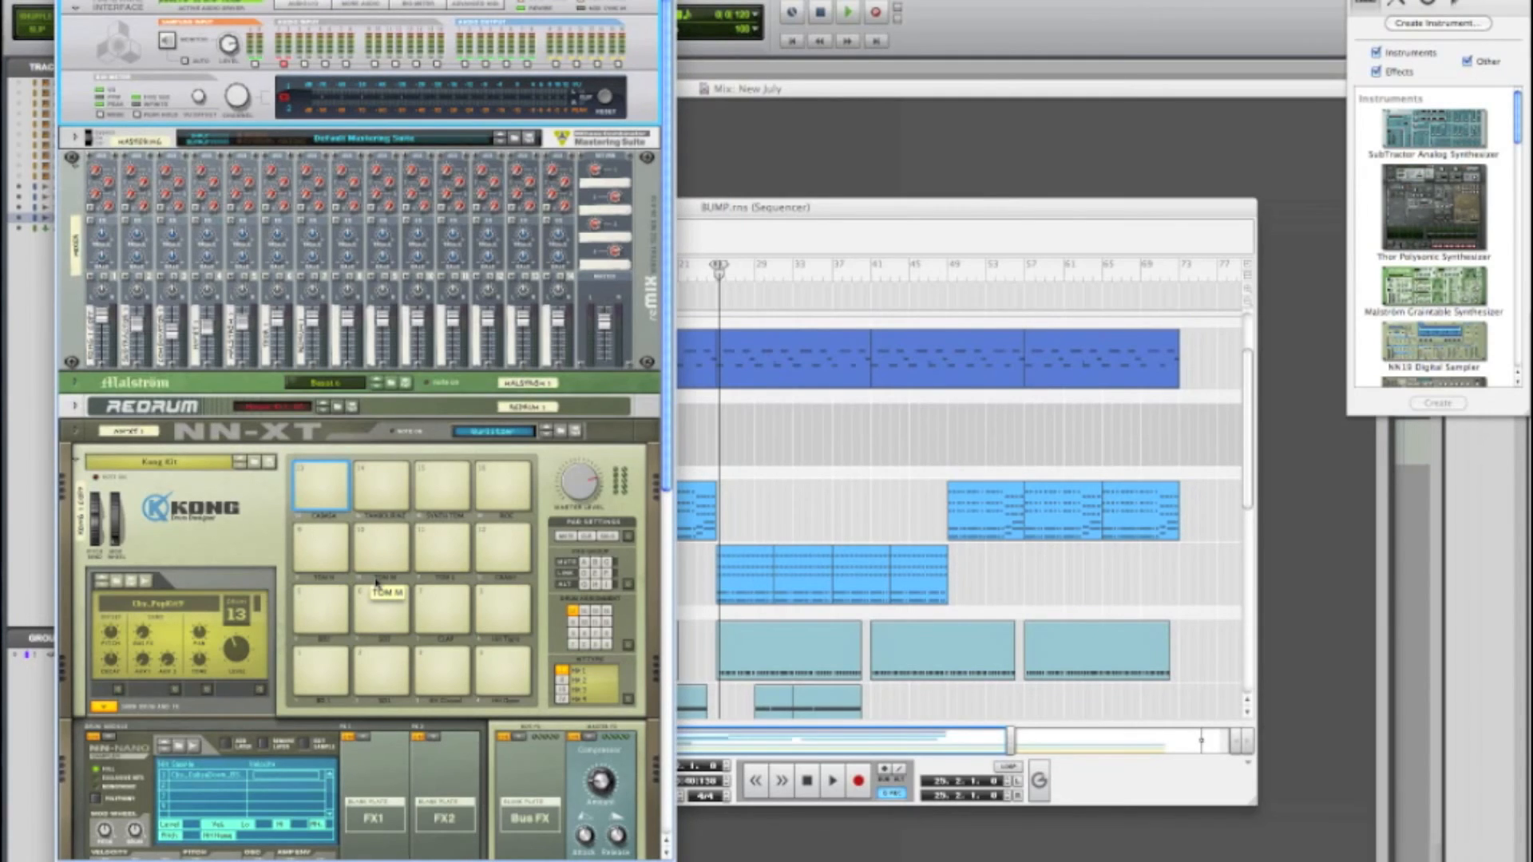
pyautogui.scroll(-3)
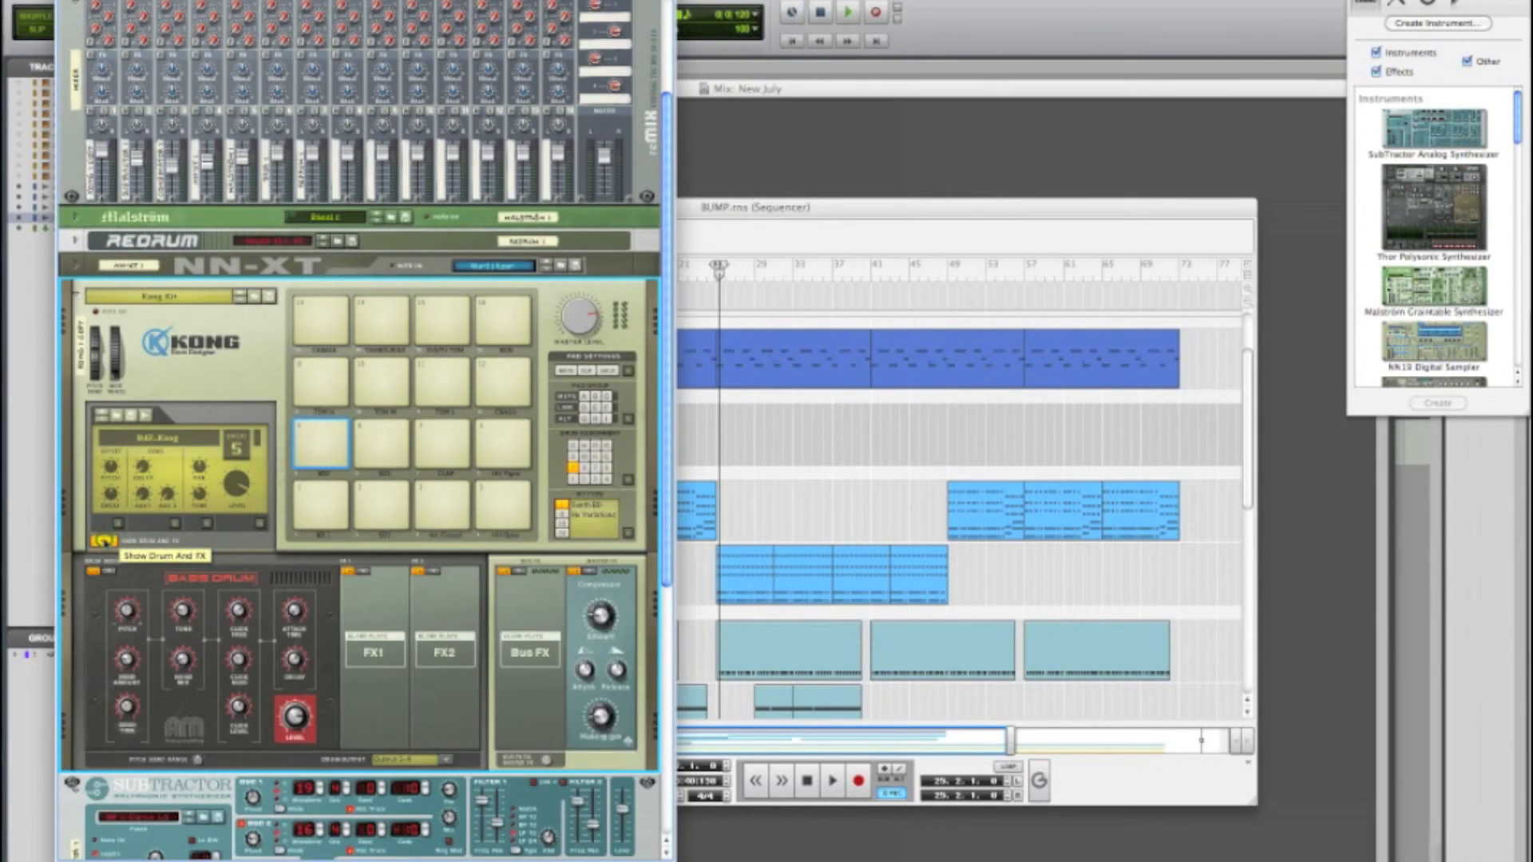
pyautogui.click(420, 759)
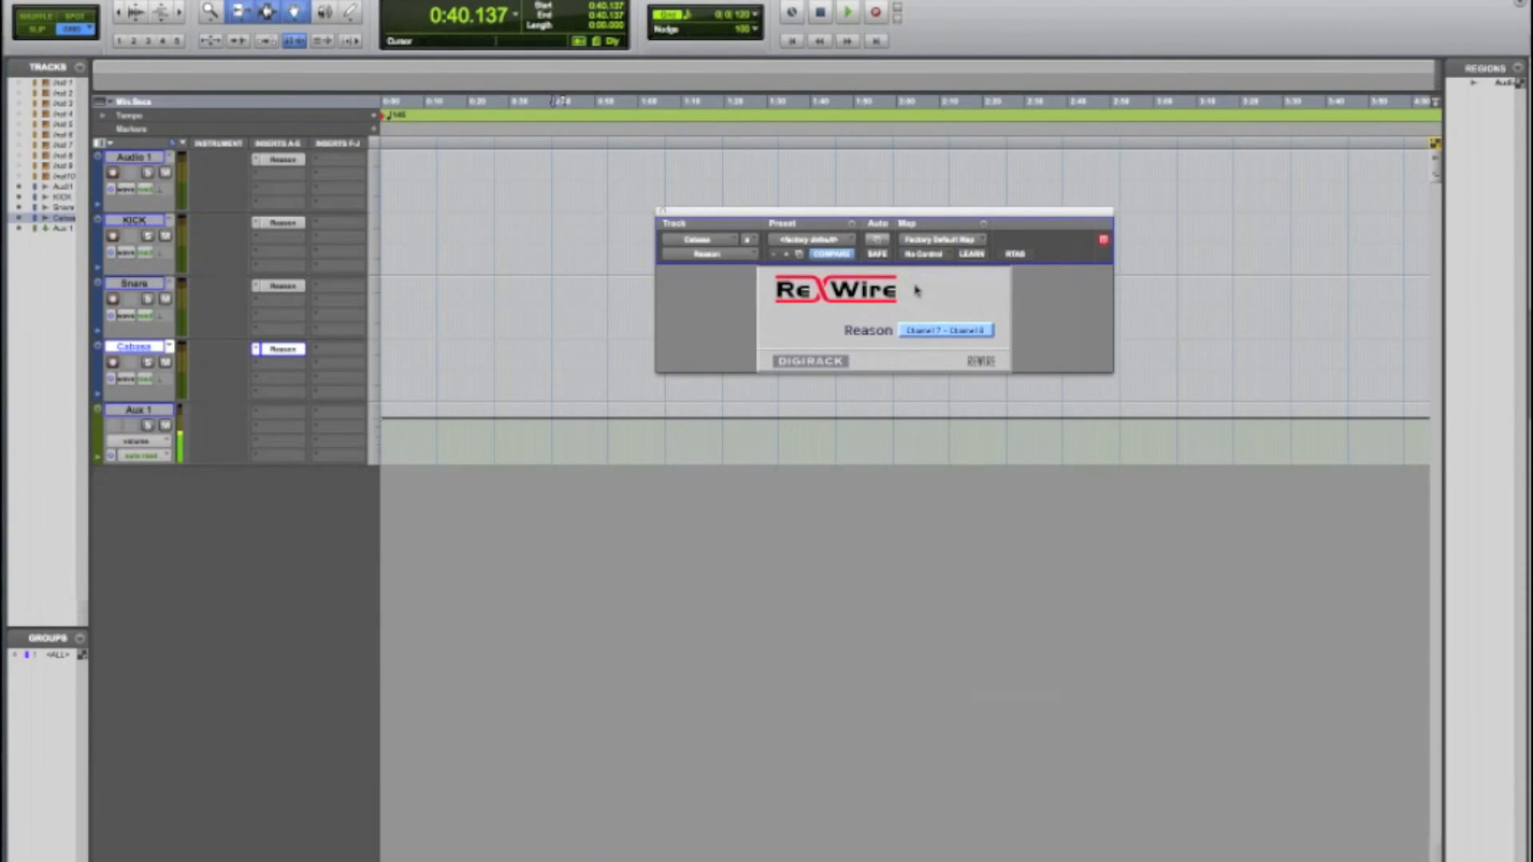
pyautogui.click(944, 330)
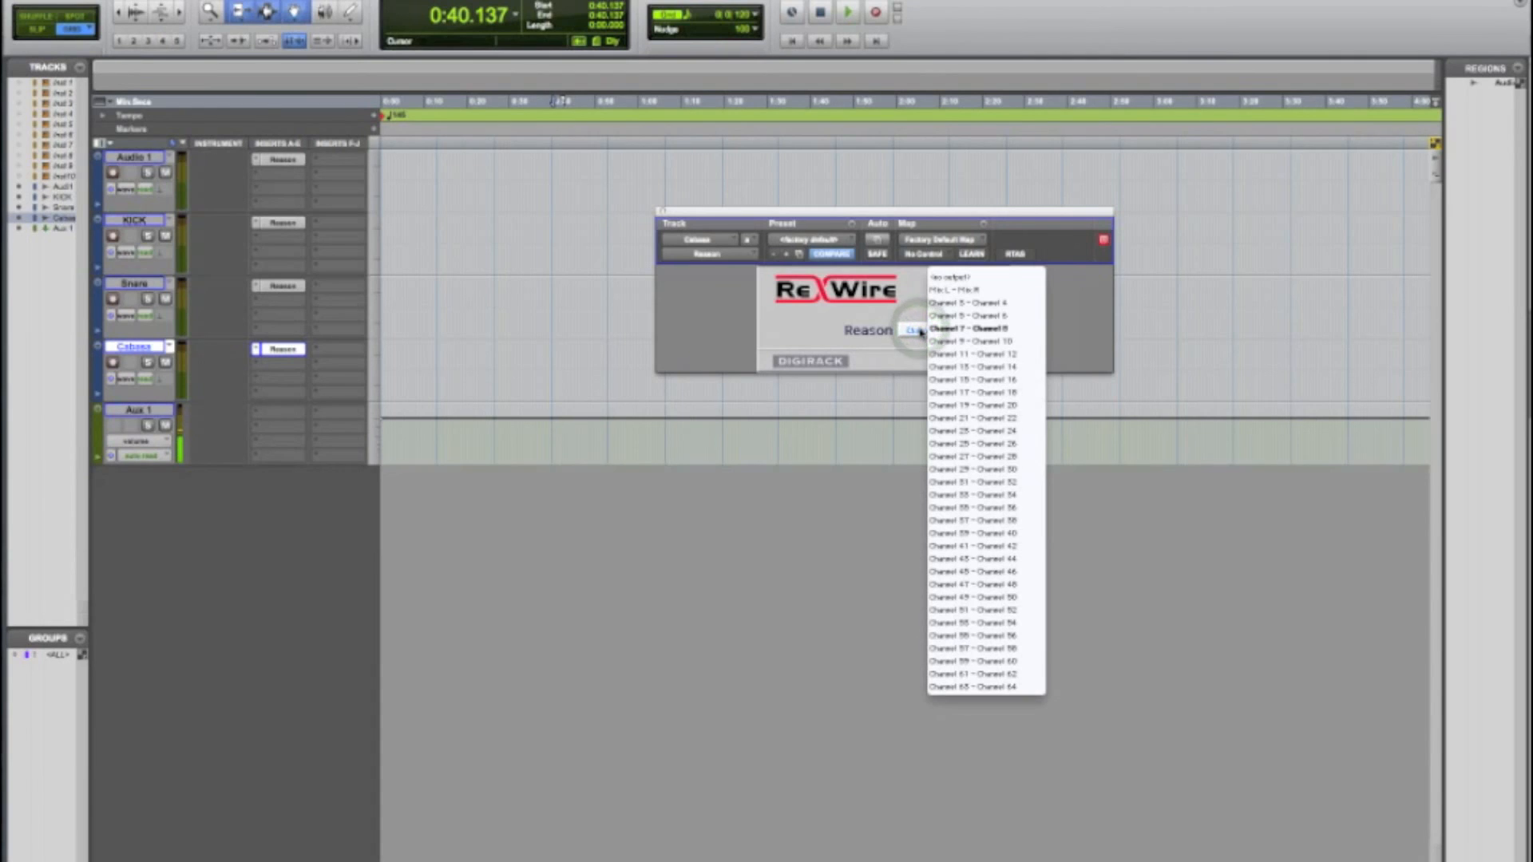
pyautogui.click(966, 327)
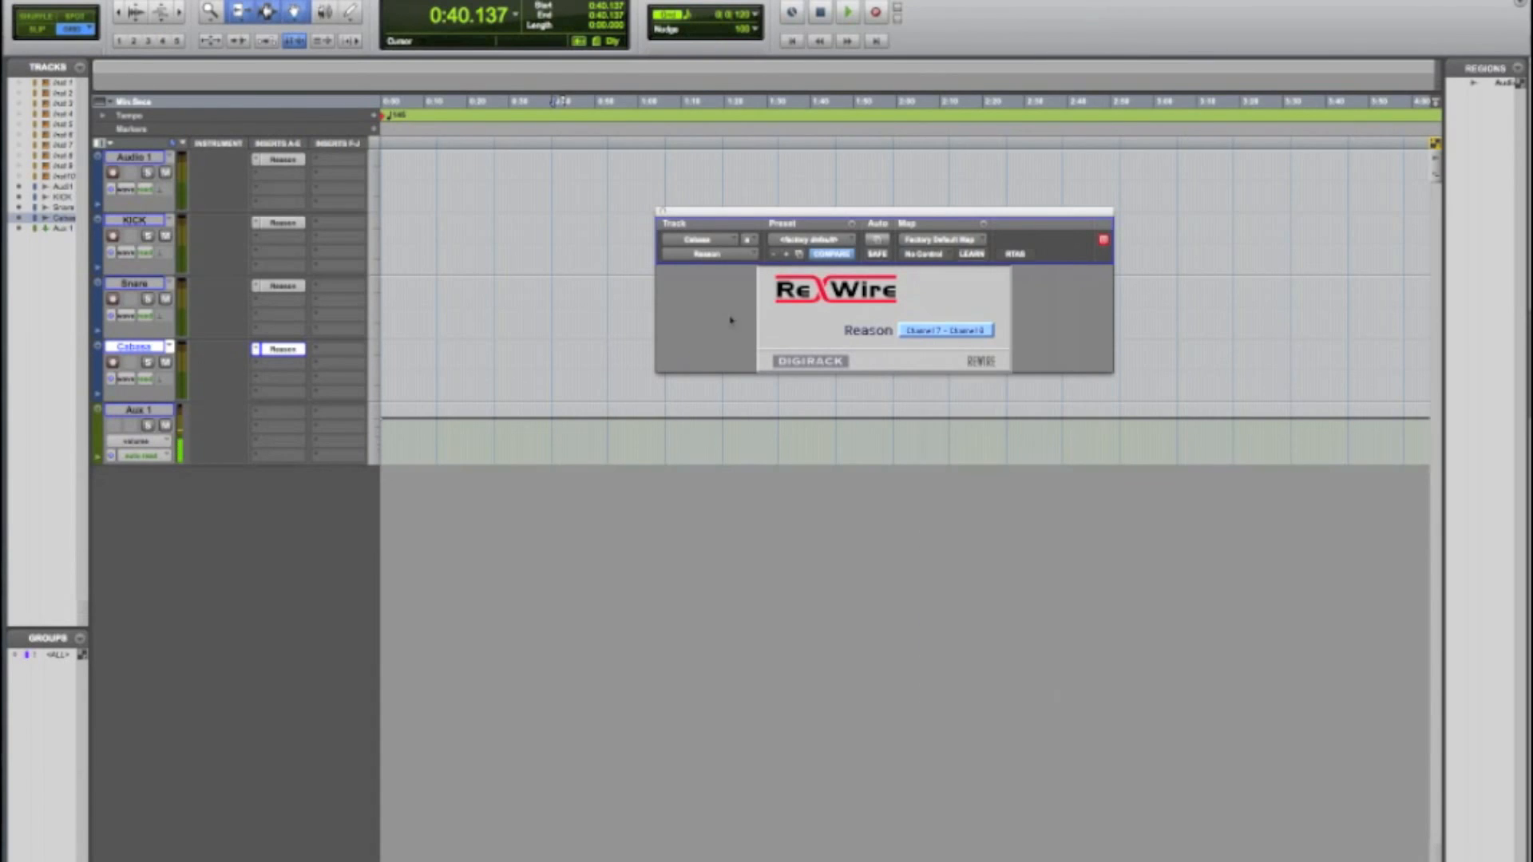